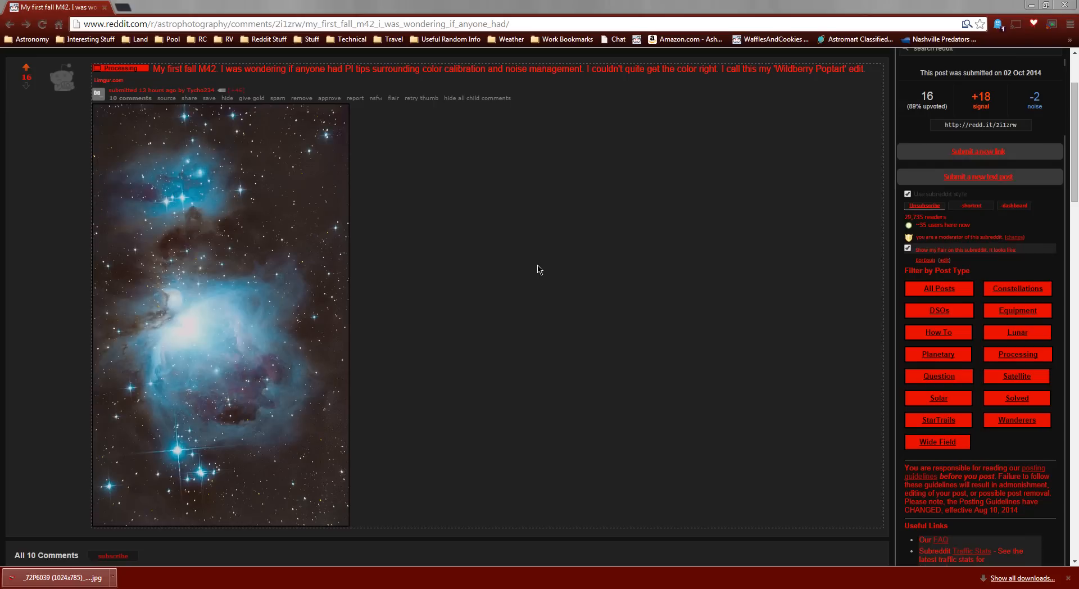
mouse_move(615, 267)
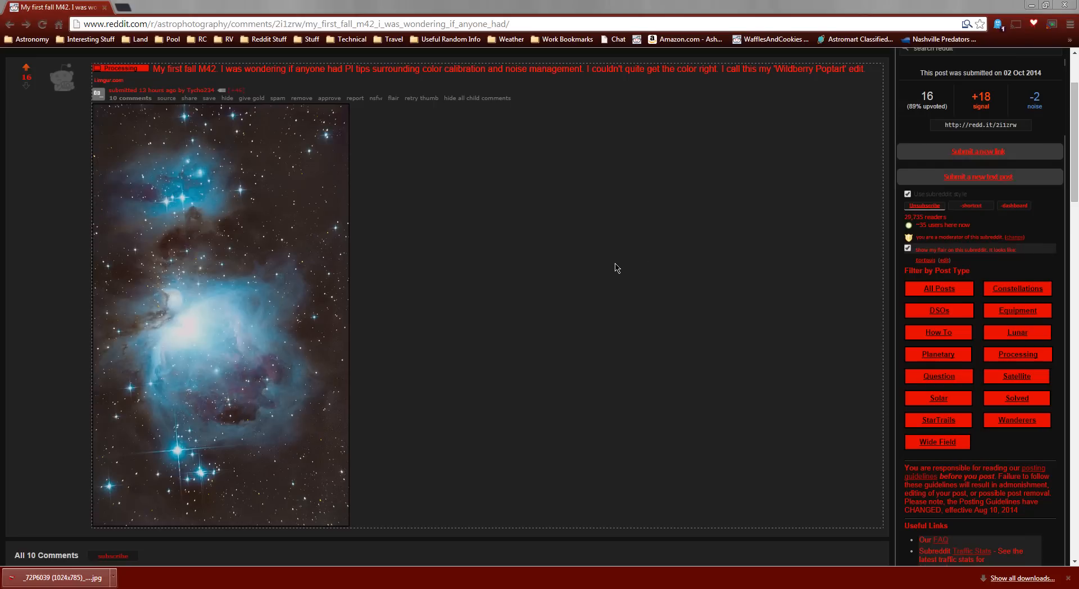
mouse_move(613, 292)
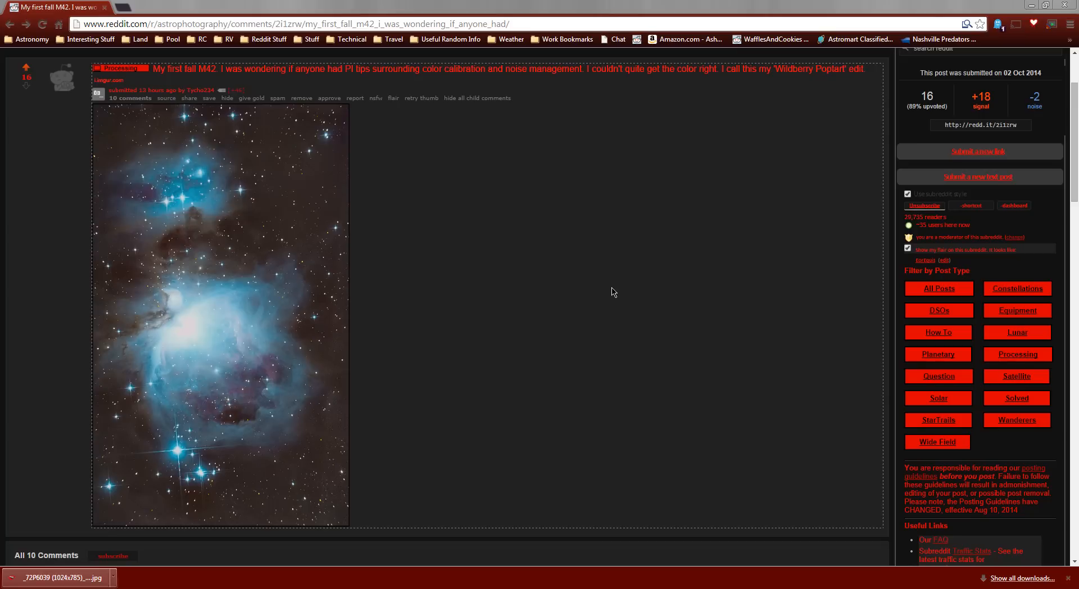
mouse_move(582, 288)
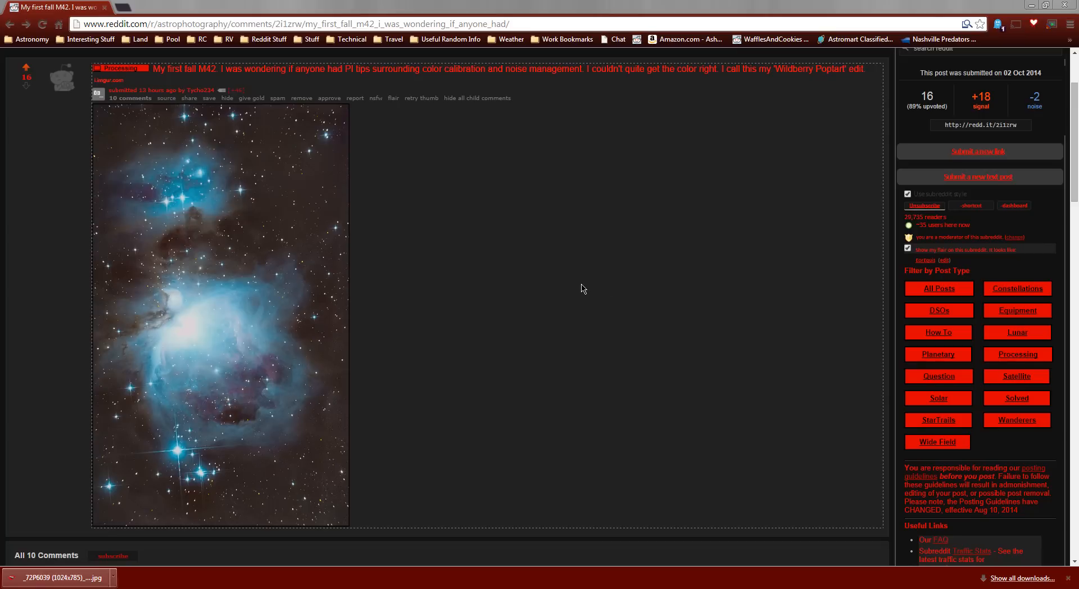
mouse_move(200, 90)
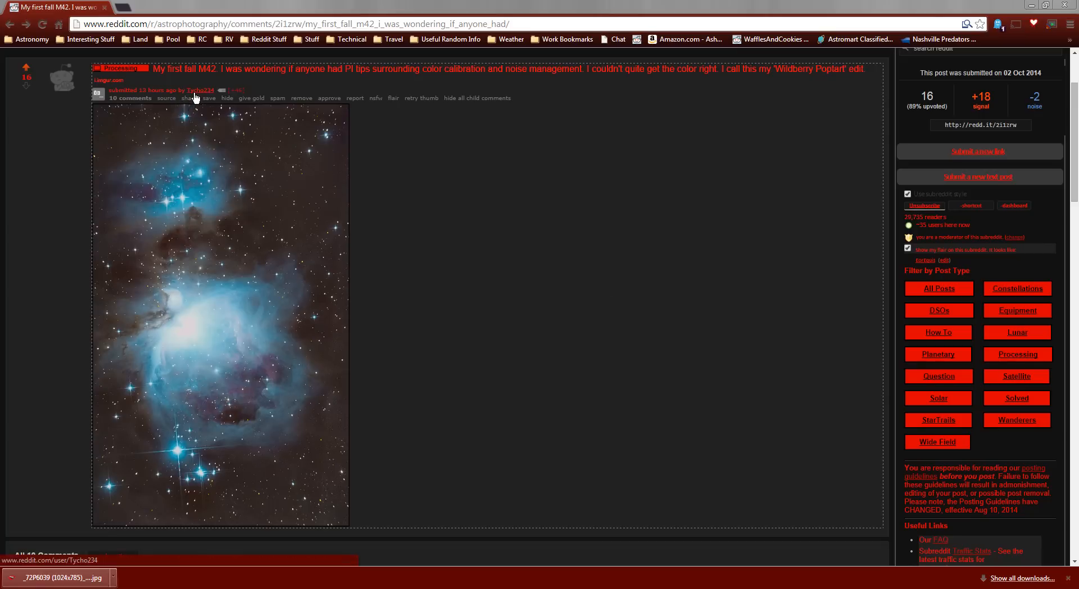
mouse_move(543, 294)
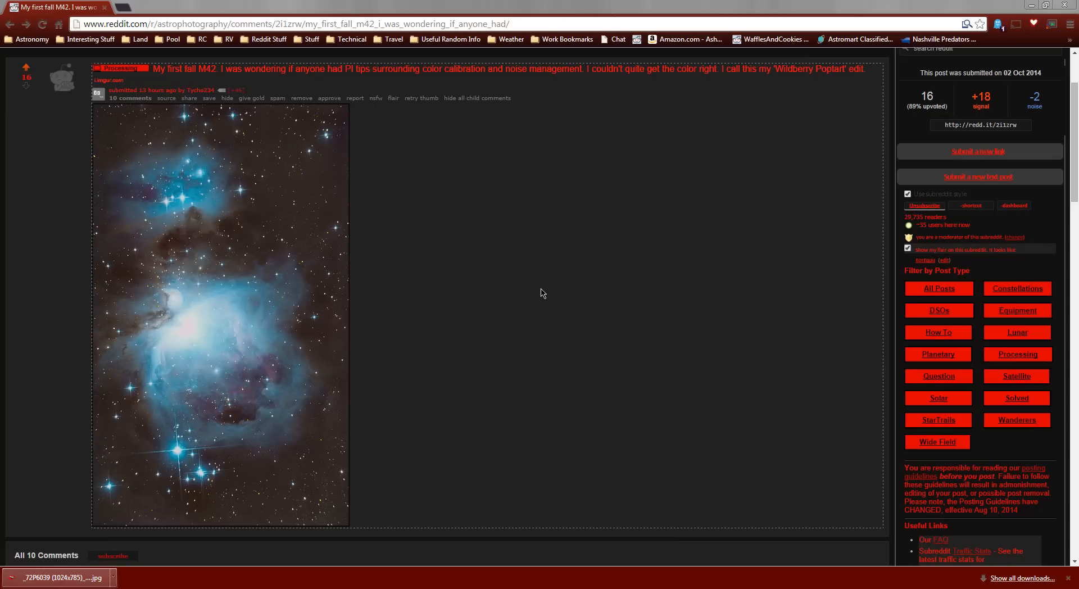
mouse_move(817, 76)
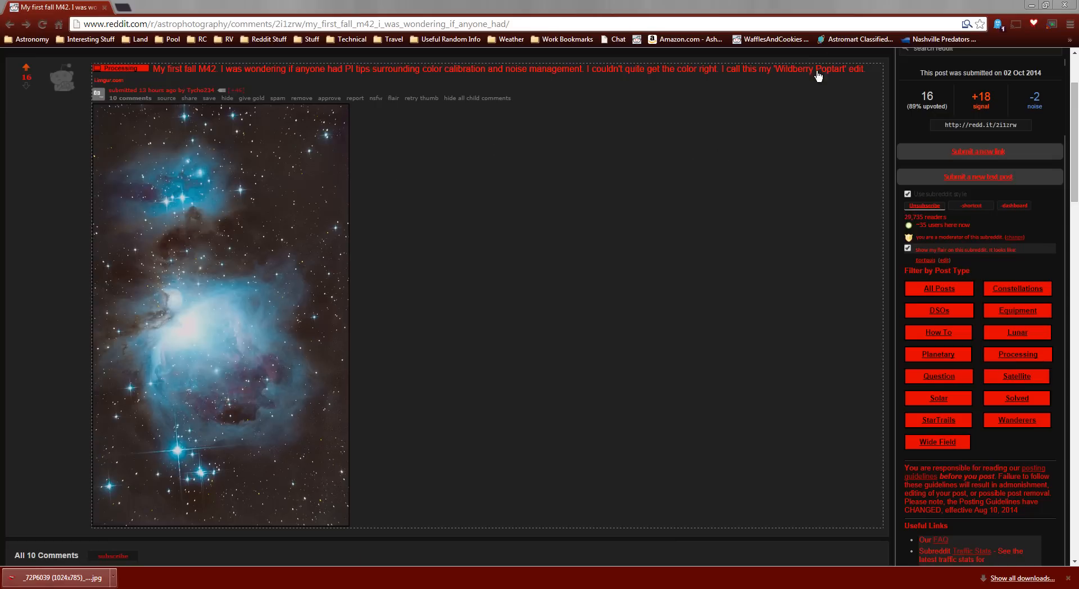
mouse_move(505, 232)
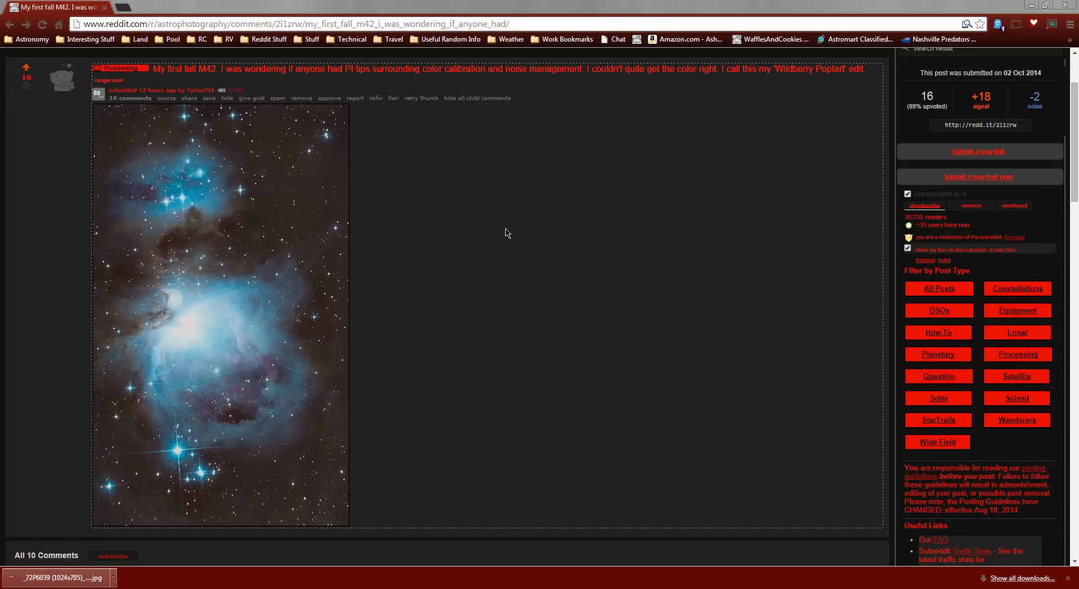
mouse_move(397, 347)
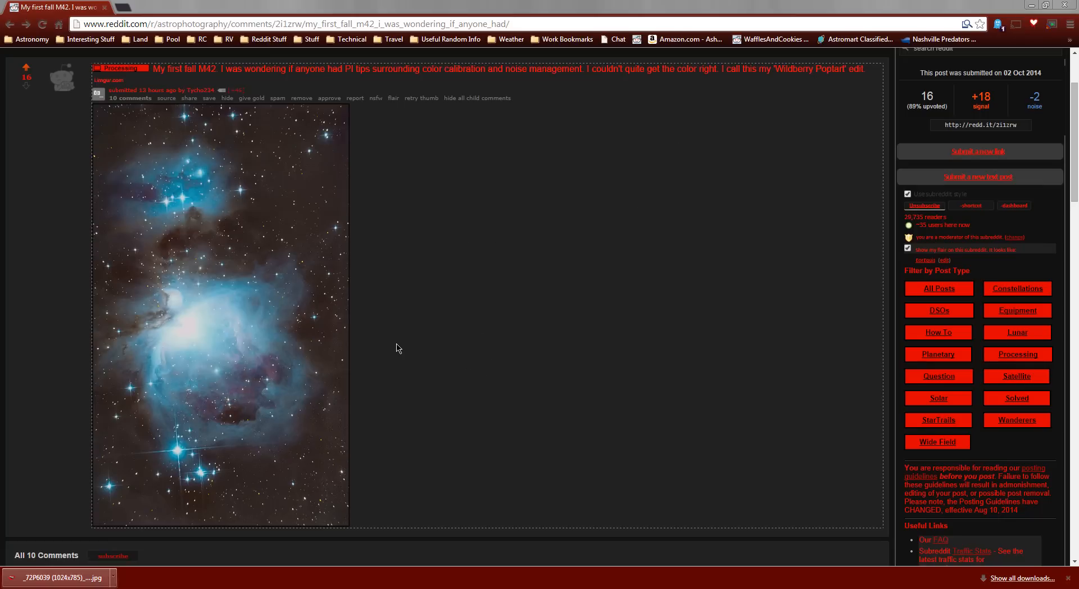
mouse_move(235, 314)
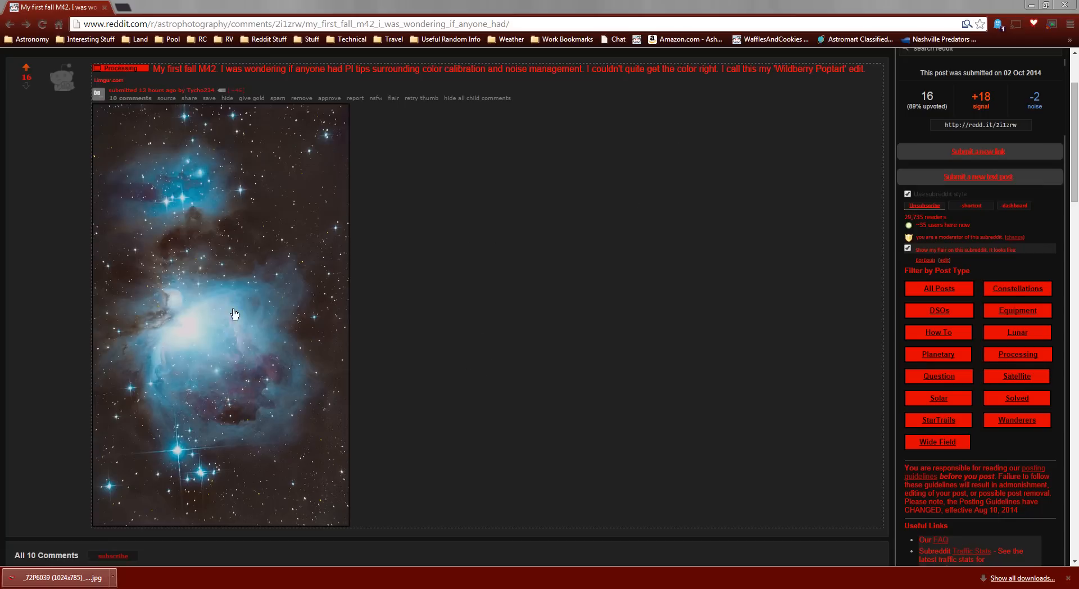
mouse_move(405, 337)
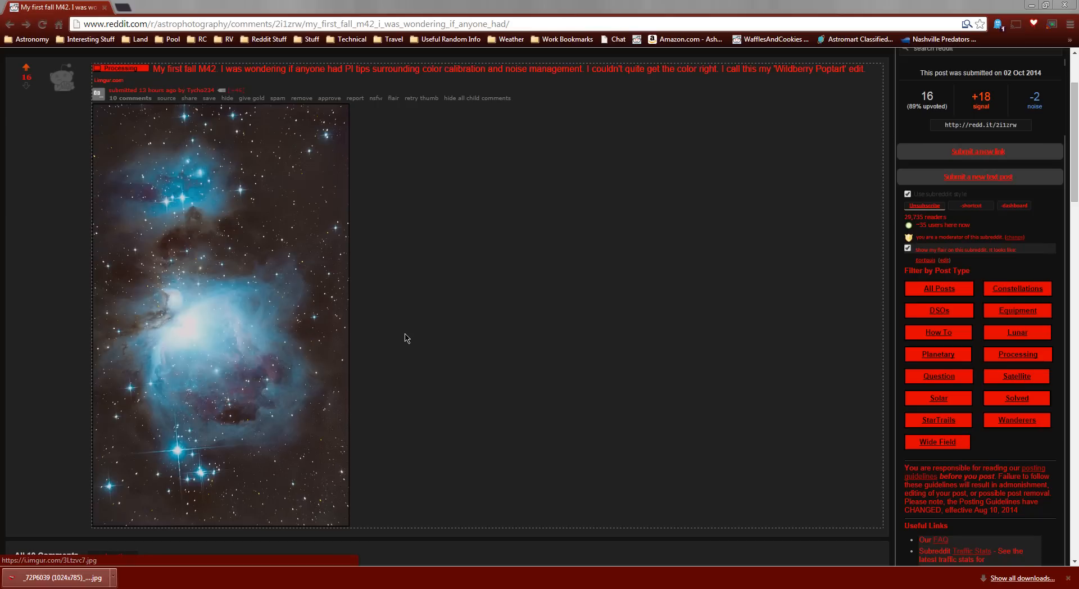
mouse_move(441, 342)
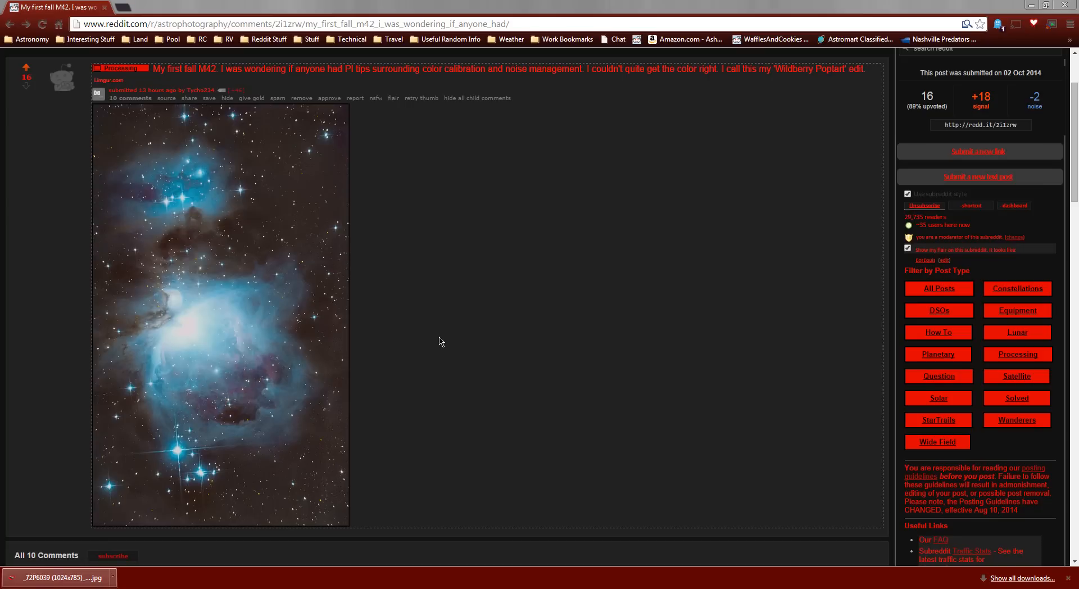
mouse_move(463, 330)
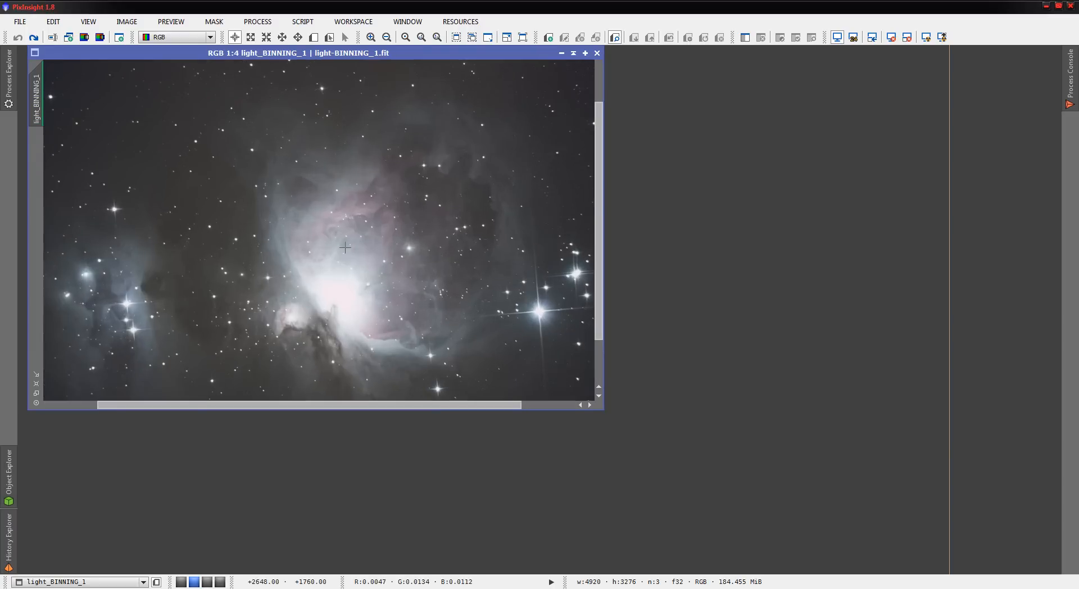
Step: Zoom the M42 image to fit the whole nebula in its window
left_click(385, 37)
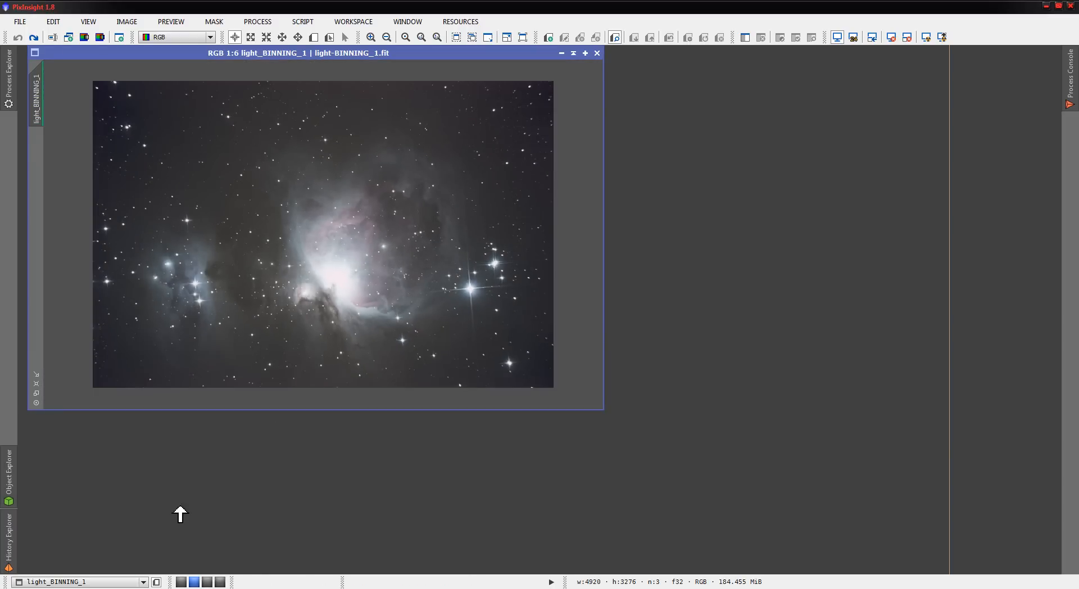
mouse_move(107, 496)
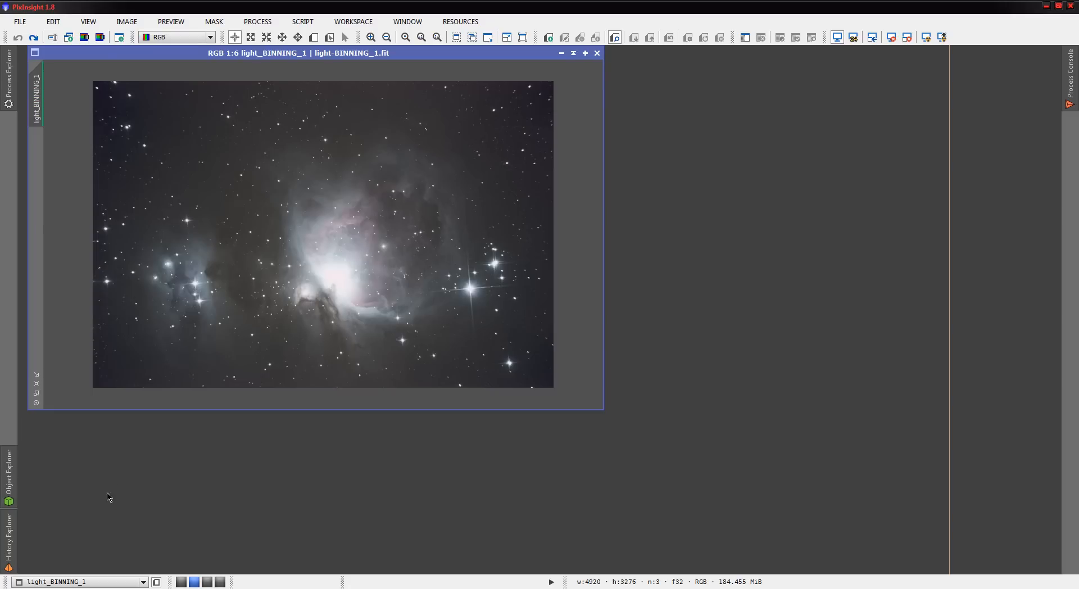
mouse_move(108, 486)
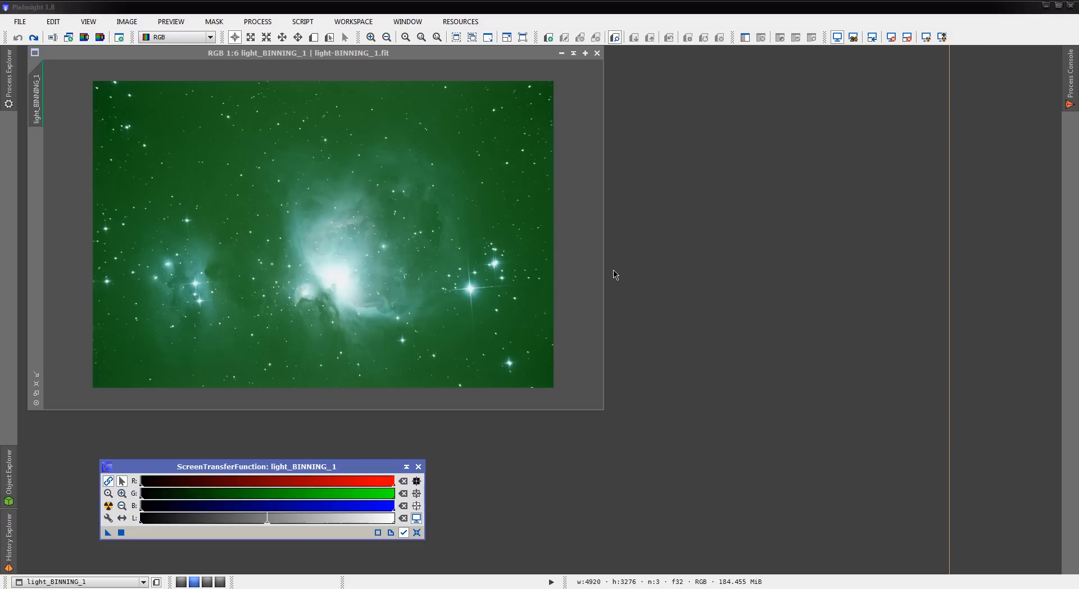
mouse_move(457, 230)
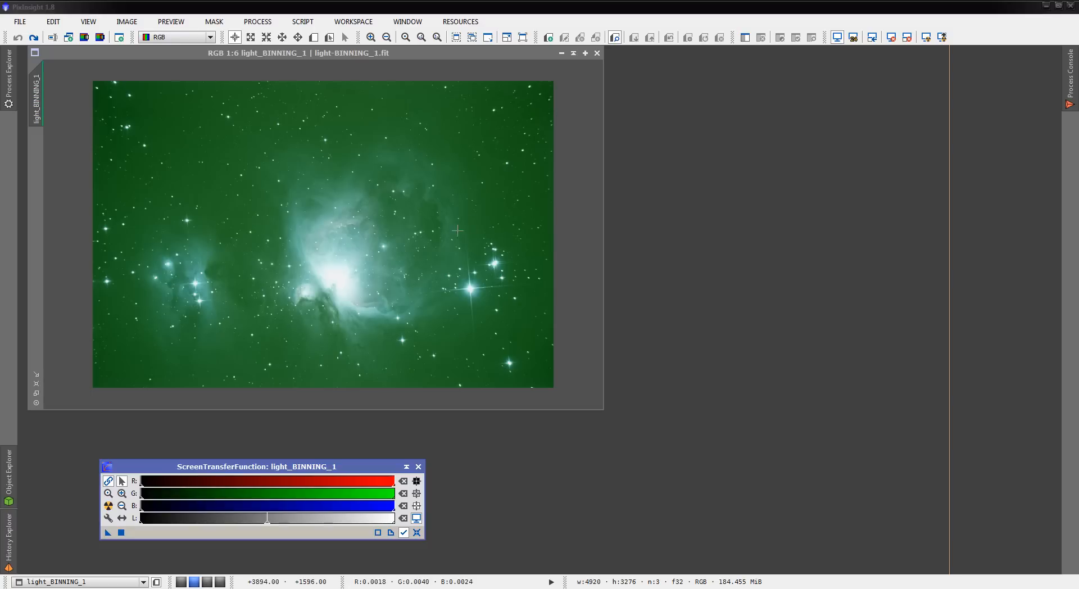
mouse_move(575, 205)
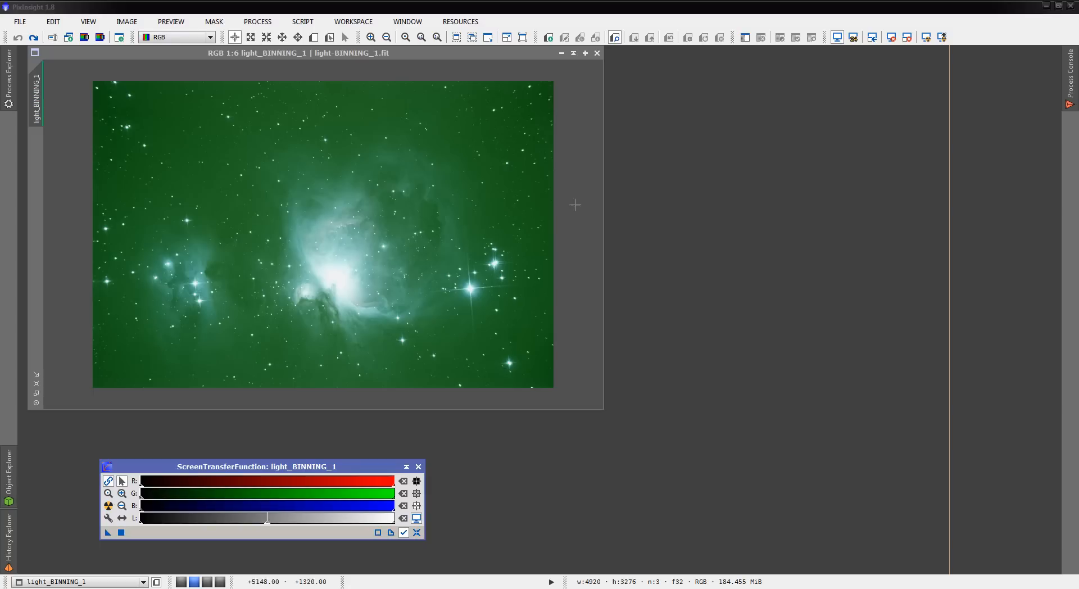
mouse_move(260, 111)
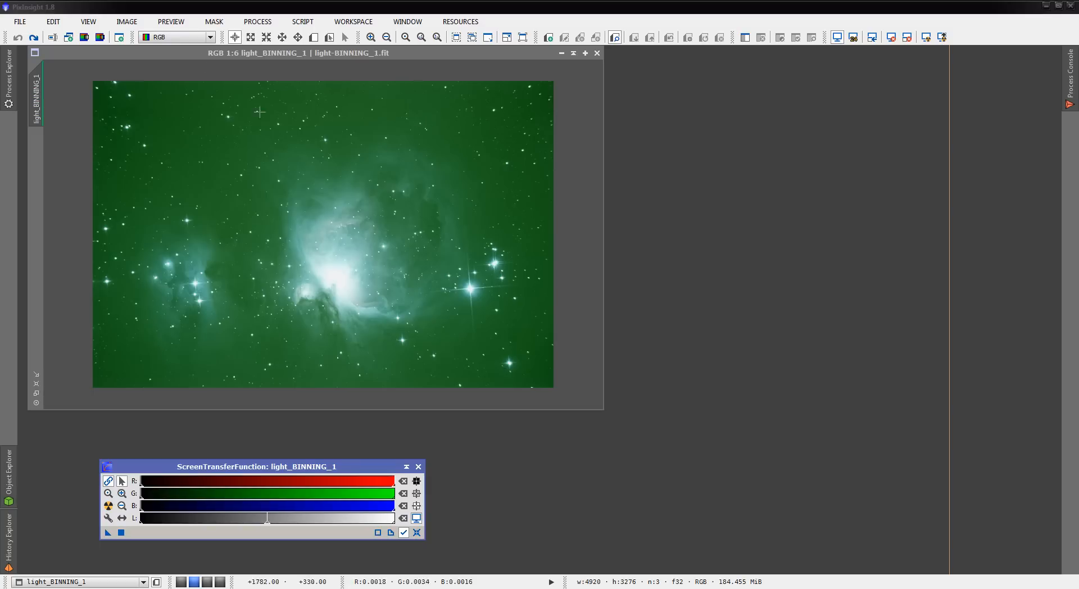
mouse_move(1029, 509)
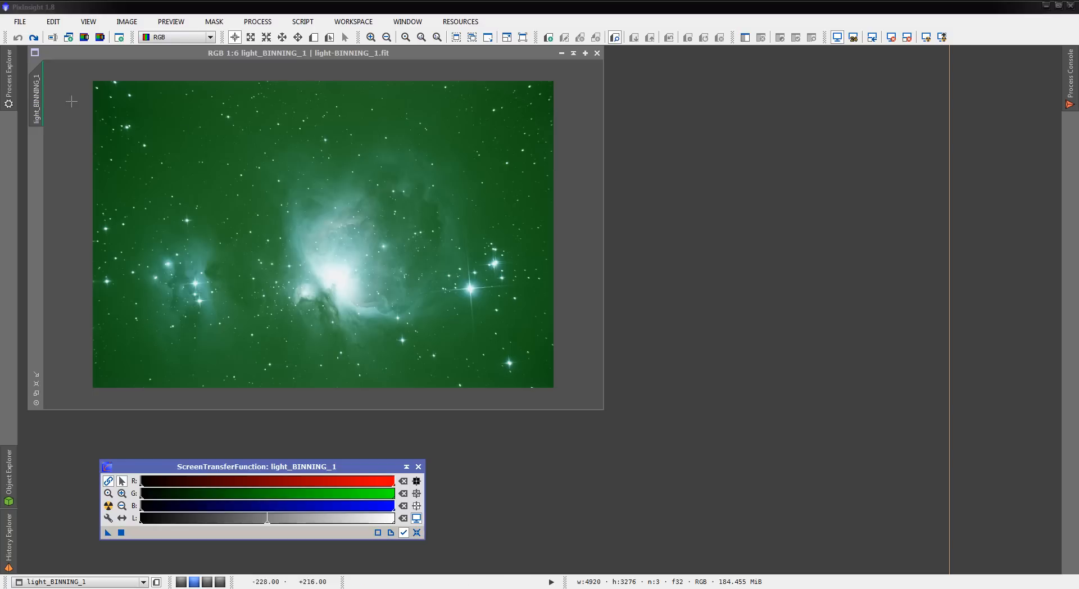
Step: Reset the screen stretch on the M42 image
left_click(8, 72)
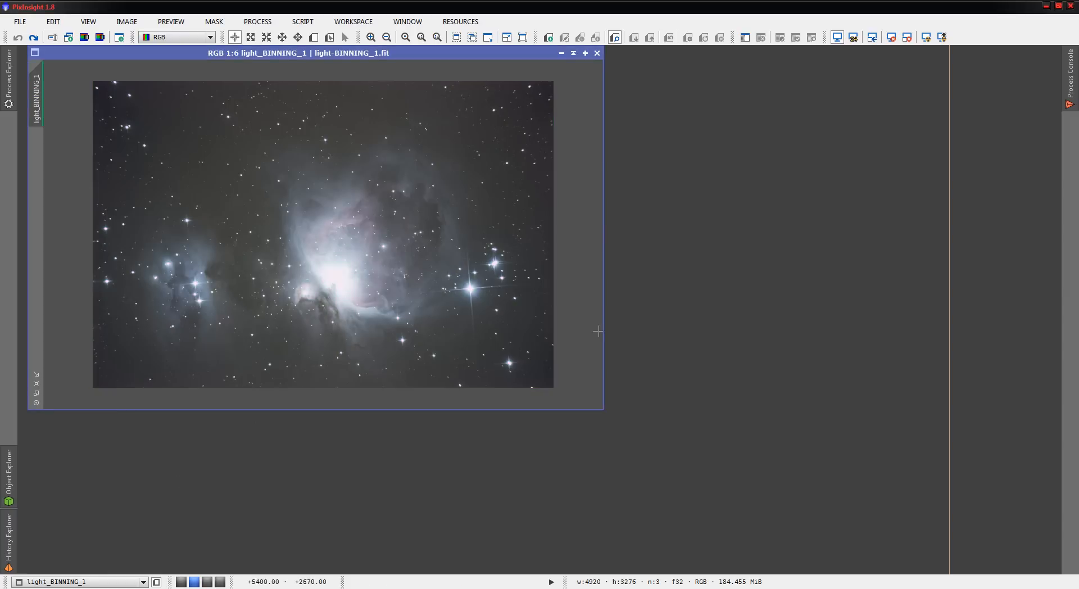
mouse_move(564, 375)
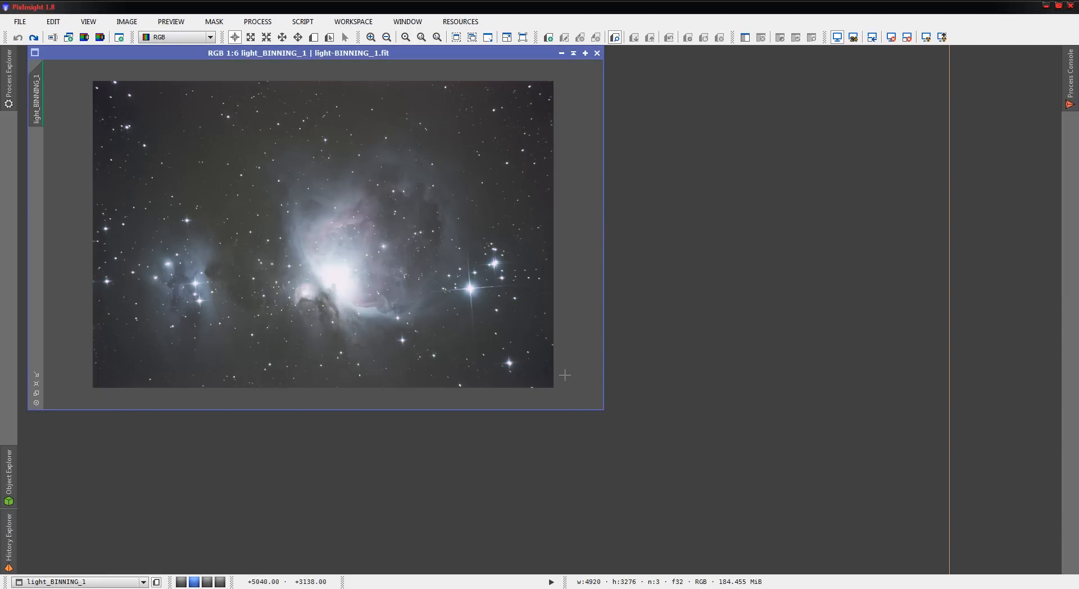
mouse_move(211, 466)
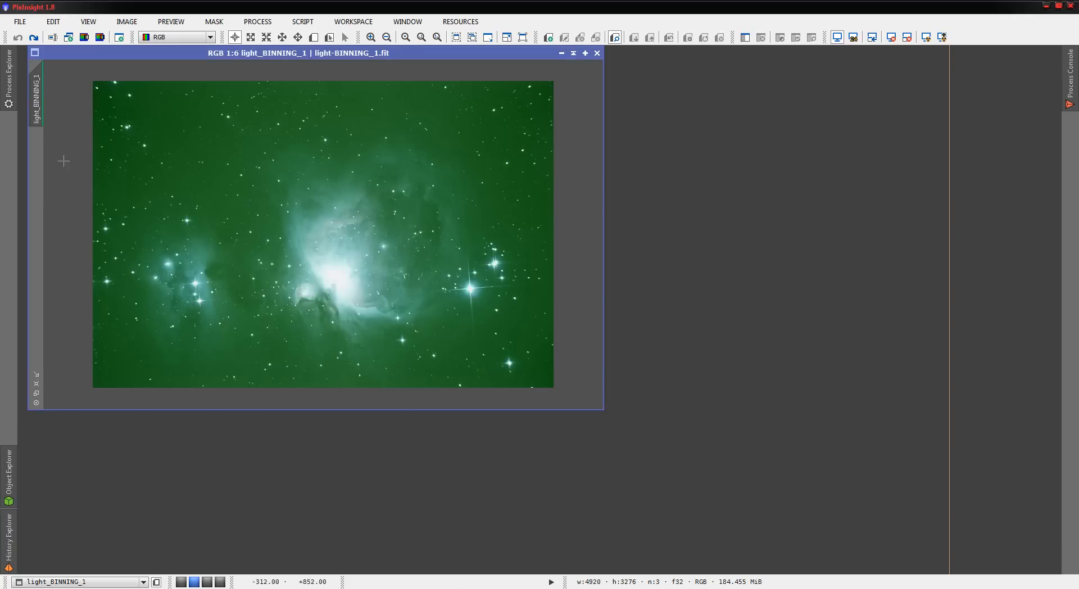
Step: Open ColorCalibration and draw previews over the nebula core and upper-left background sky
left_click(7, 72)
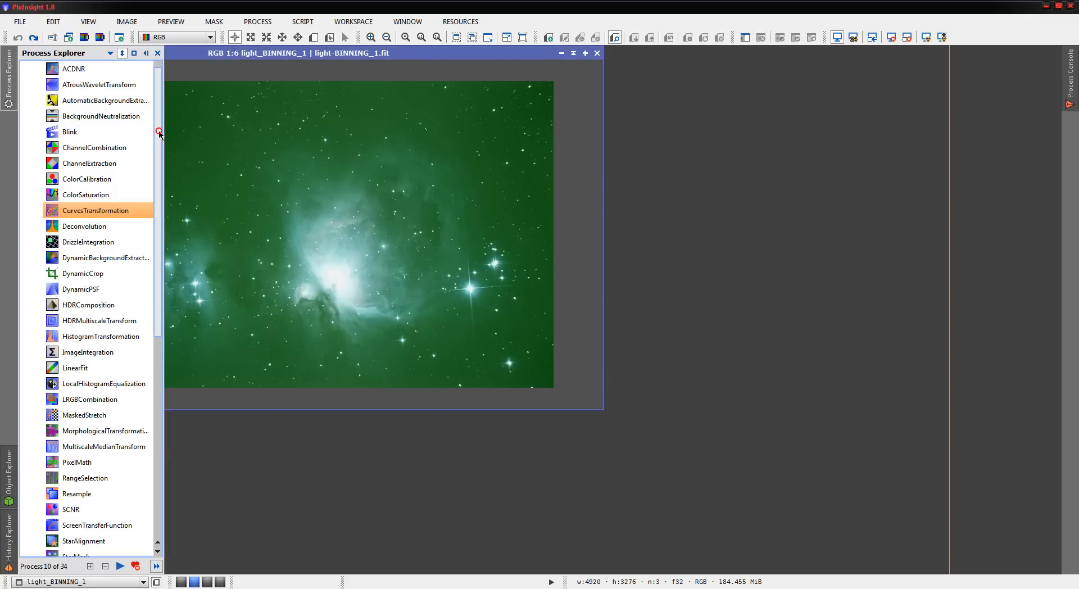
double_click(86, 190)
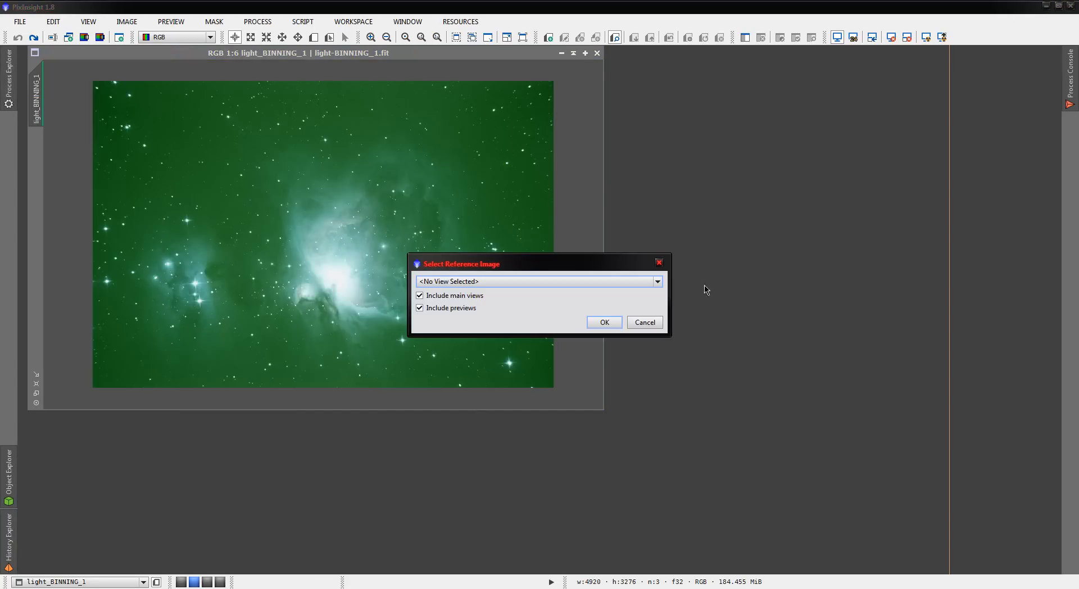
left_click(604, 322)
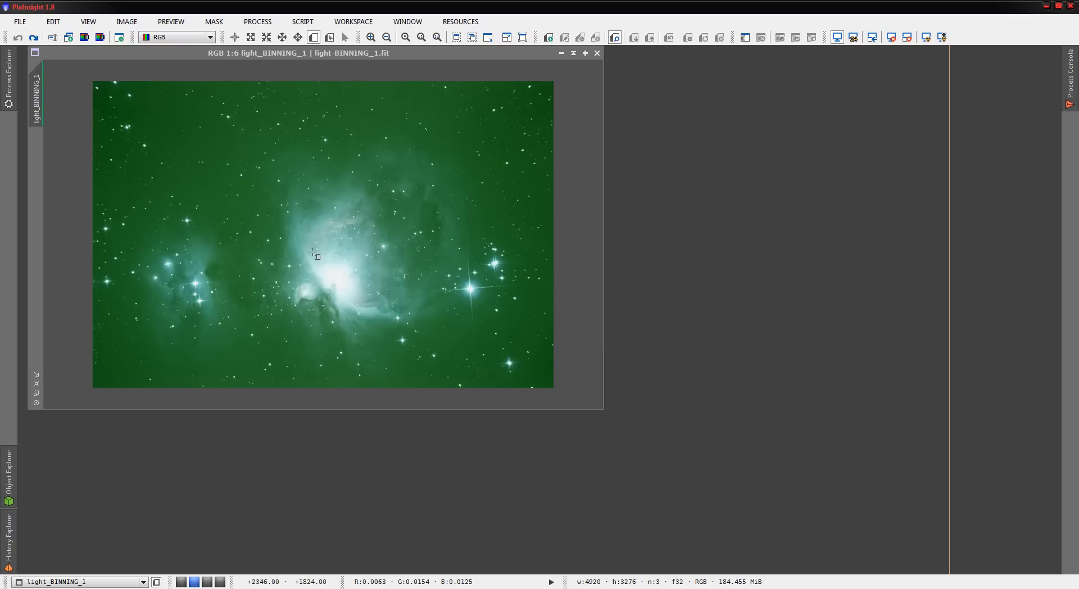
left_click_drag(311, 252, 365, 307)
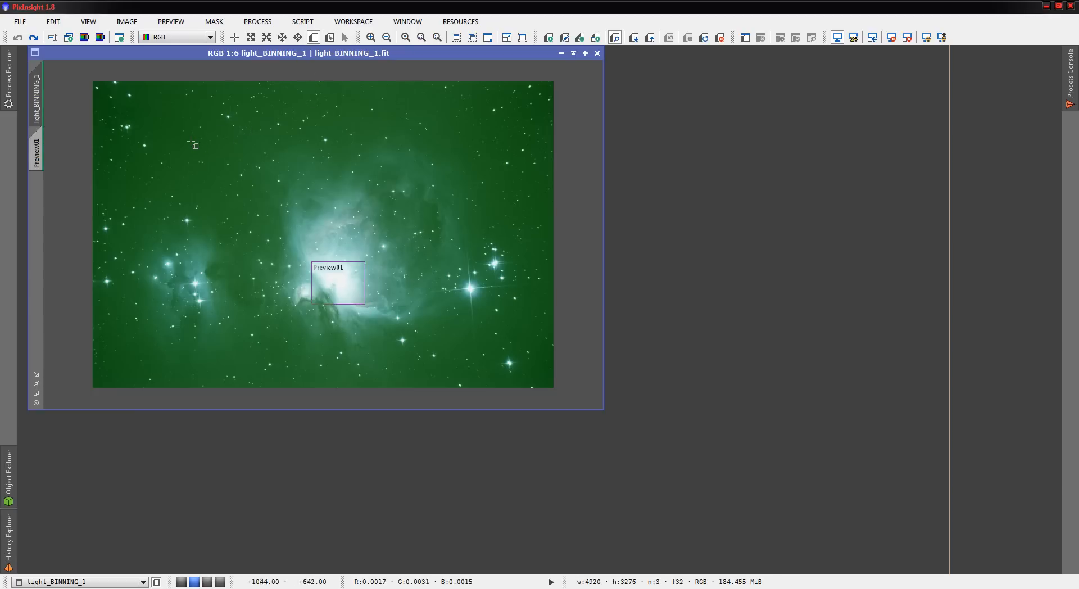
left_click_drag(143, 102, 176, 138)
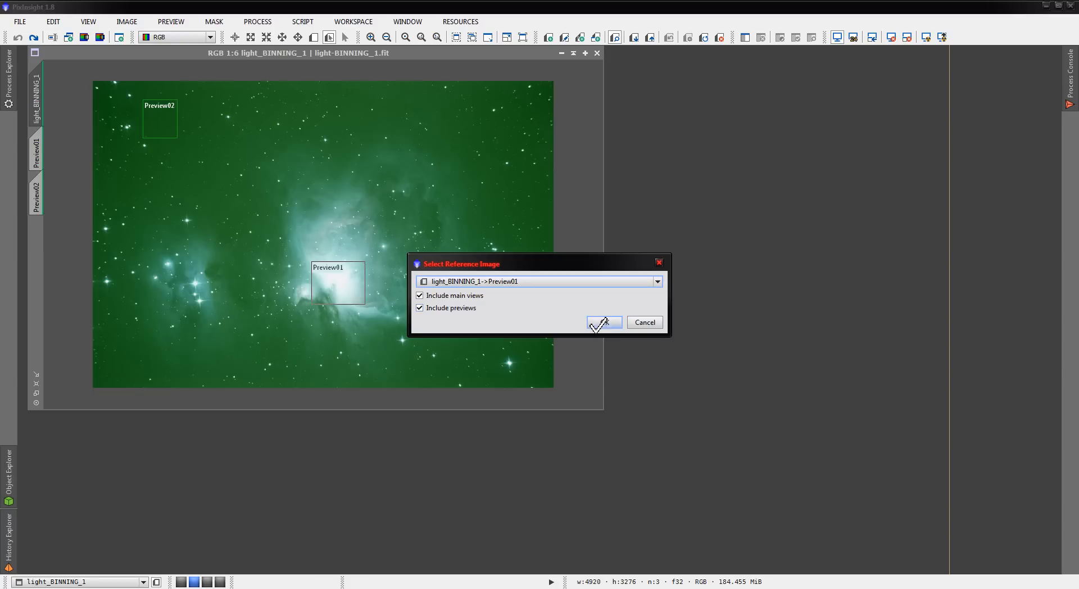
Step: Set Preview01 as white reference and Preview02 as background reference
left_click(603, 323)
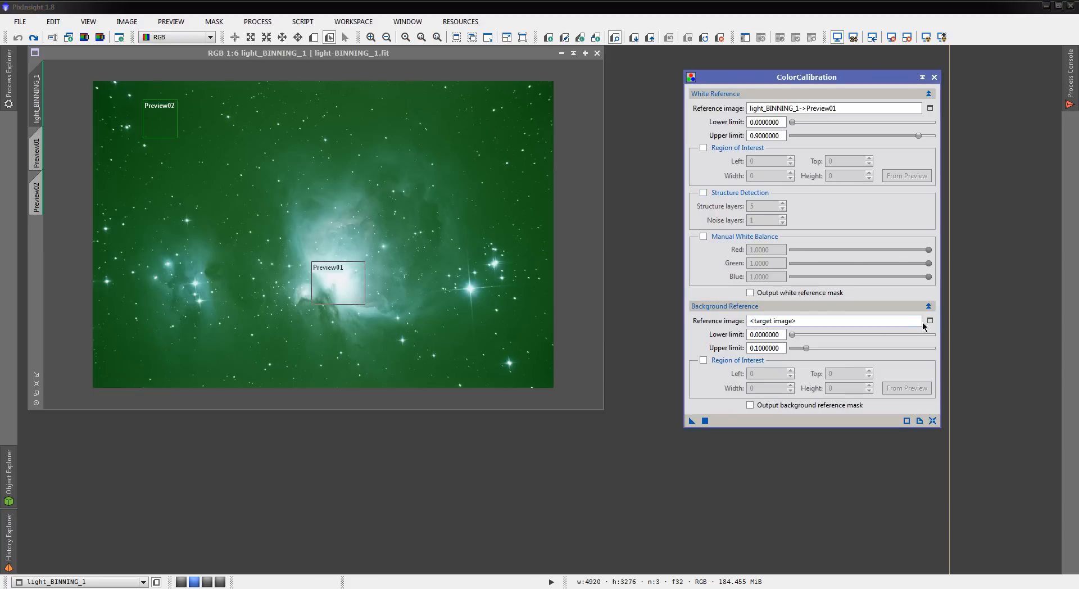
left_click(929, 321)
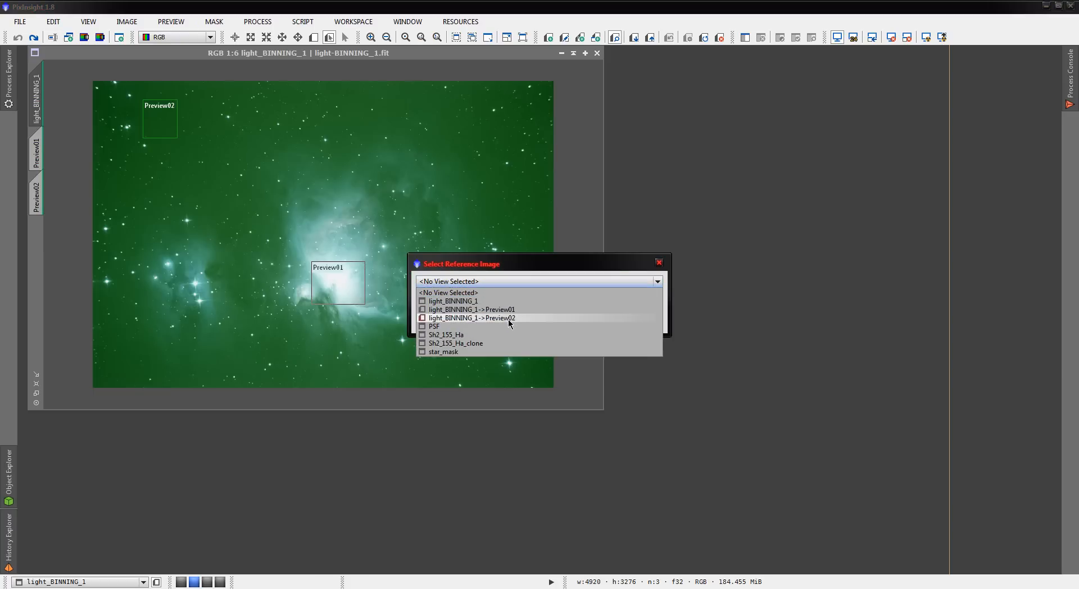
left_click(471, 309)
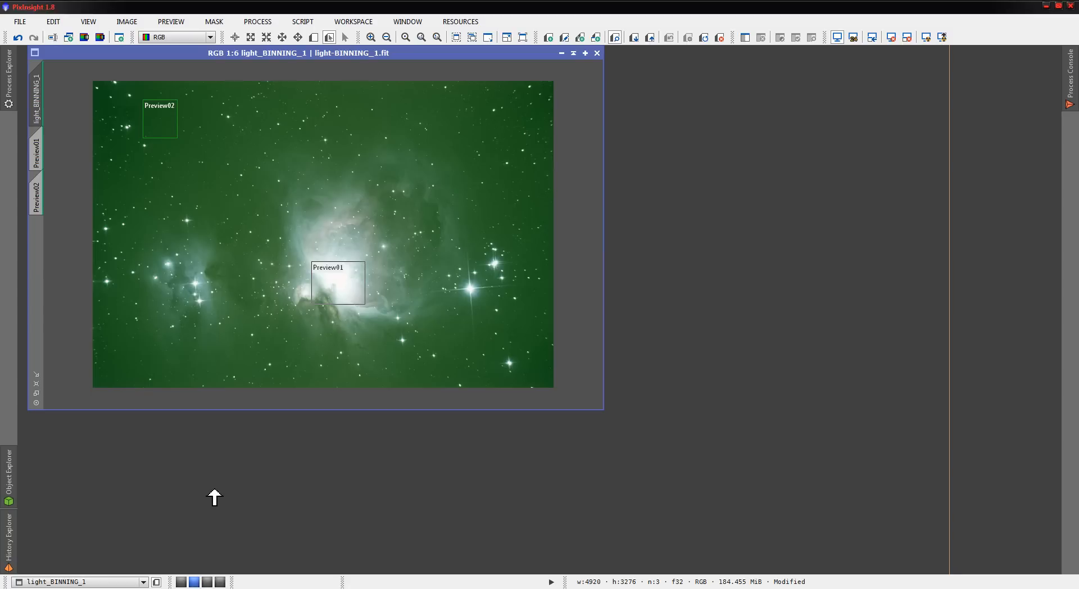
mouse_move(433, 390)
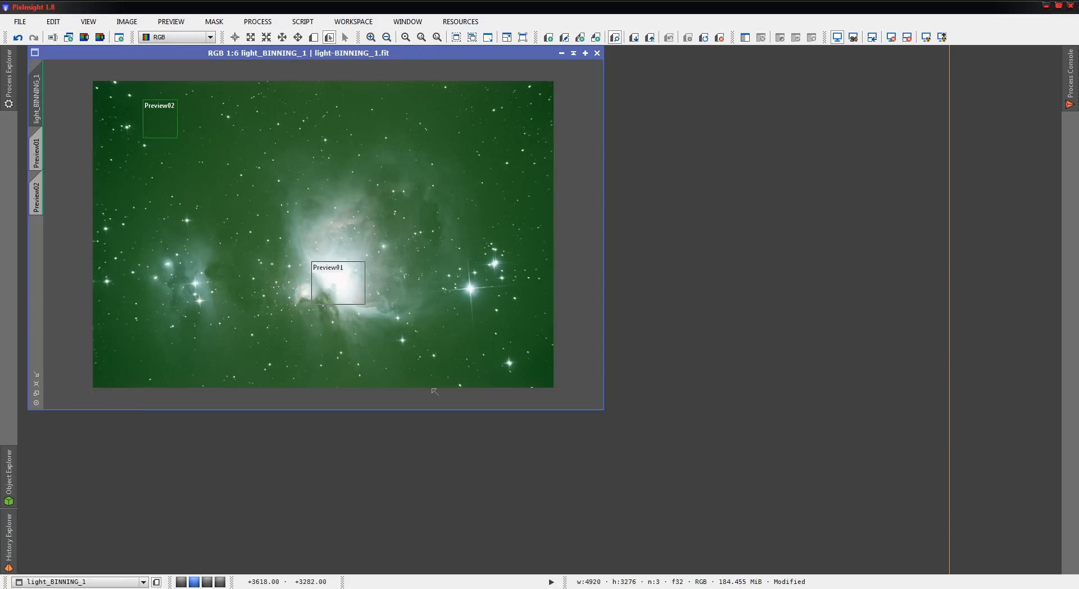
mouse_move(468, 362)
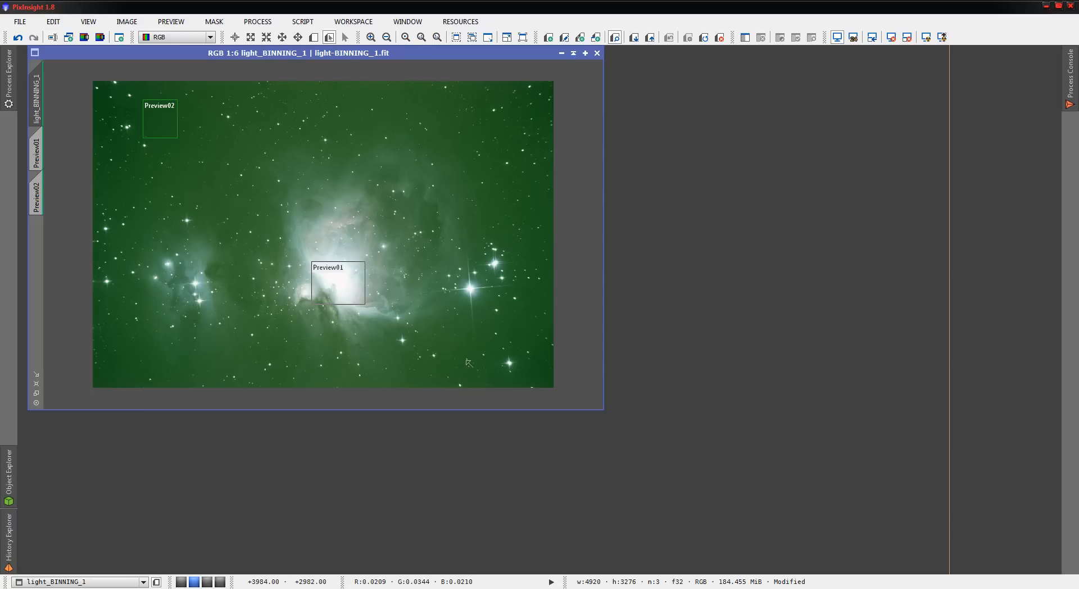
mouse_move(779, 317)
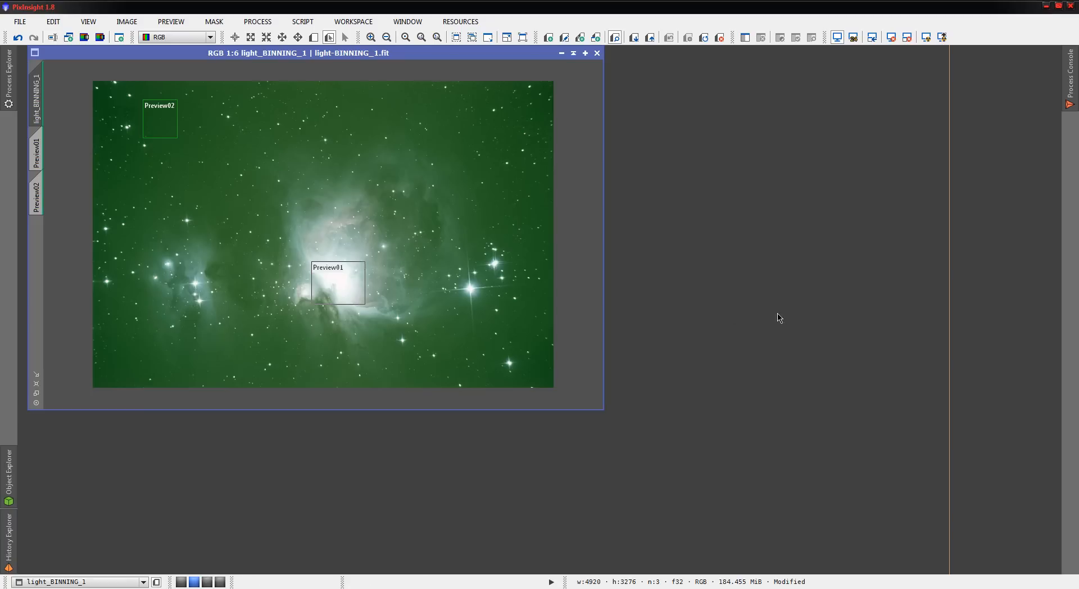
mouse_move(782, 317)
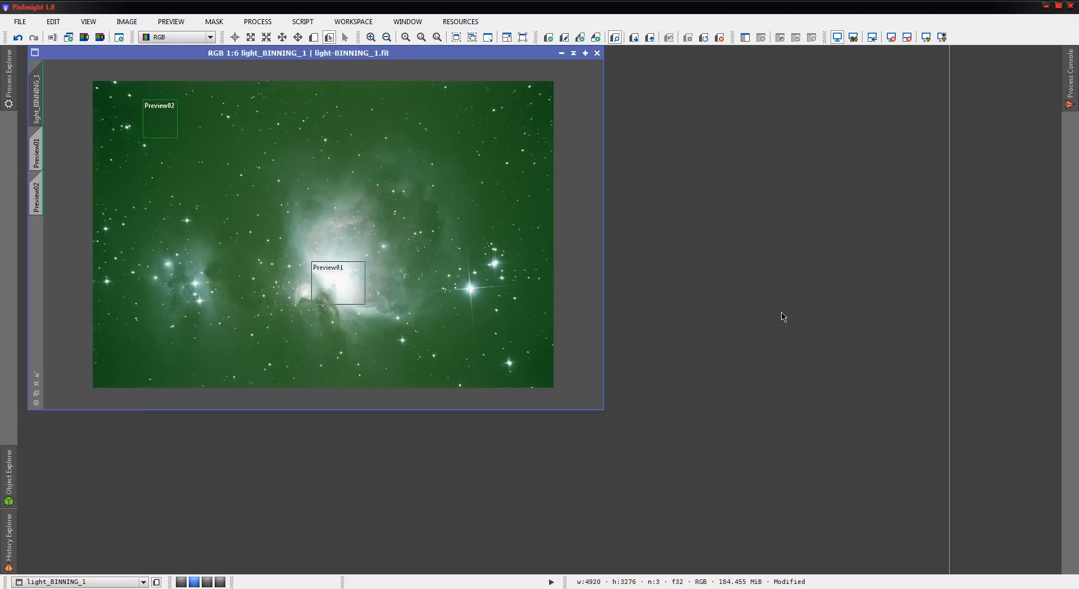
mouse_move(885, 308)
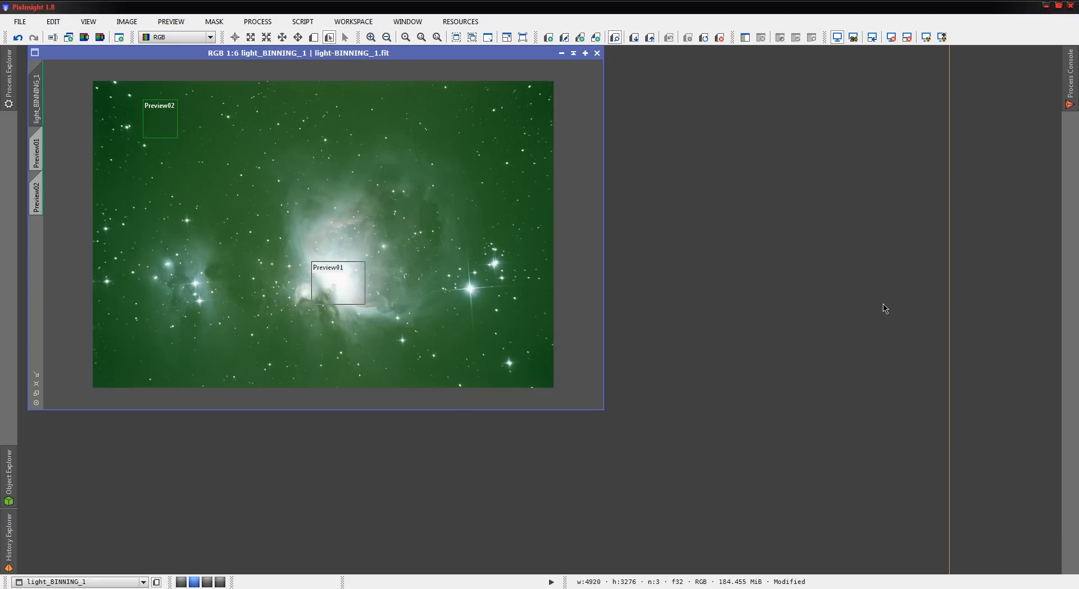
mouse_move(868, 103)
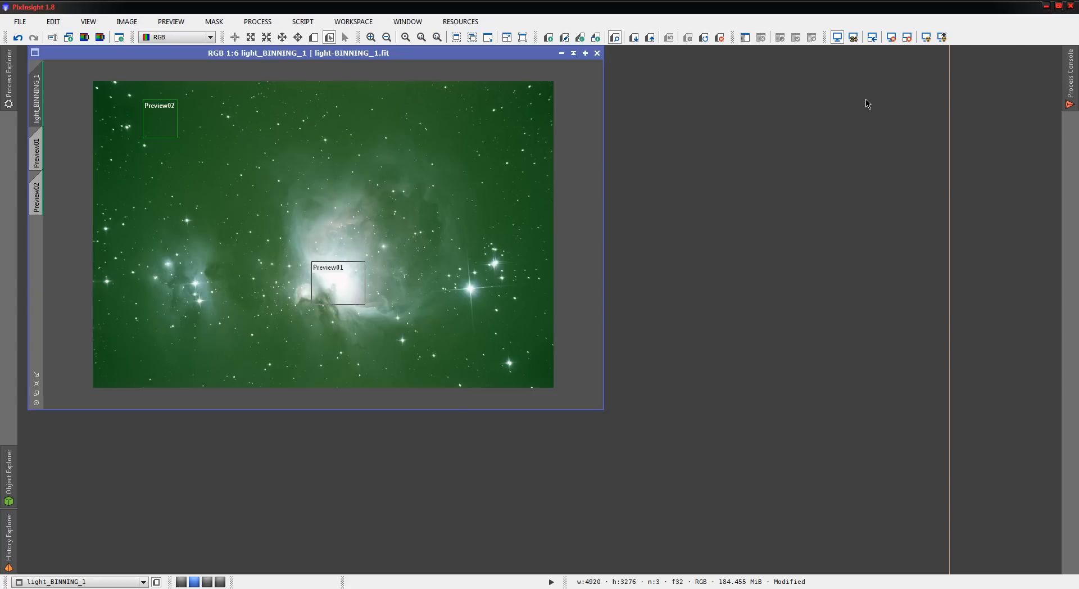
mouse_move(917, 81)
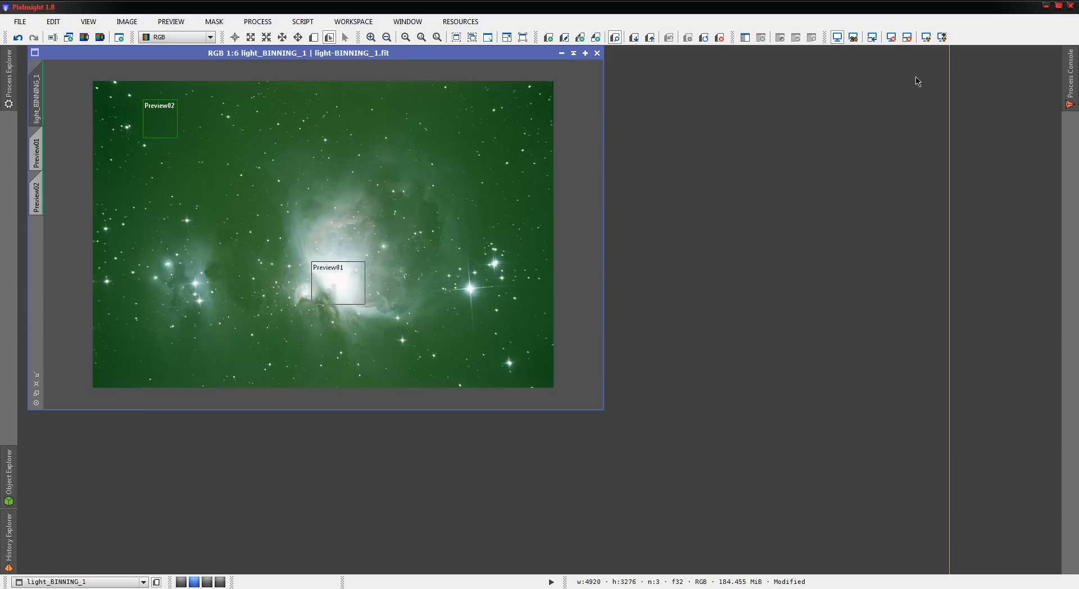
Step: Undo the color calibration on the M42 frame
left_click(18, 37)
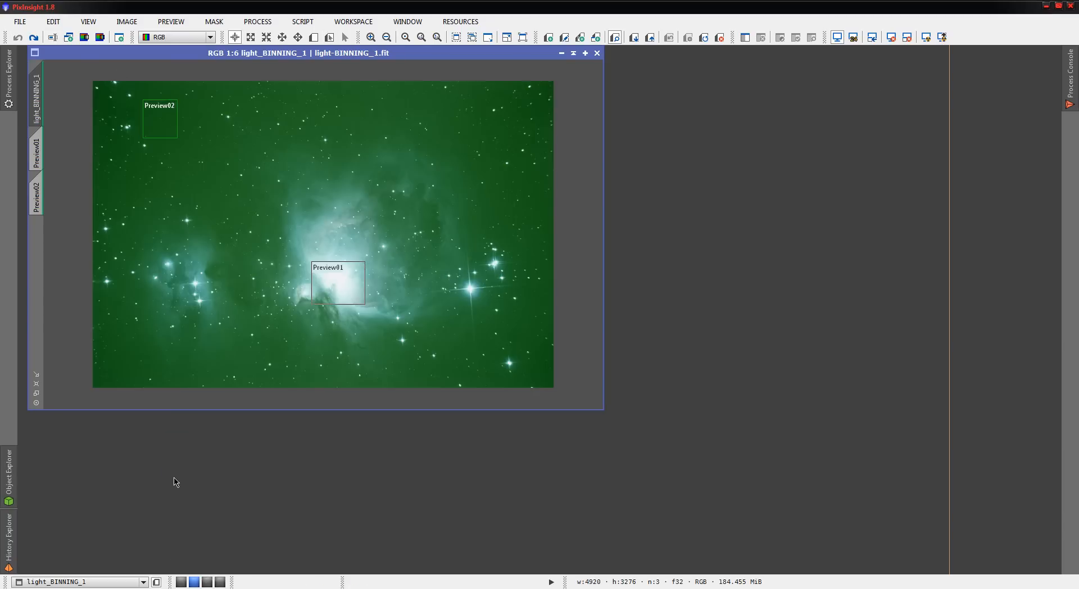
mouse_move(898, 108)
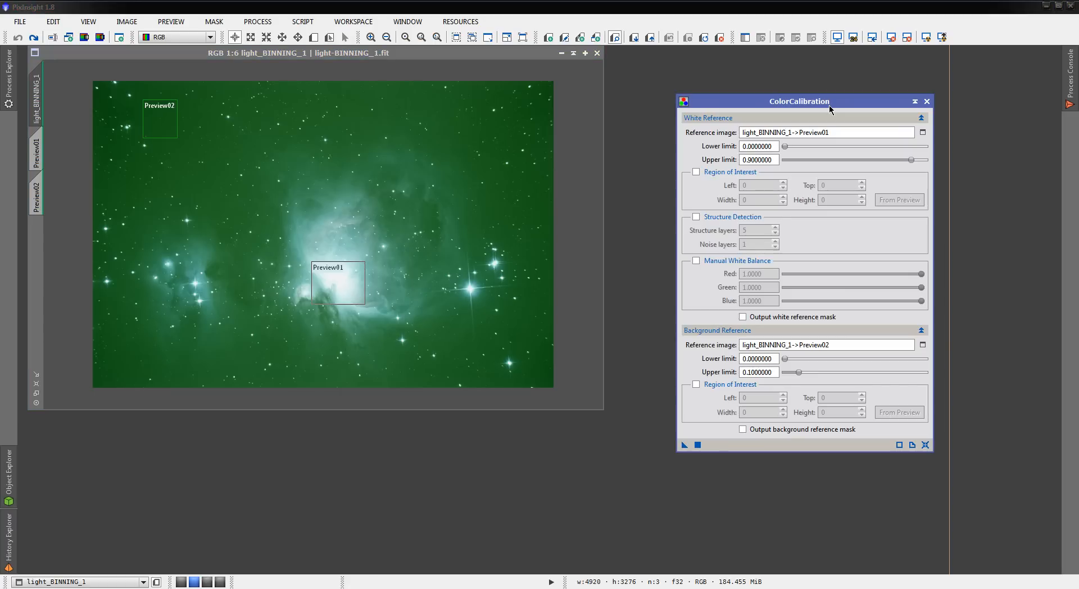
mouse_move(820, 103)
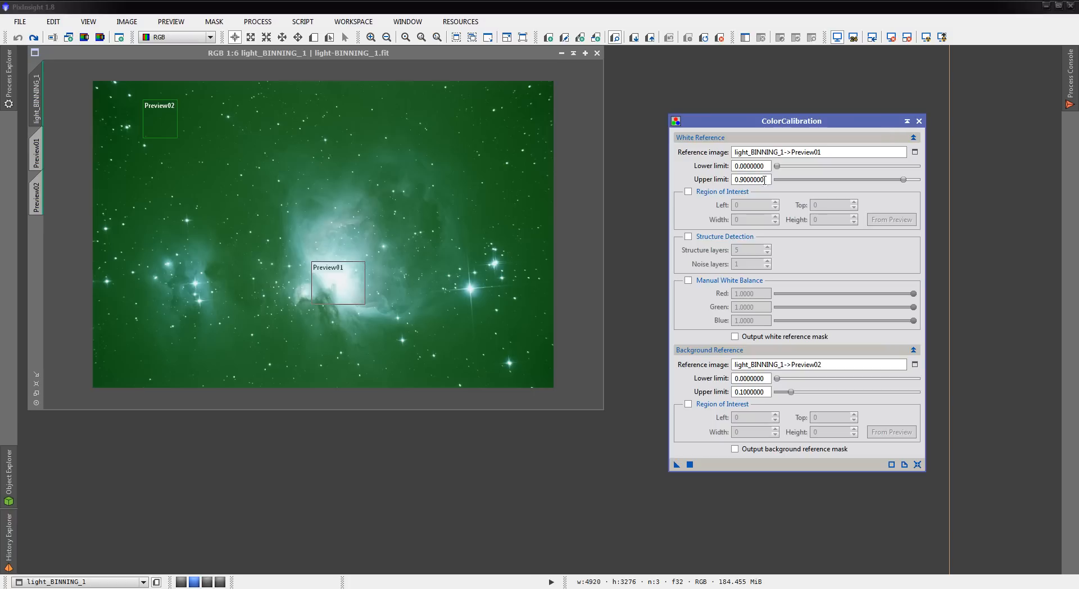
mouse_move(194, 120)
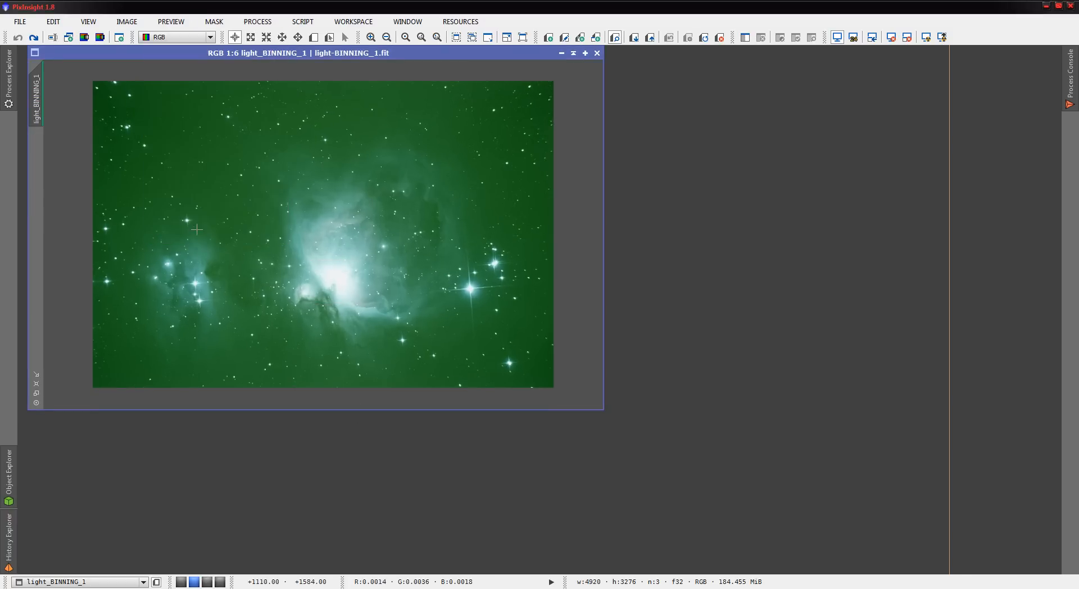
mouse_move(196, 64)
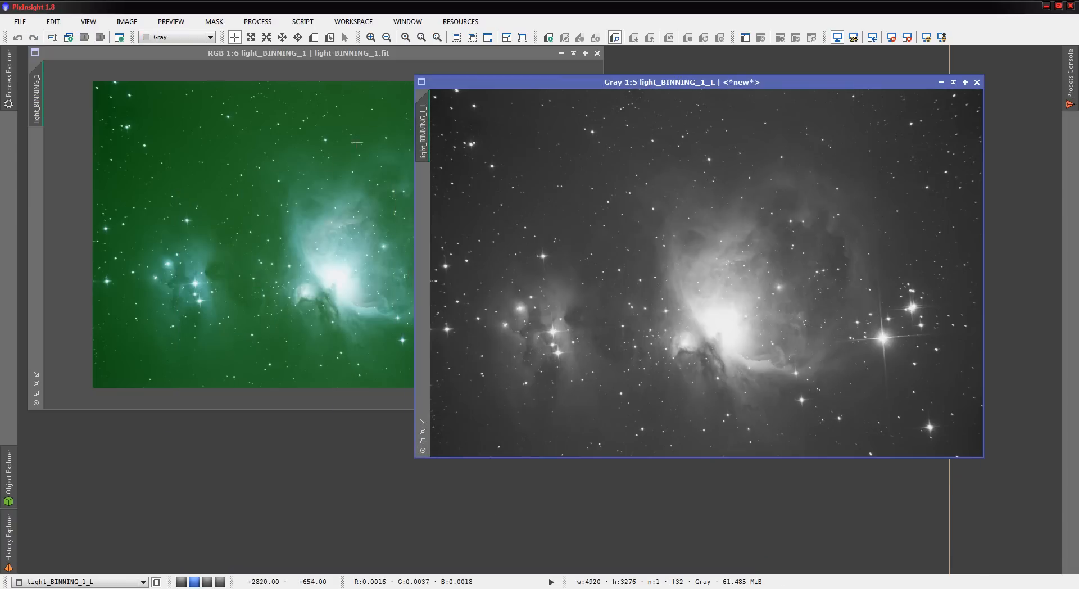
Step: Bring the green-tinted M42 colour image back to the front
left_click(100, 37)
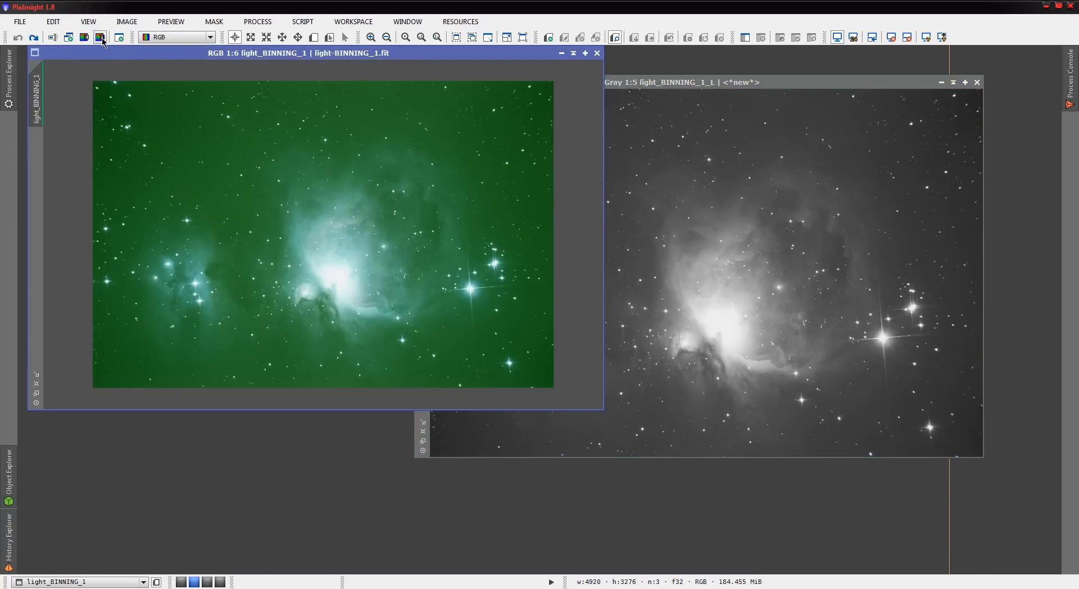
Step: Split the colour image into R, G and B channel images, then open LinearFit
left_click(101, 37)
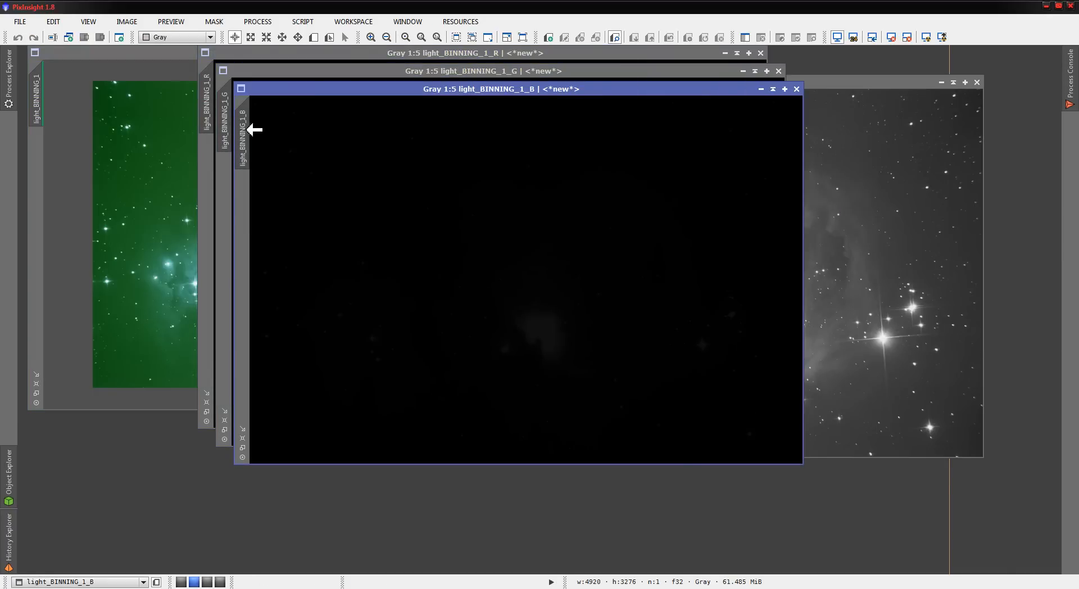
mouse_move(217, 81)
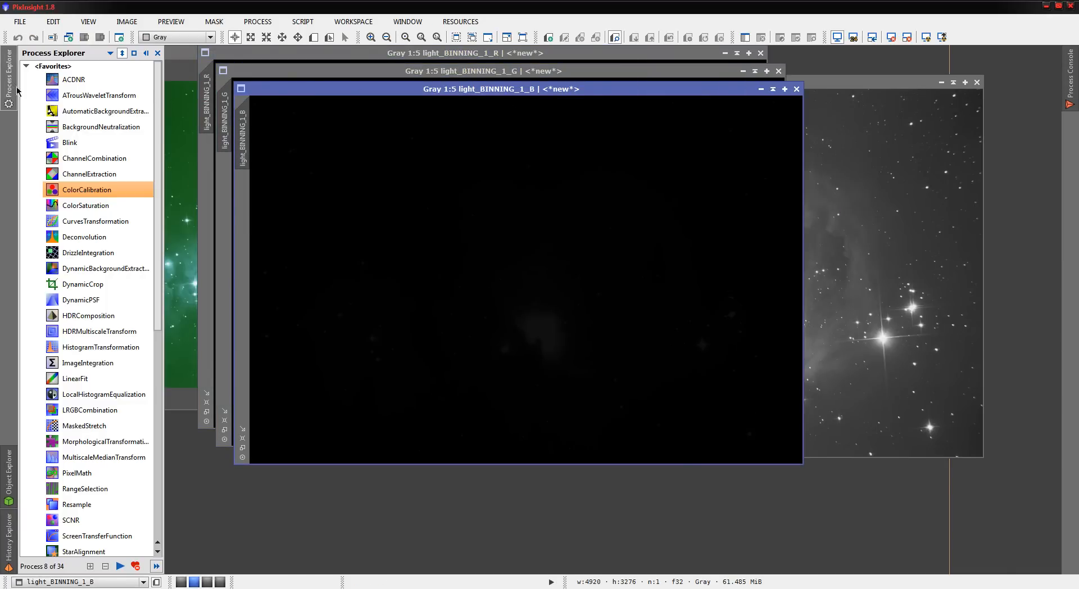
mouse_move(75, 378)
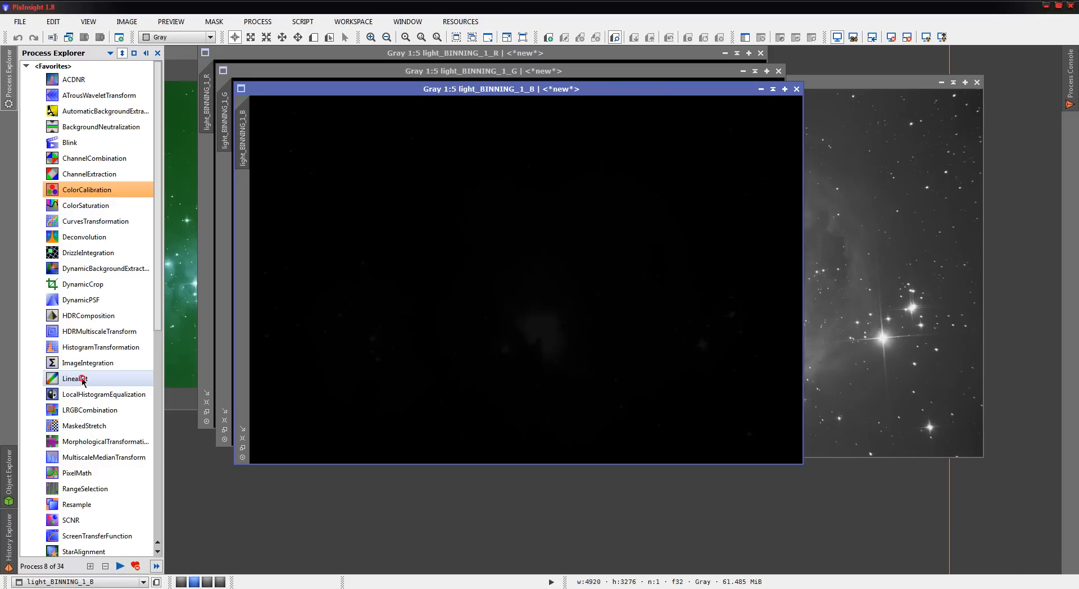
double_click(74, 378)
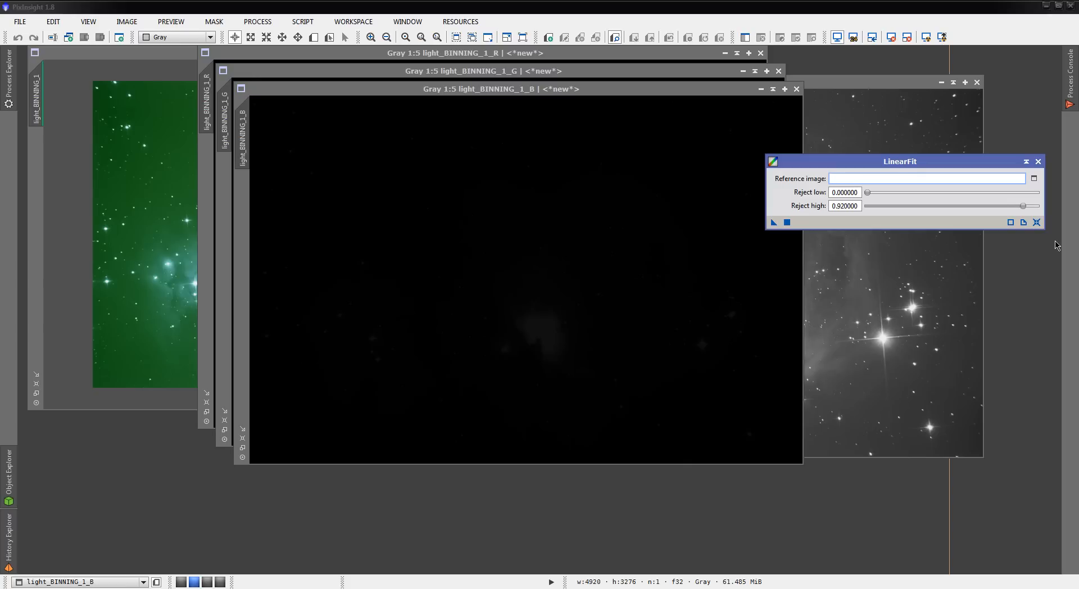
mouse_move(747, 137)
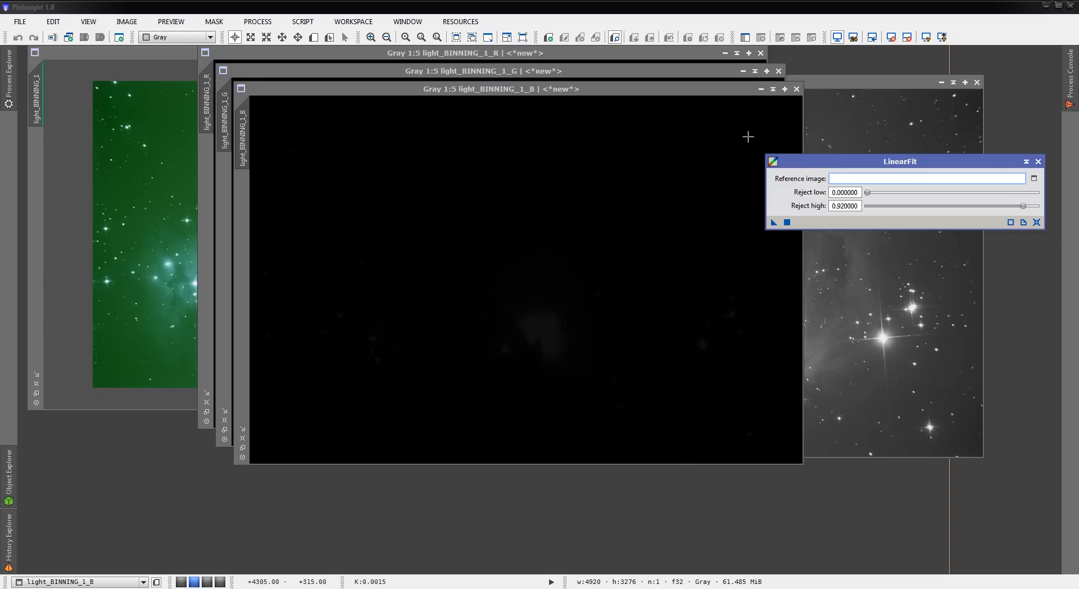
Step: Auto-stretch the channel displays and bring light_BINNING_1_B to the front
left_click(1038, 161)
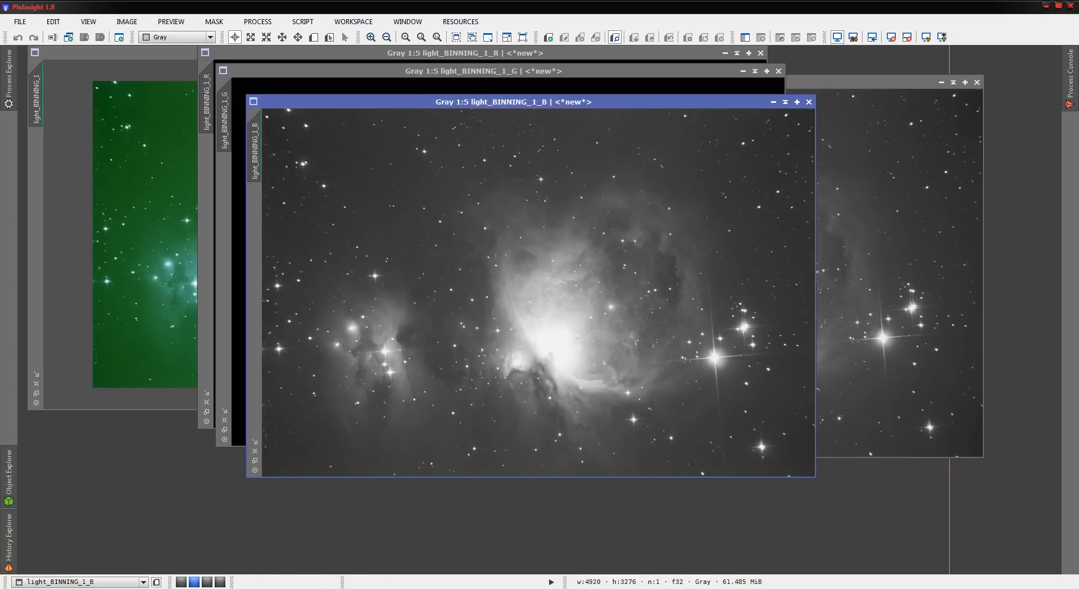
left_click(481, 70)
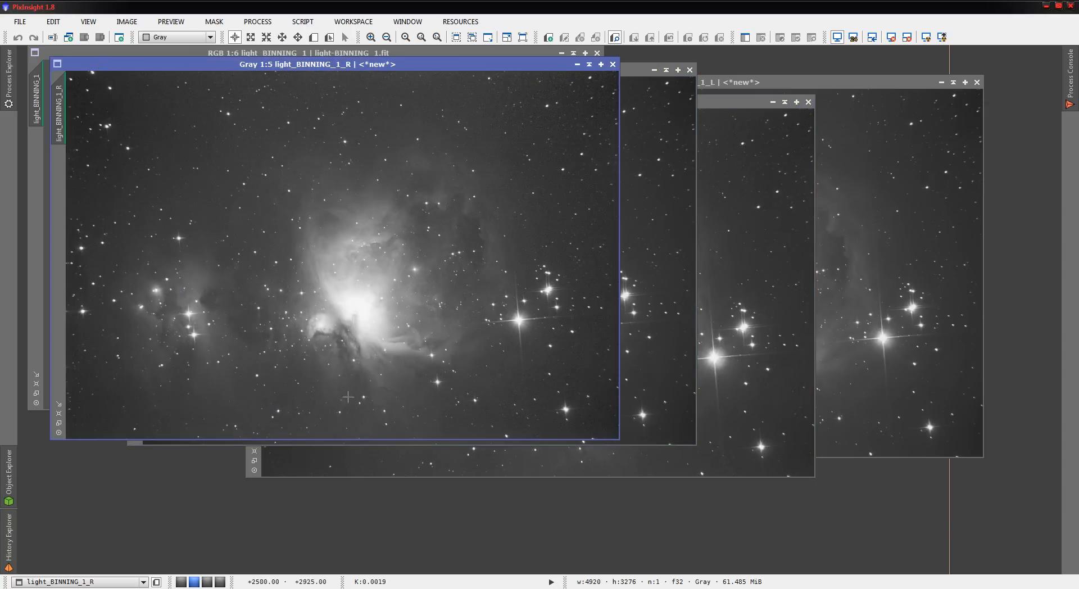
mouse_move(211, 492)
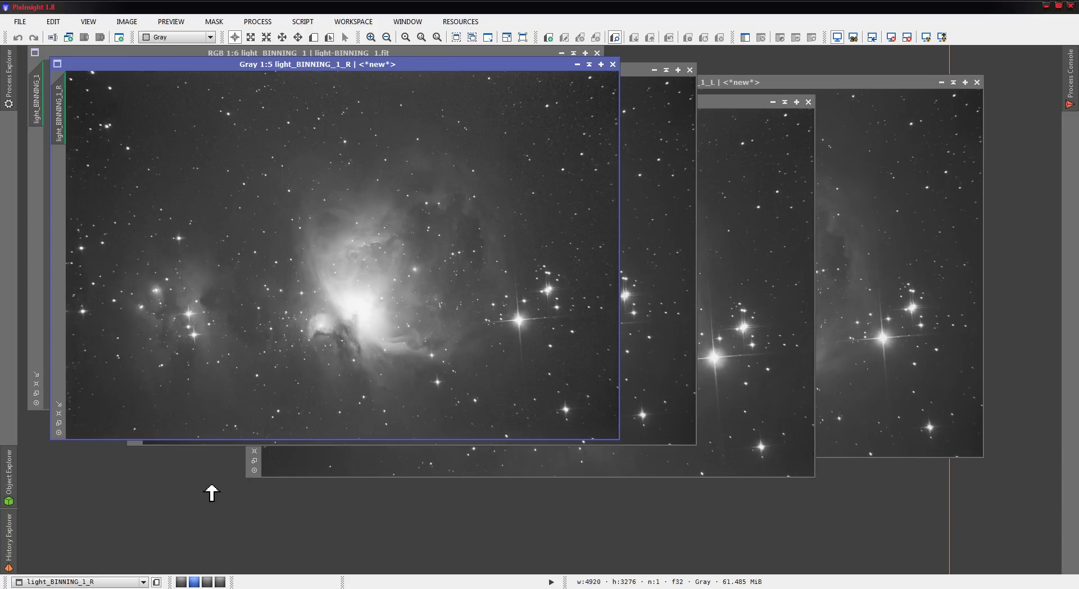
mouse_move(207, 476)
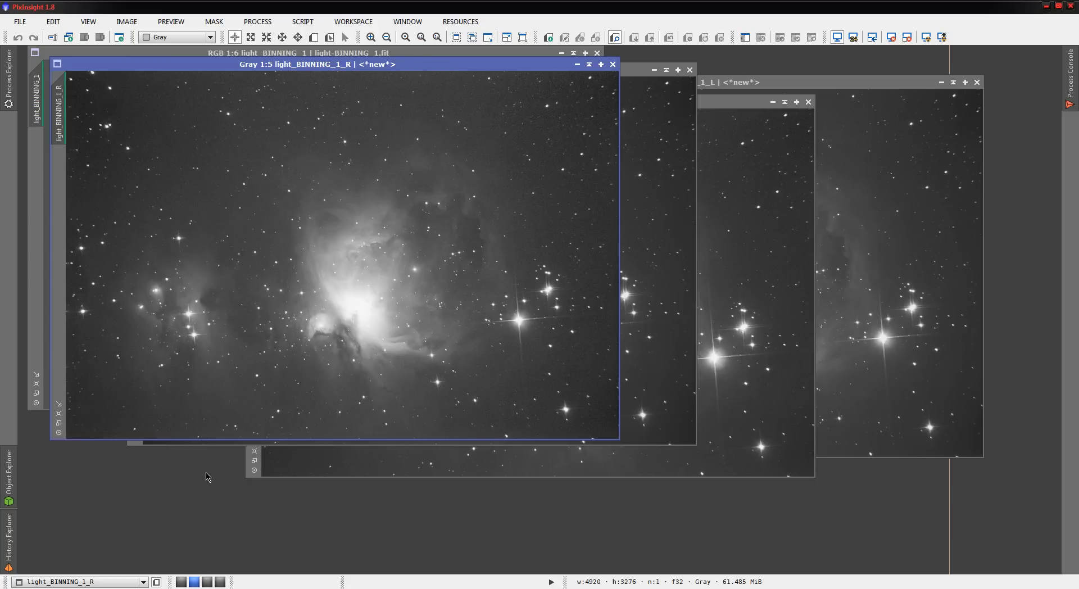
mouse_move(261, 492)
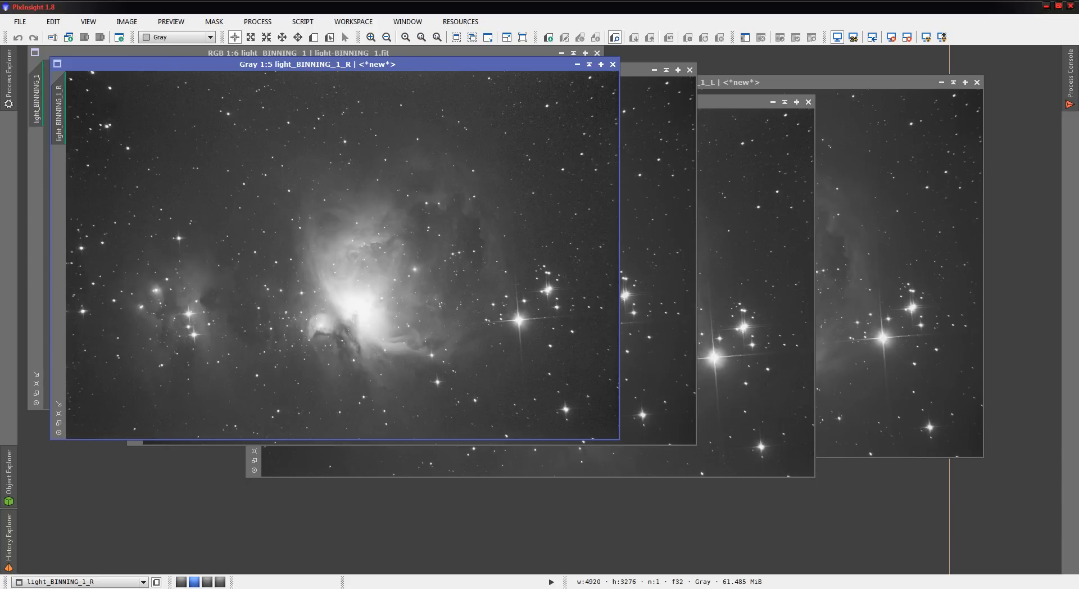
left_click(513, 102)
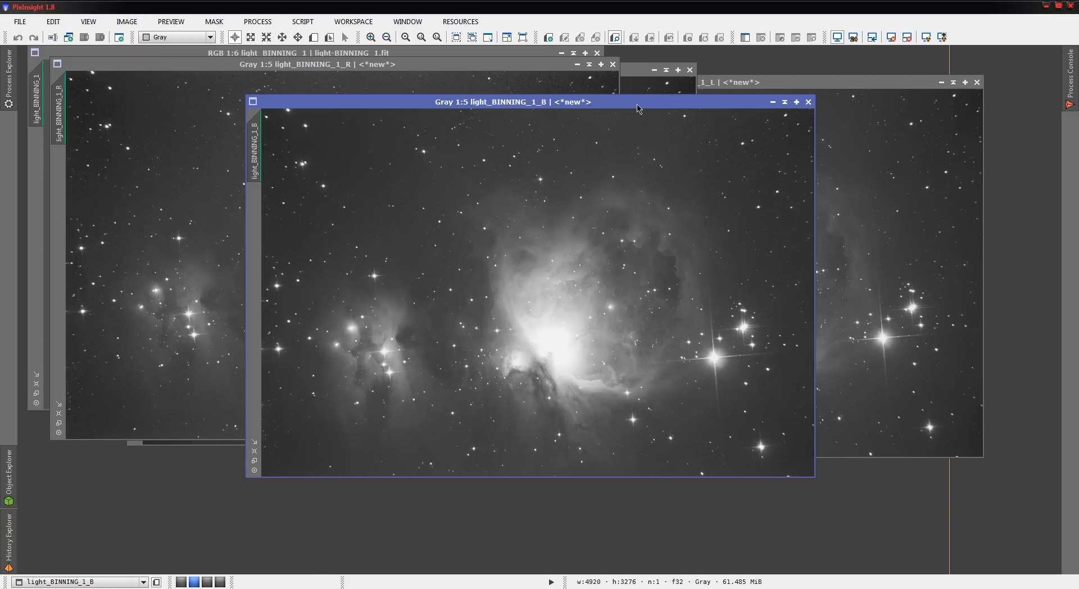
mouse_move(212, 476)
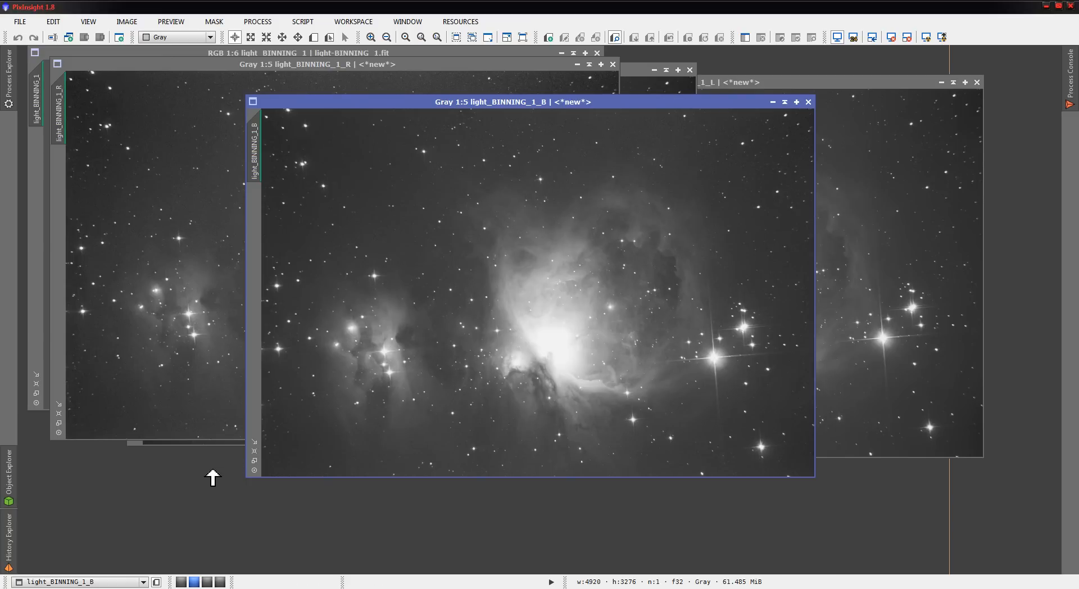
mouse_move(557, 383)
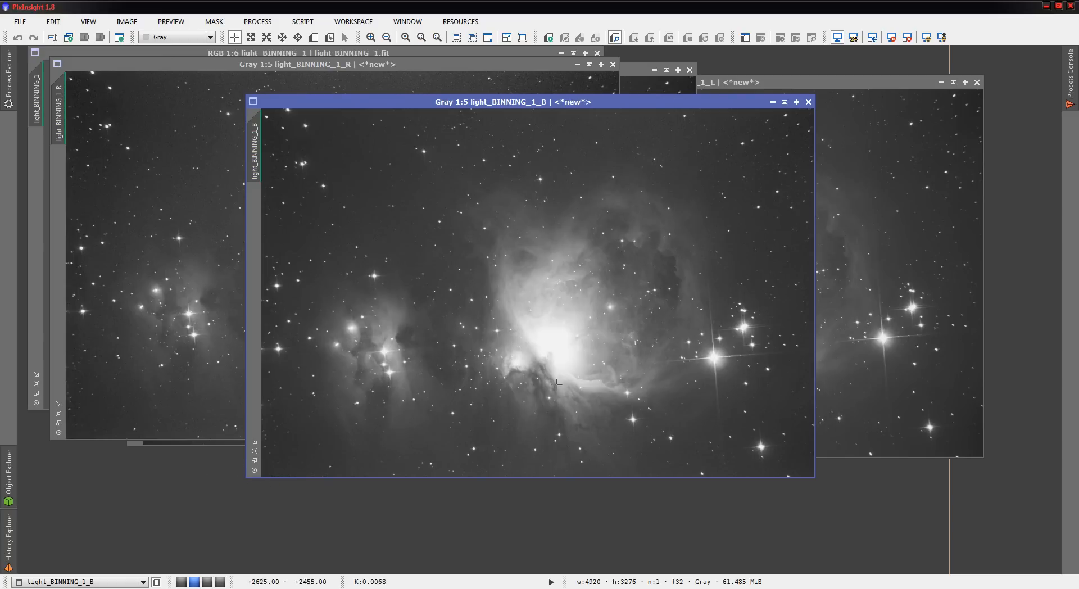
mouse_move(197, 492)
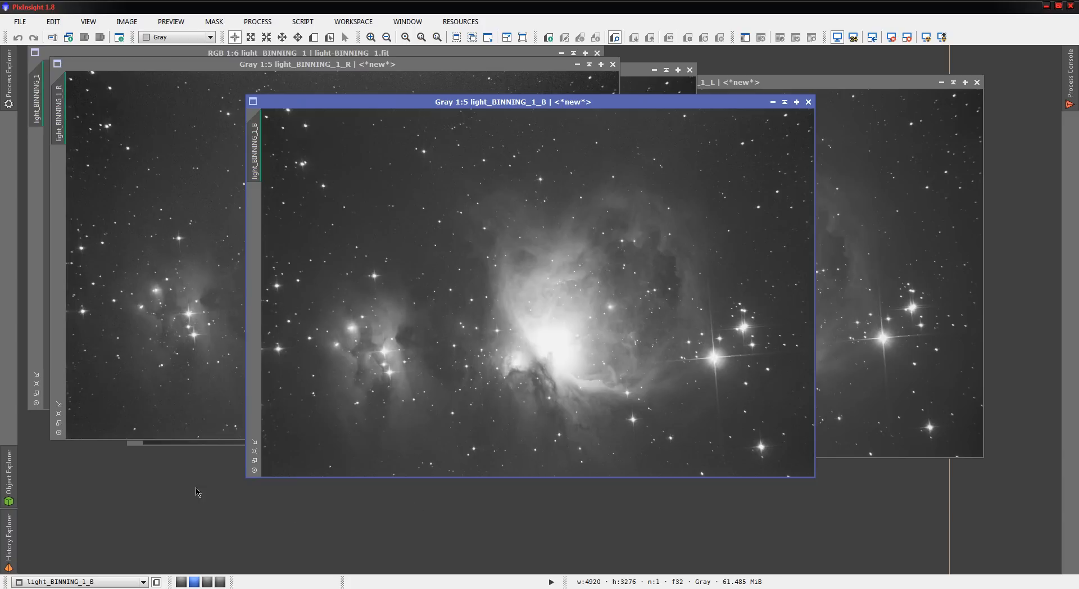
mouse_move(627, 94)
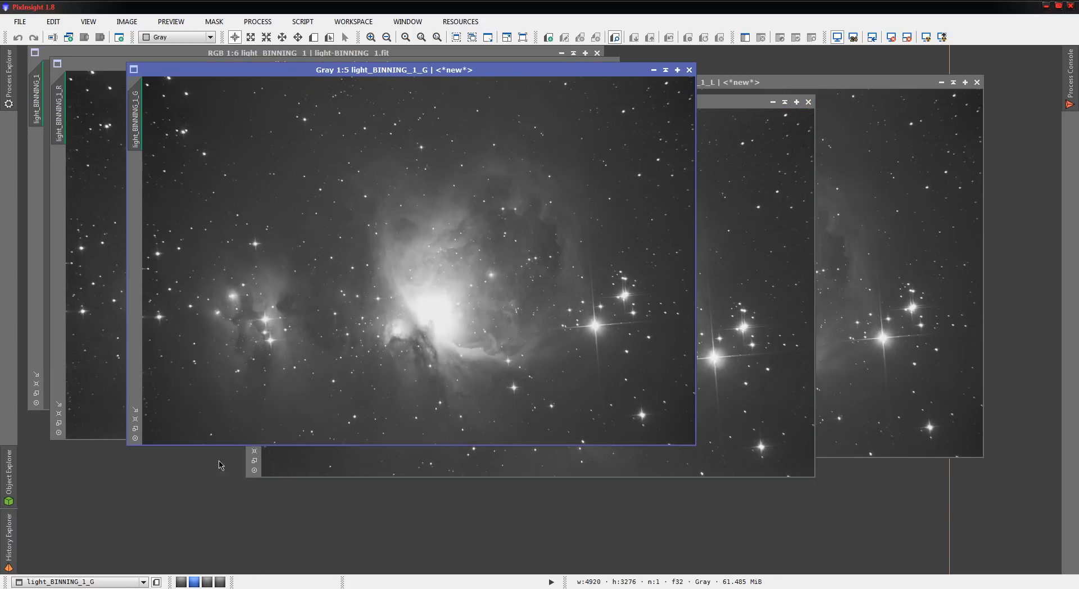
mouse_move(213, 480)
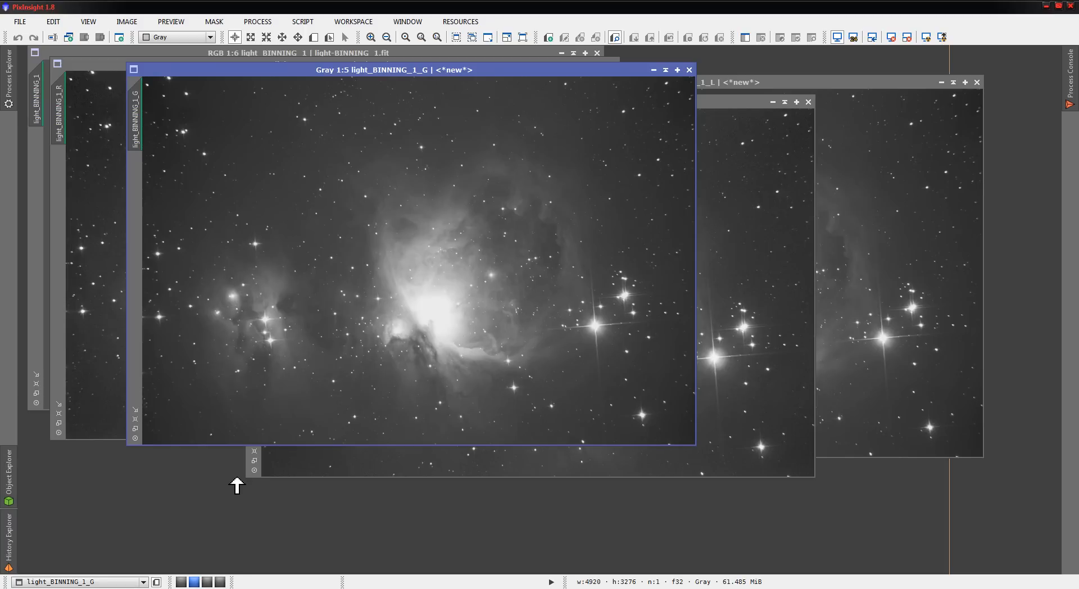
mouse_move(595, 296)
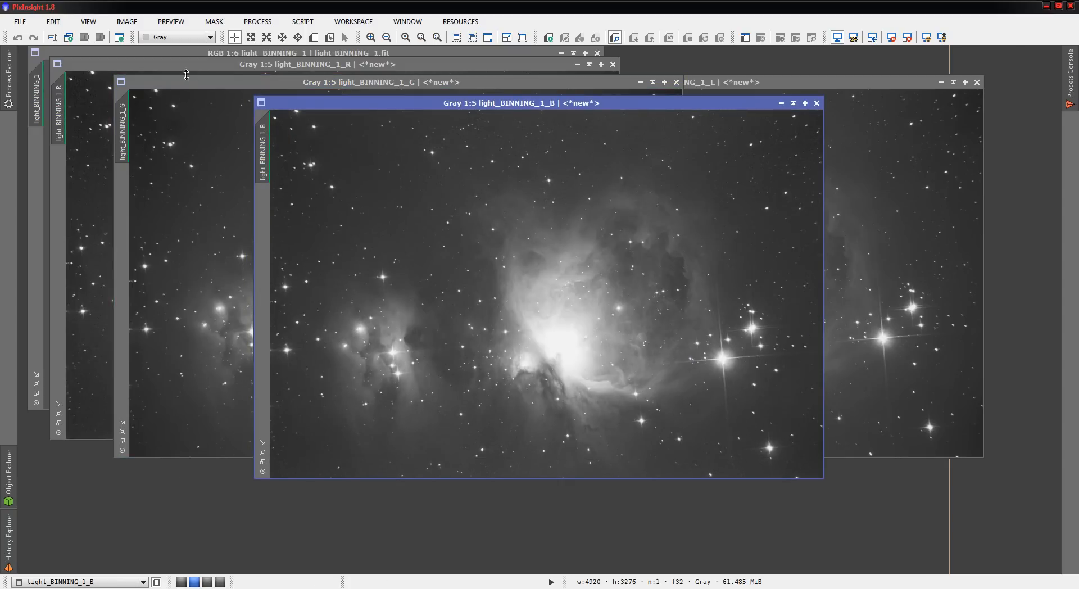
Step: Set LinearFit's reference image to light_BINNING_1_R and apply it to the green channel
left_click(289, 64)
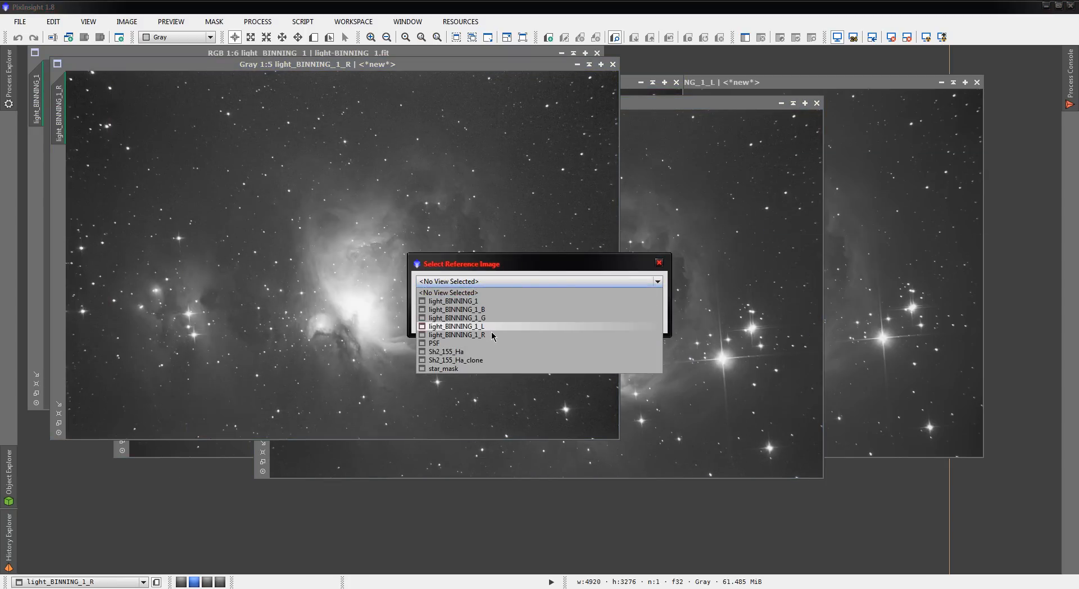
left_click(454, 334)
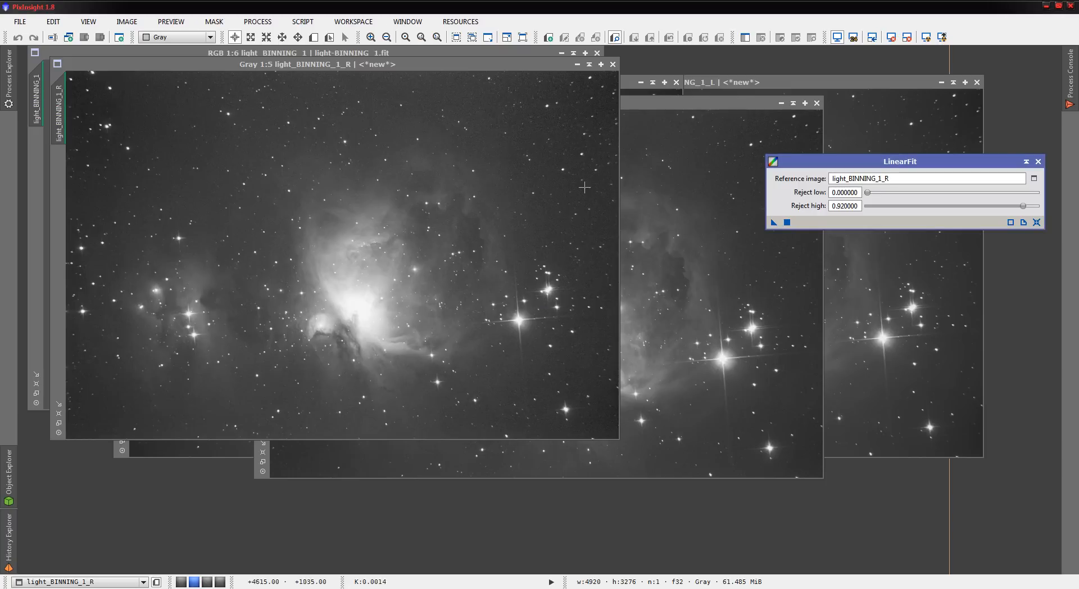
mouse_move(681, 118)
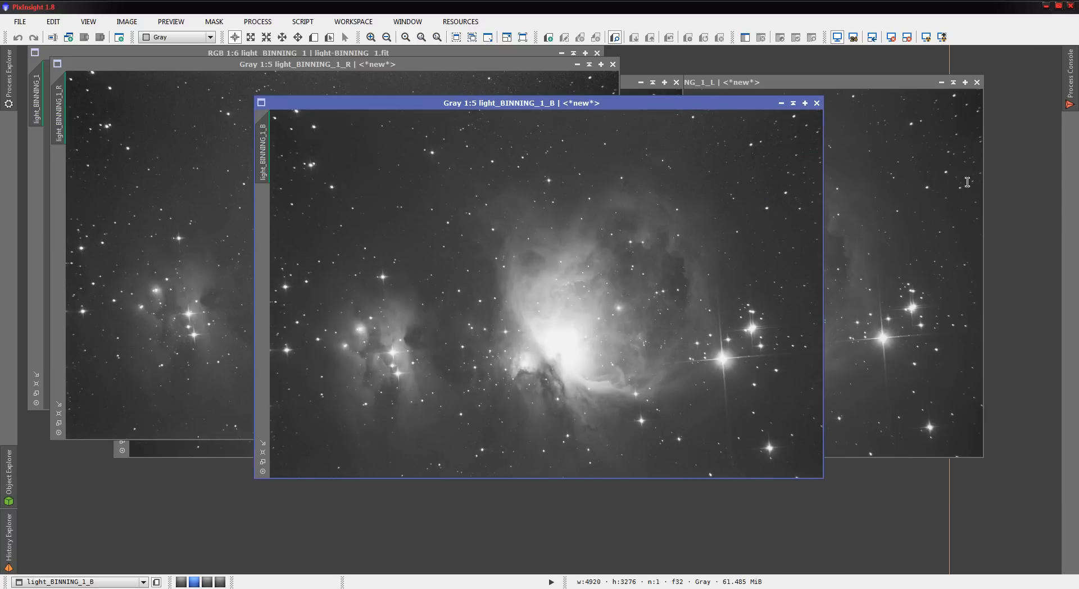
mouse_move(775, 227)
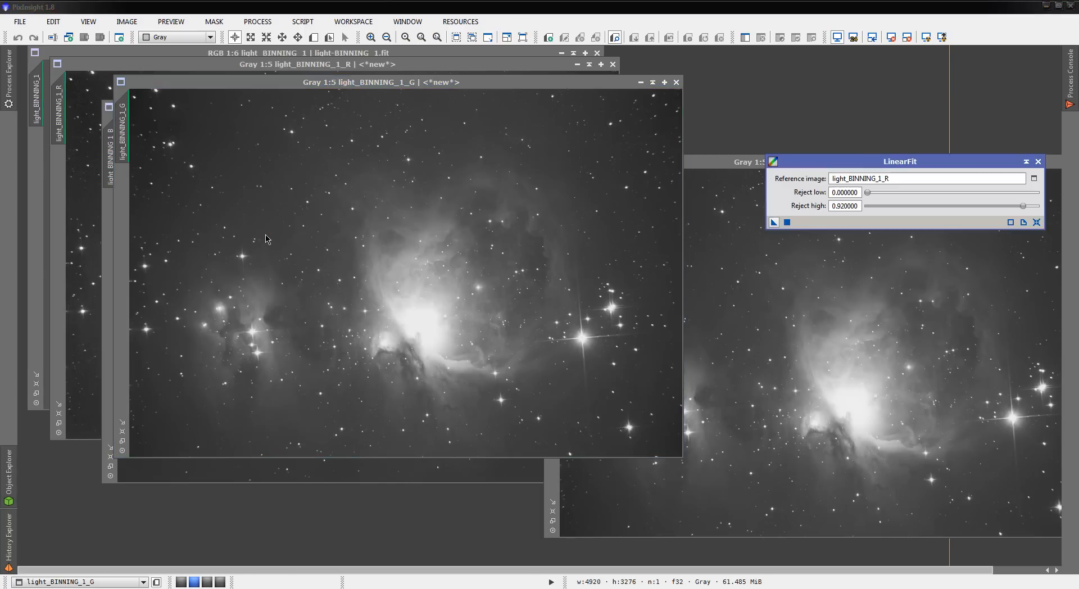
left_click(773, 221)
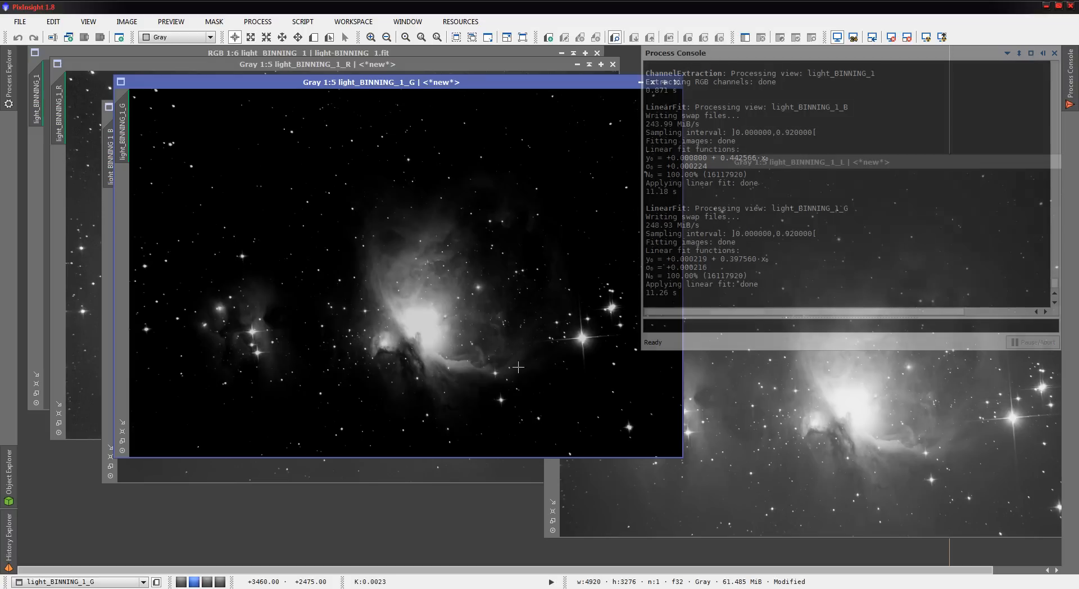
Step: Hide the Process Console and move the green channel image window
left_click(1053, 52)
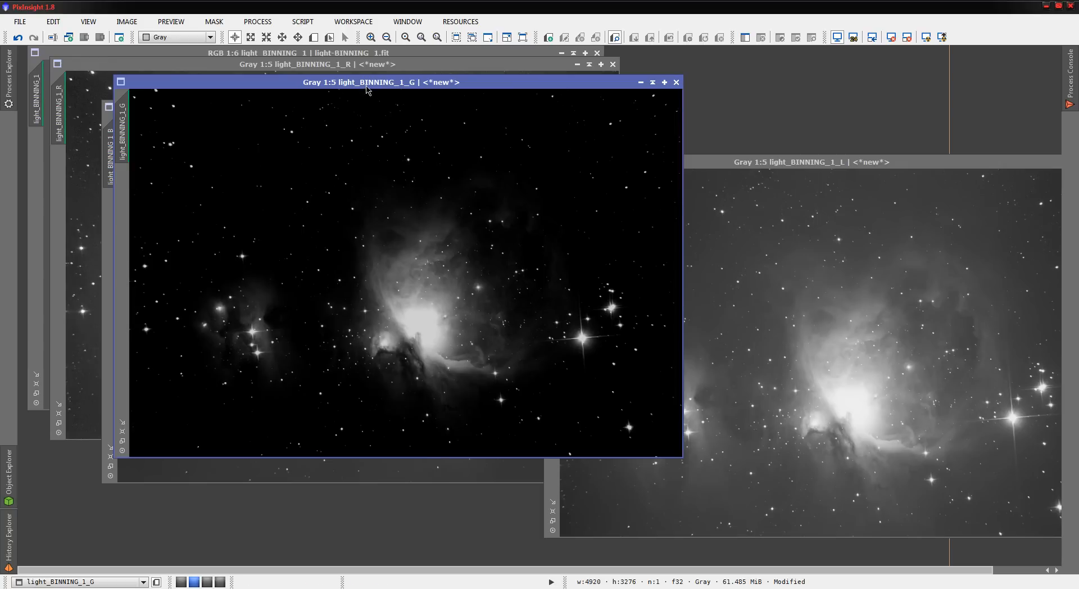
left_click_drag(357, 82, 454, 90)
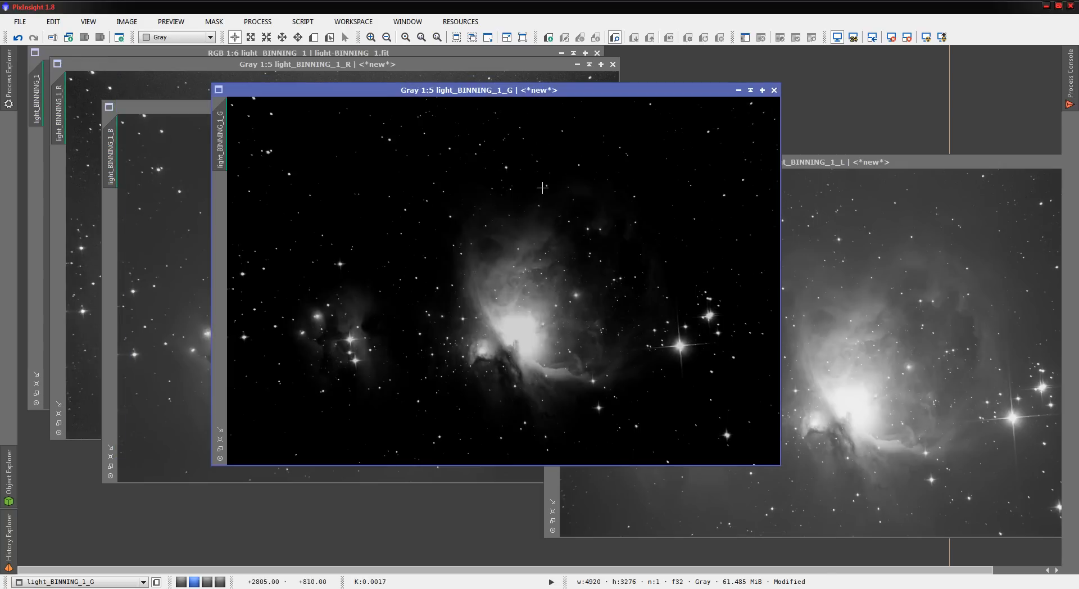
mouse_move(456, 339)
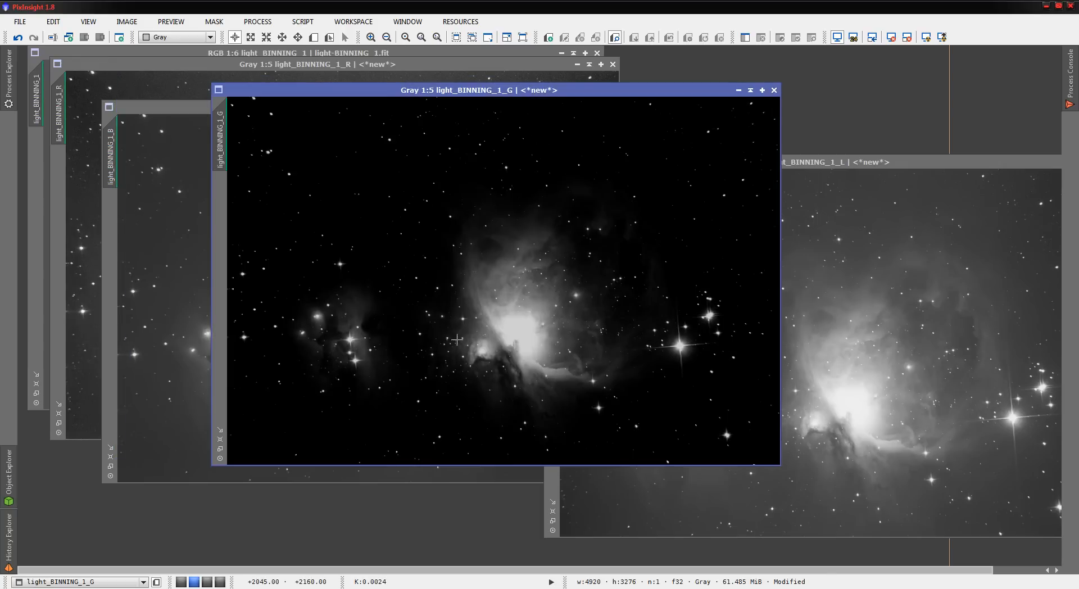
mouse_move(497, 355)
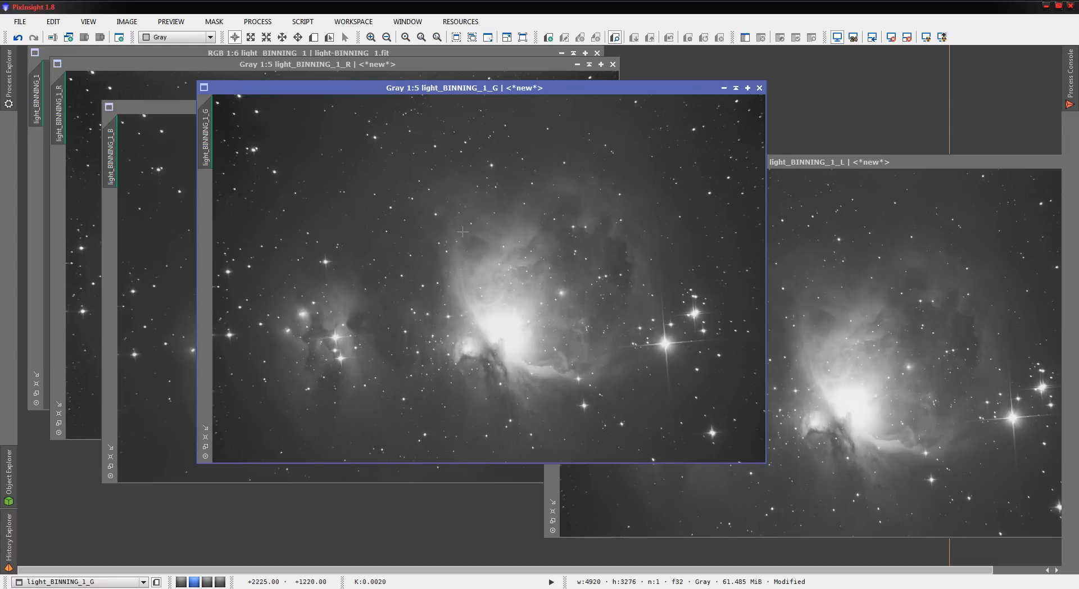
mouse_move(235, 474)
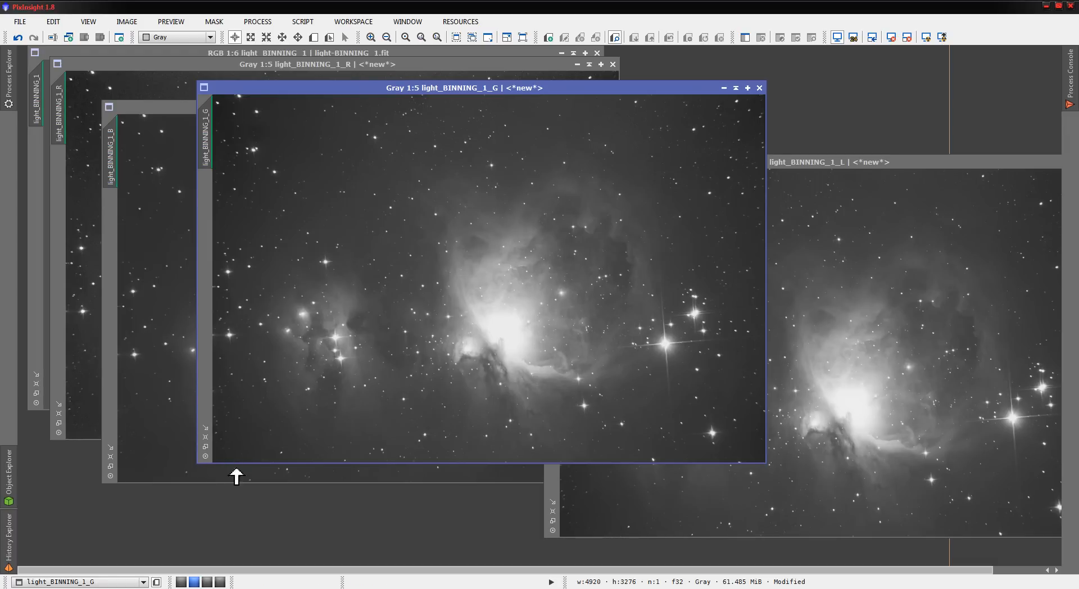
mouse_move(276, 460)
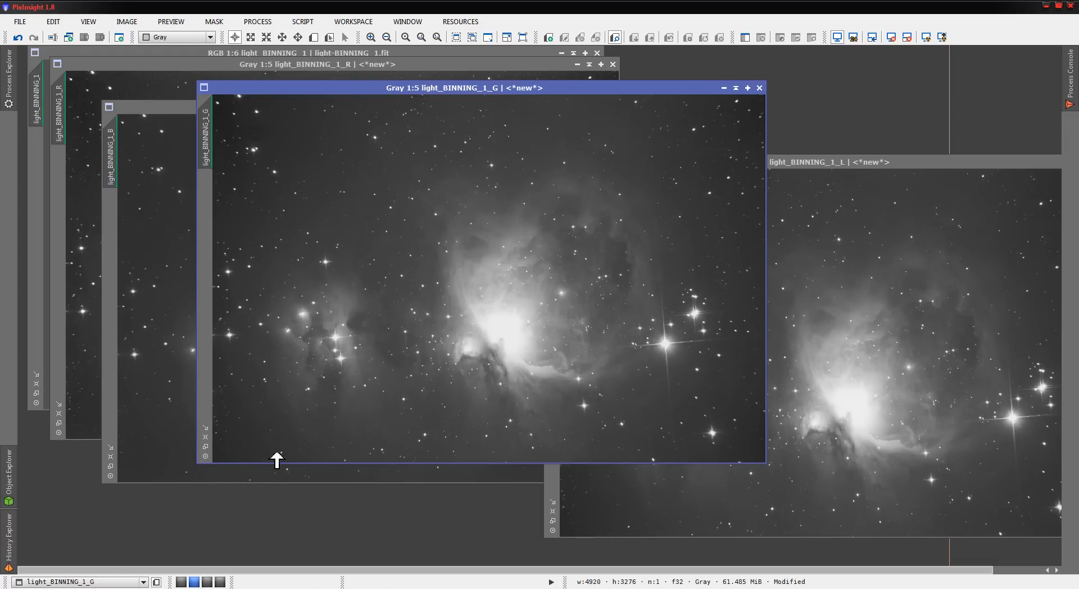
Step: Open LRGBCombination and assign light_BINNING_1_R, _G and _B as the R, G, B sources
left_click(9, 68)
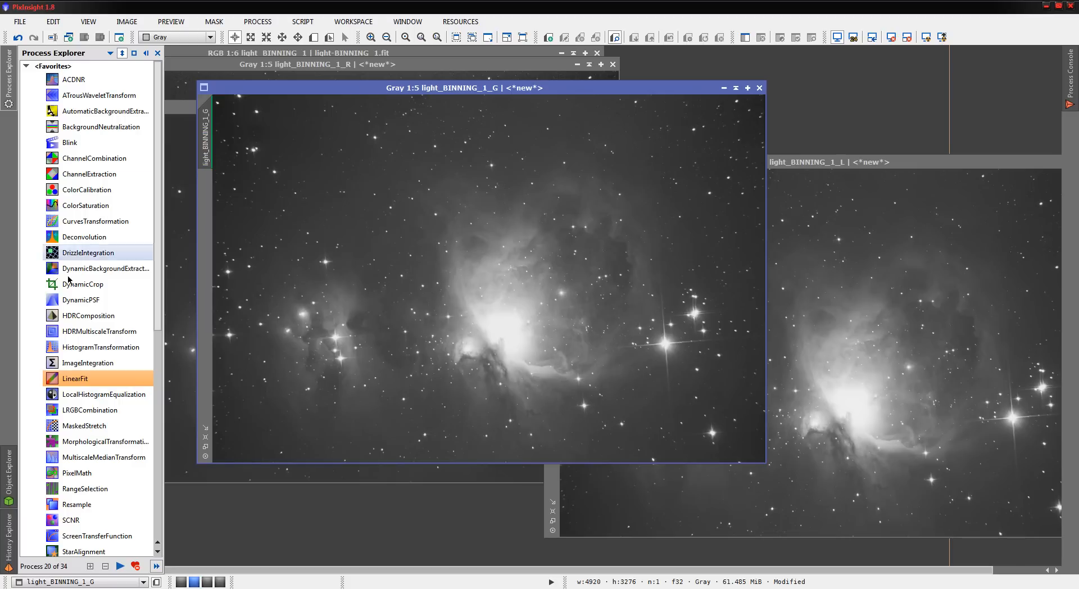
mouse_move(110, 385)
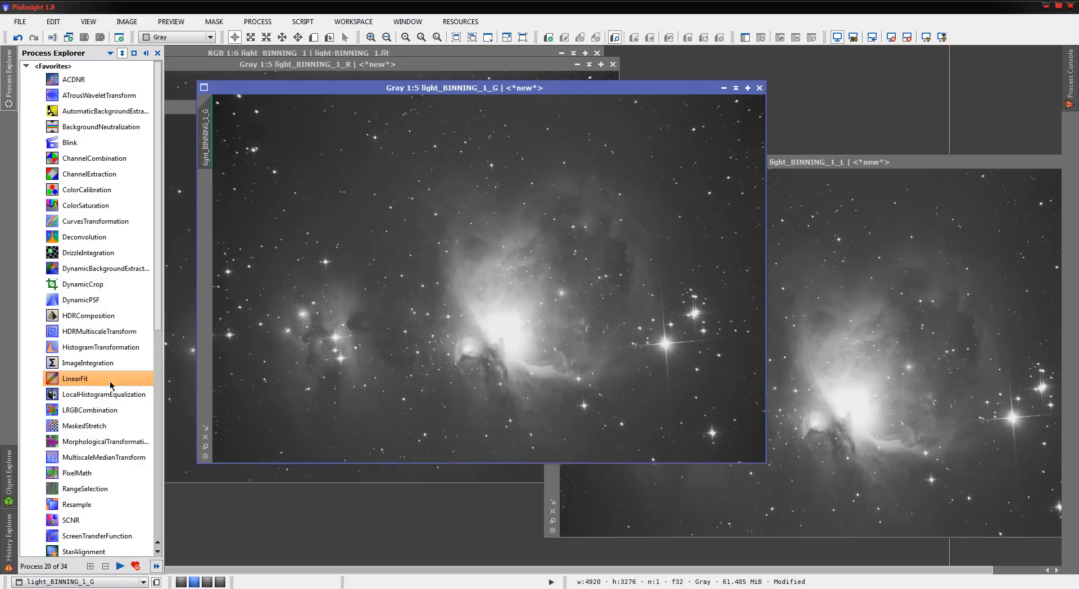
double_click(92, 409)
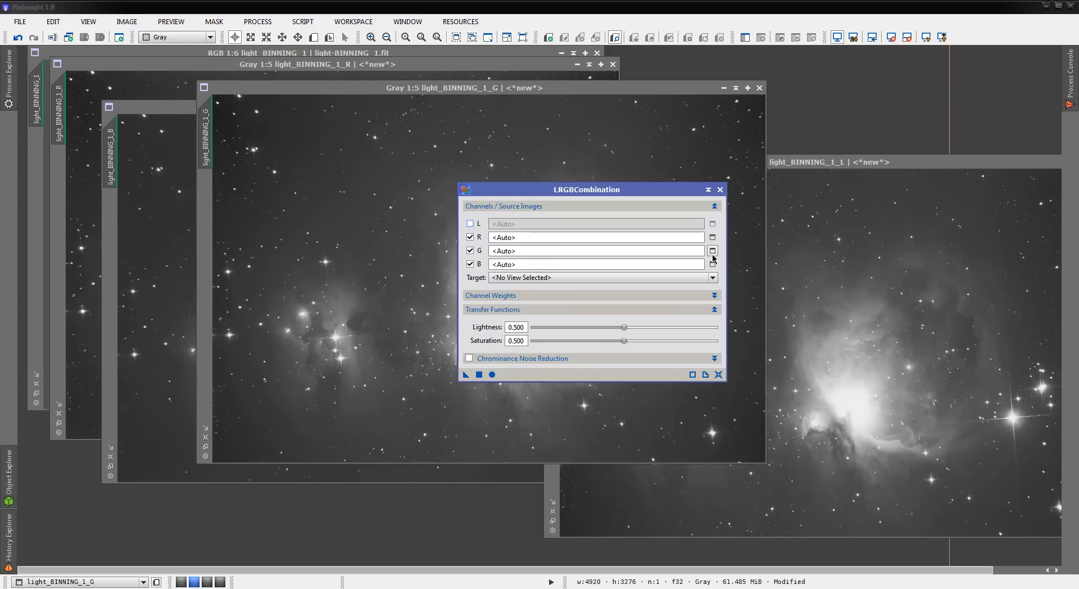
left_click(712, 237)
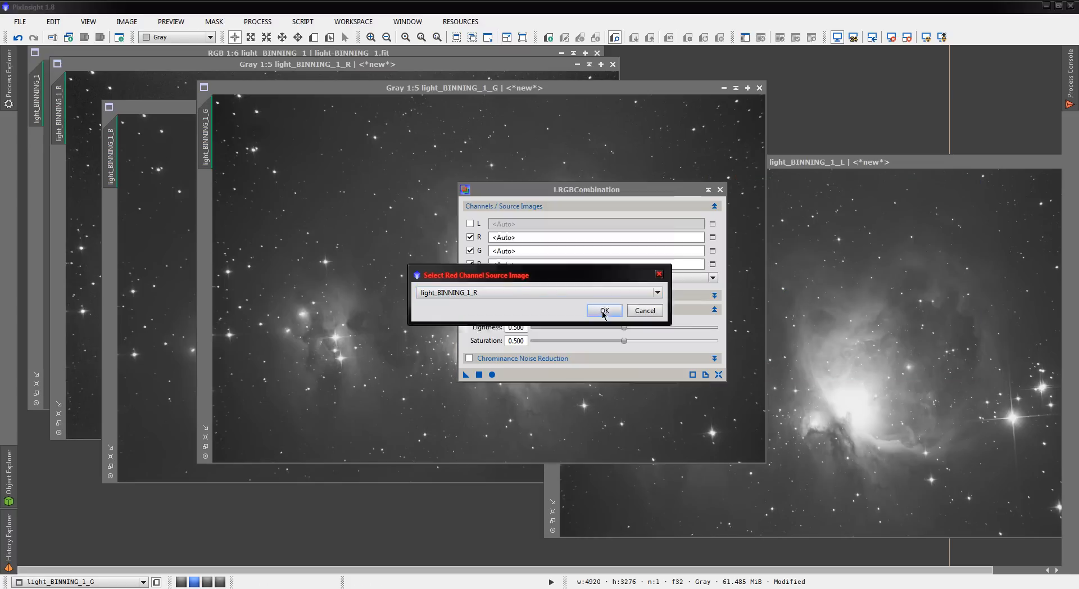
left_click(603, 311)
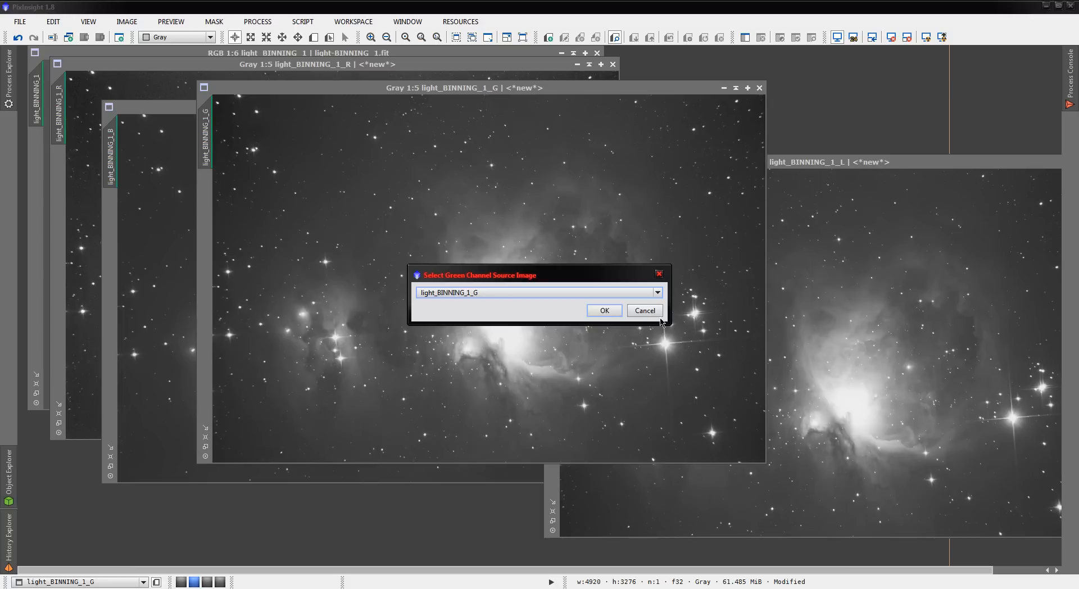
left_click(603, 310)
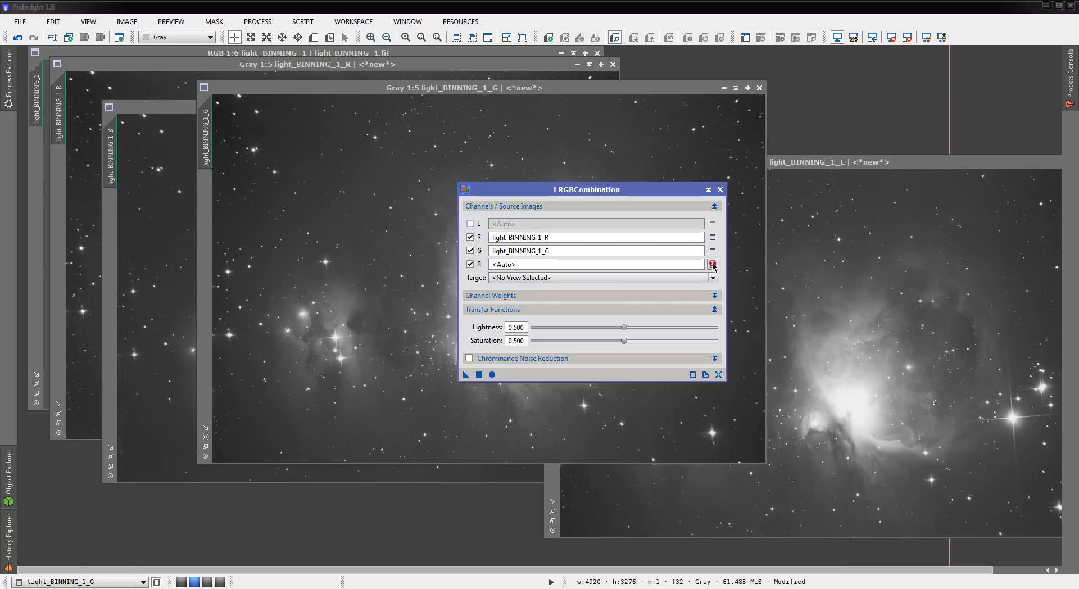
left_click(712, 264)
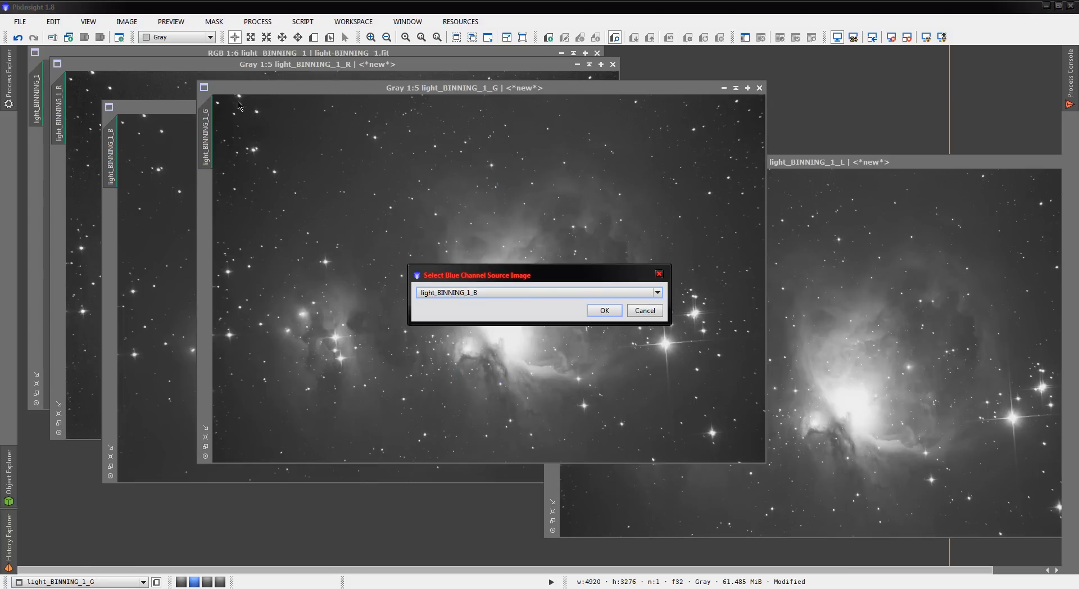
mouse_move(404, 305)
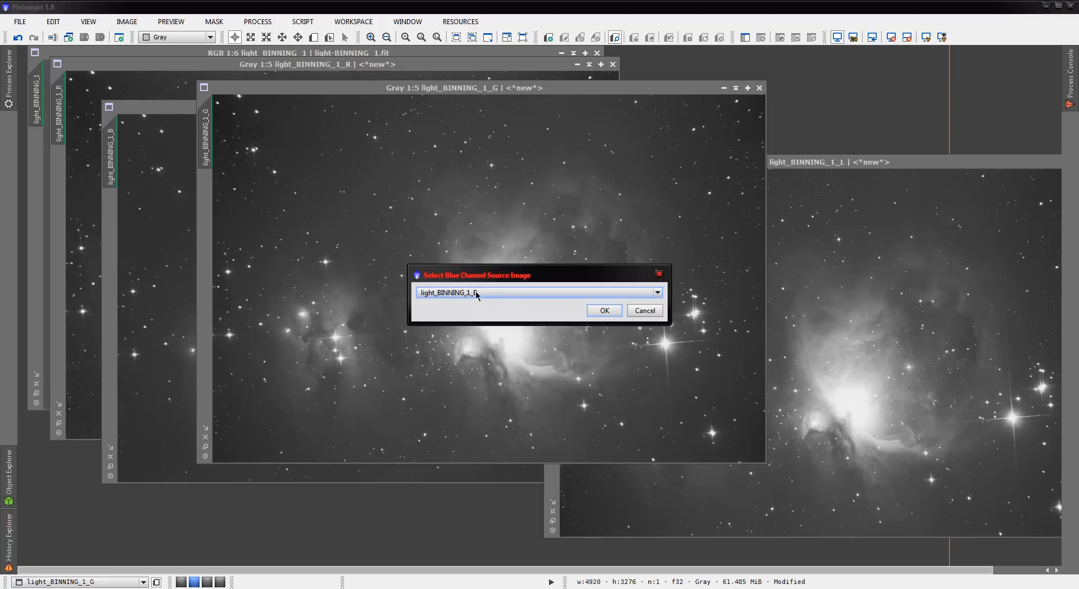
left_click(603, 310)
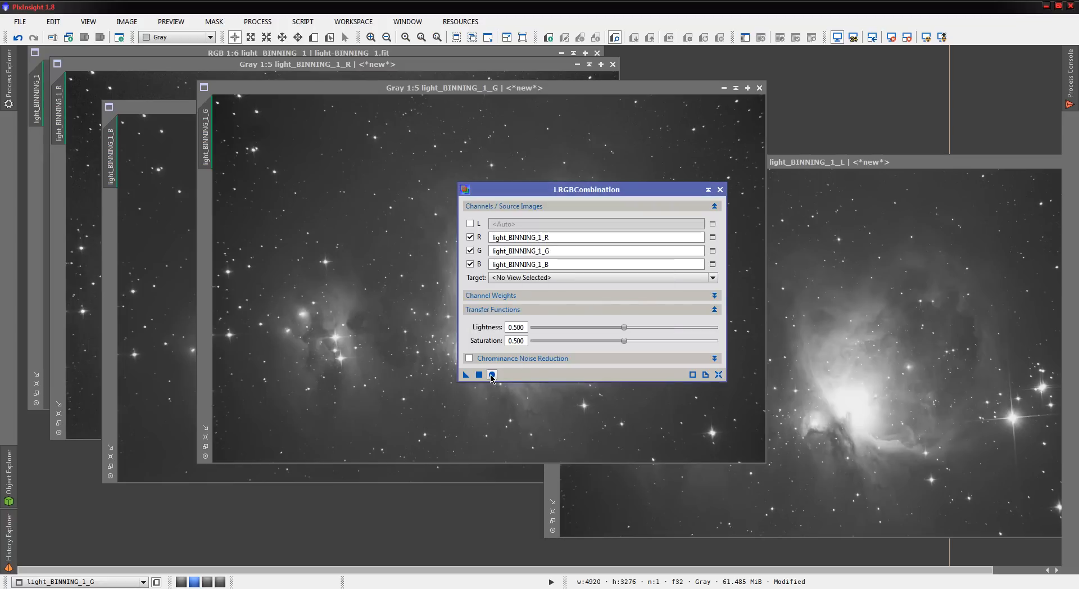
Step: Create the combined colour image, then close the channel images and light-BINNING_1.fit without saving
left_click(490, 374)
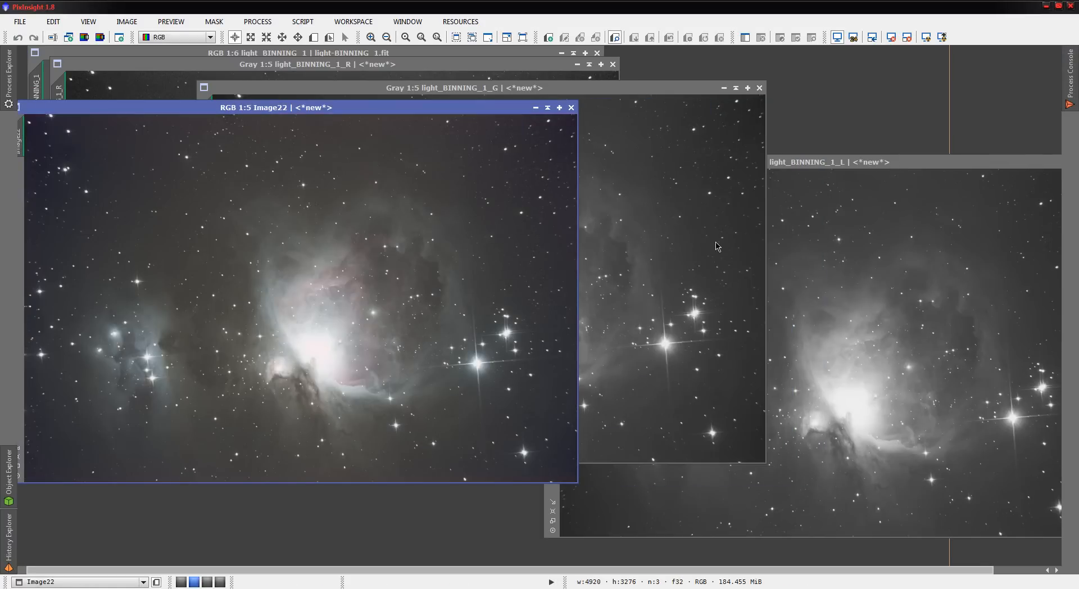
mouse_move(720, 196)
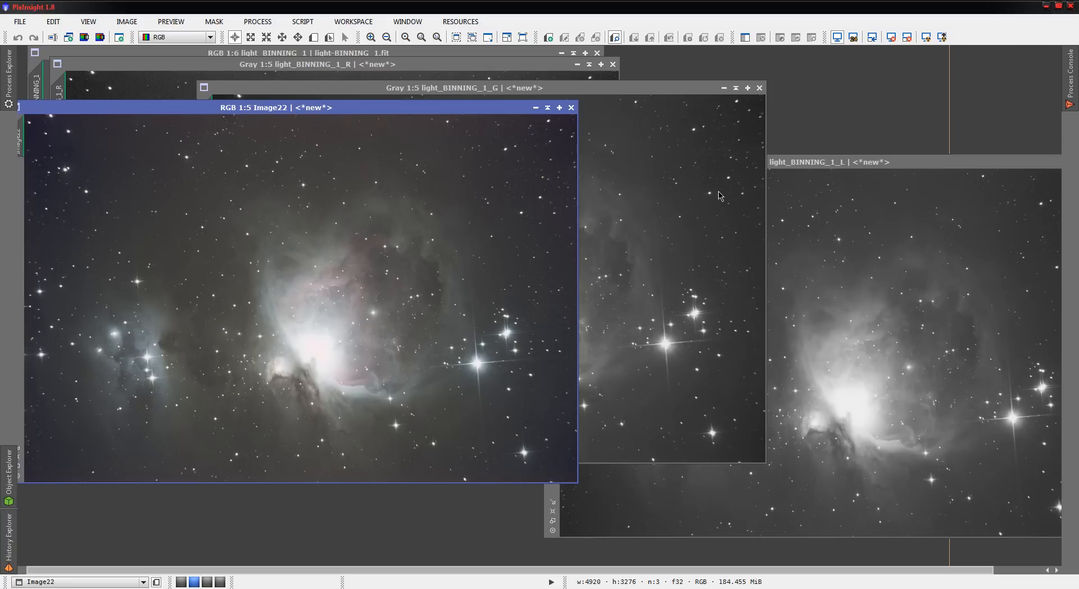
mouse_move(726, 198)
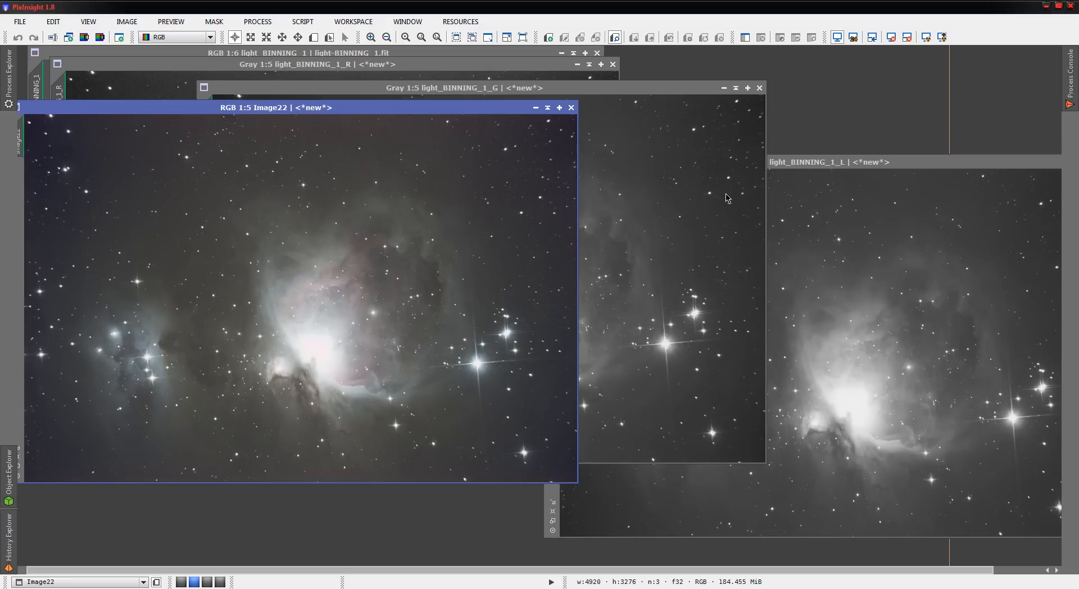
mouse_move(723, 193)
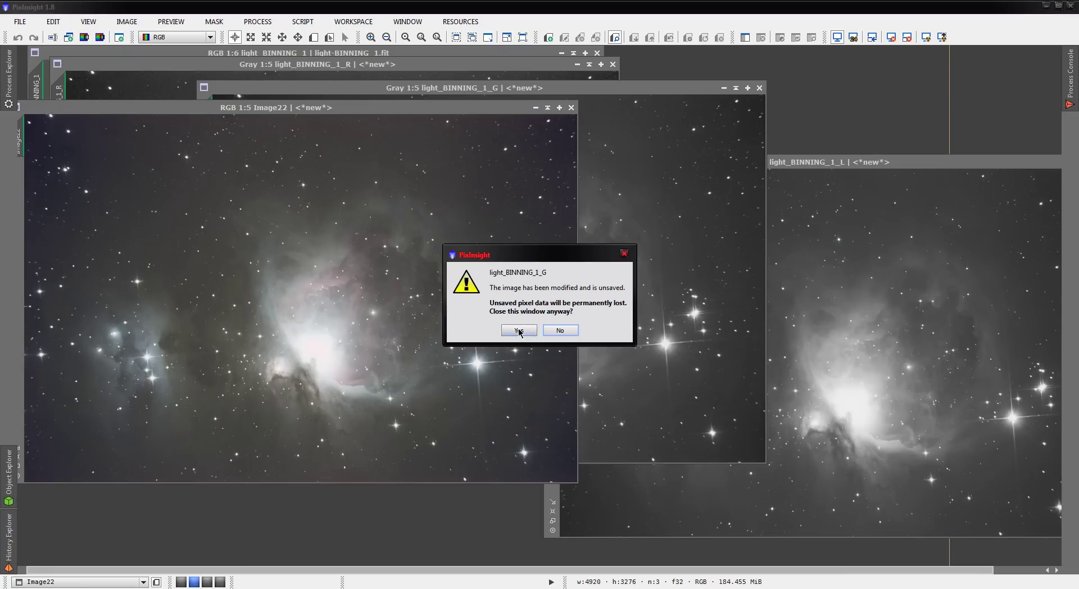
left_click(518, 330)
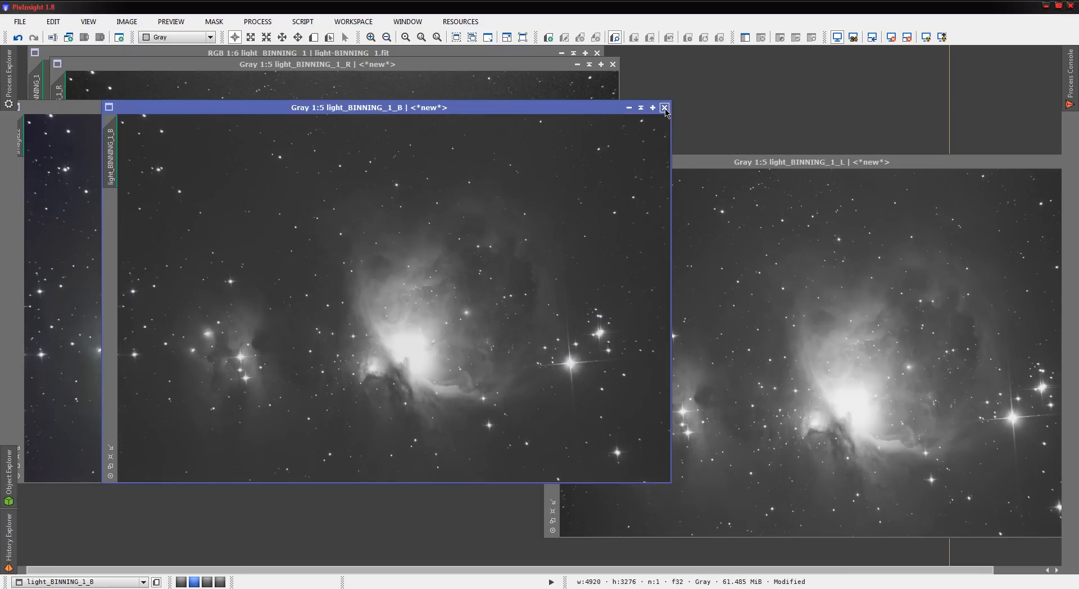
left_click(664, 107)
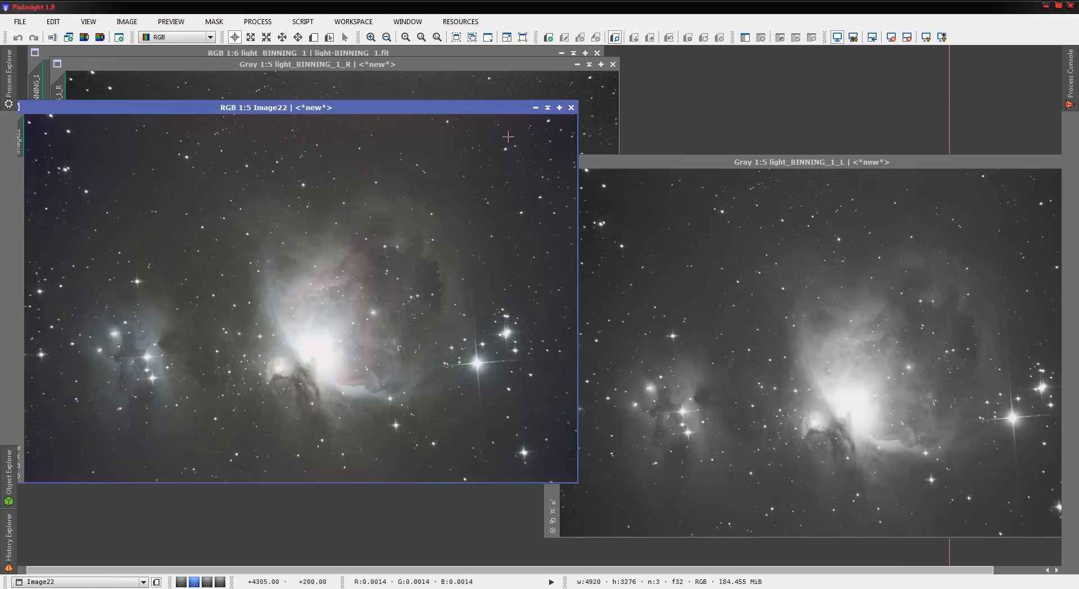
left_click(612, 65)
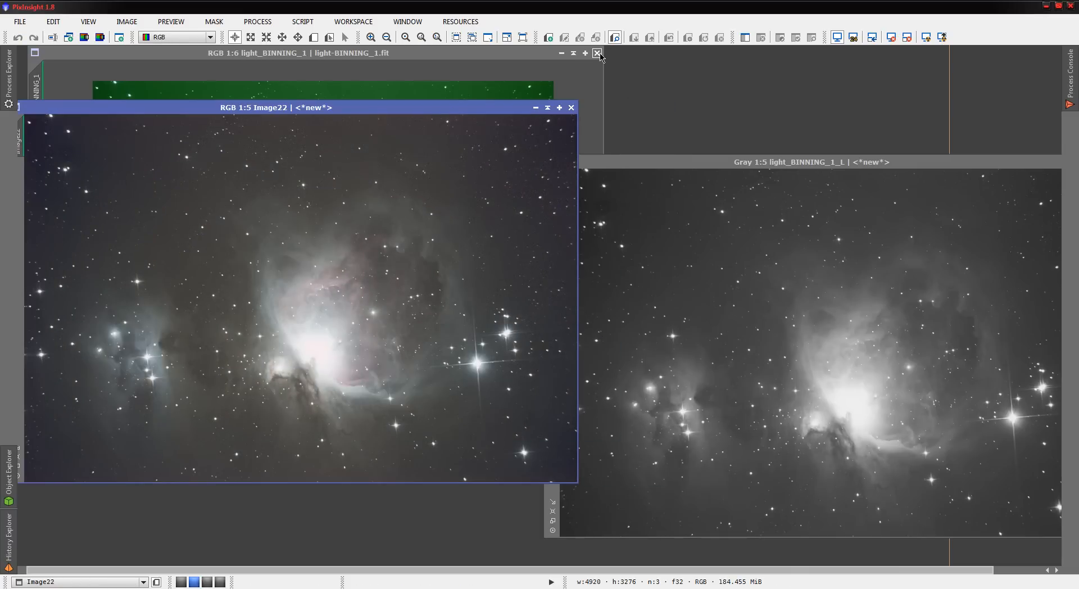
left_click(598, 53)
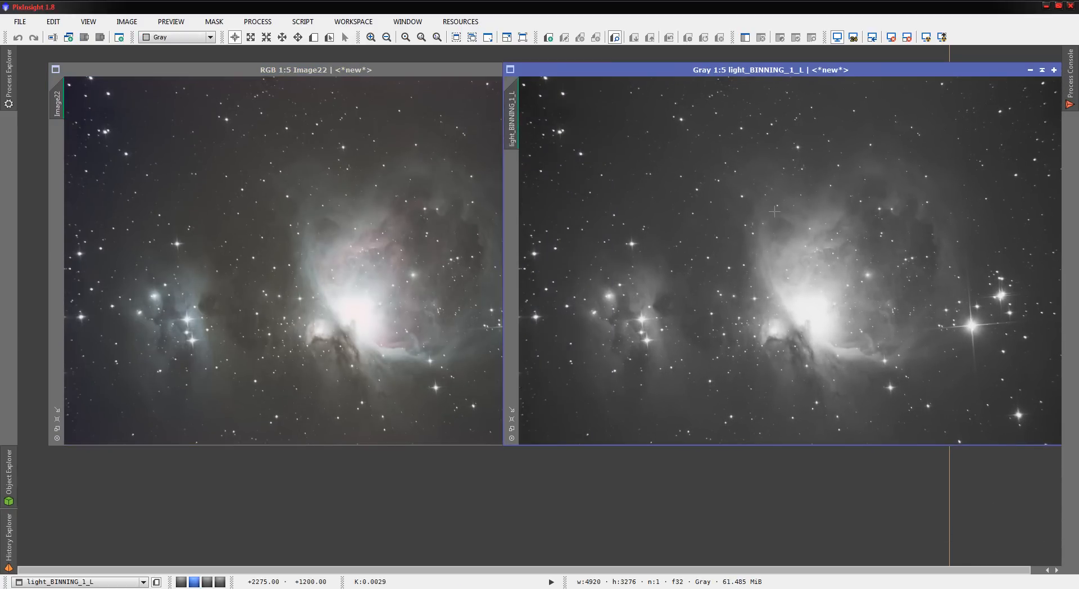
mouse_move(273, 297)
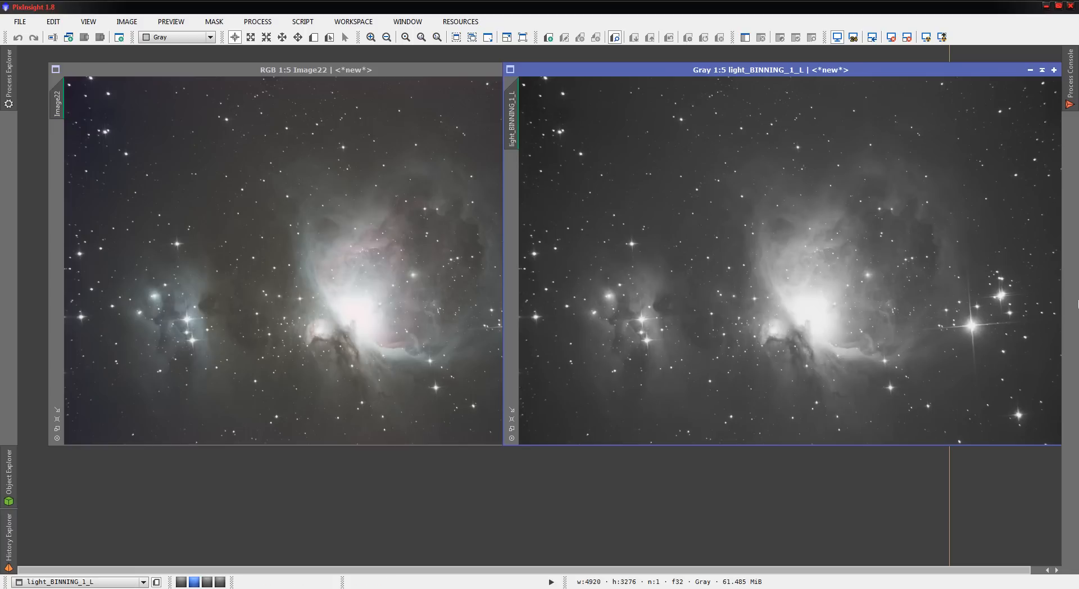
mouse_move(784, 152)
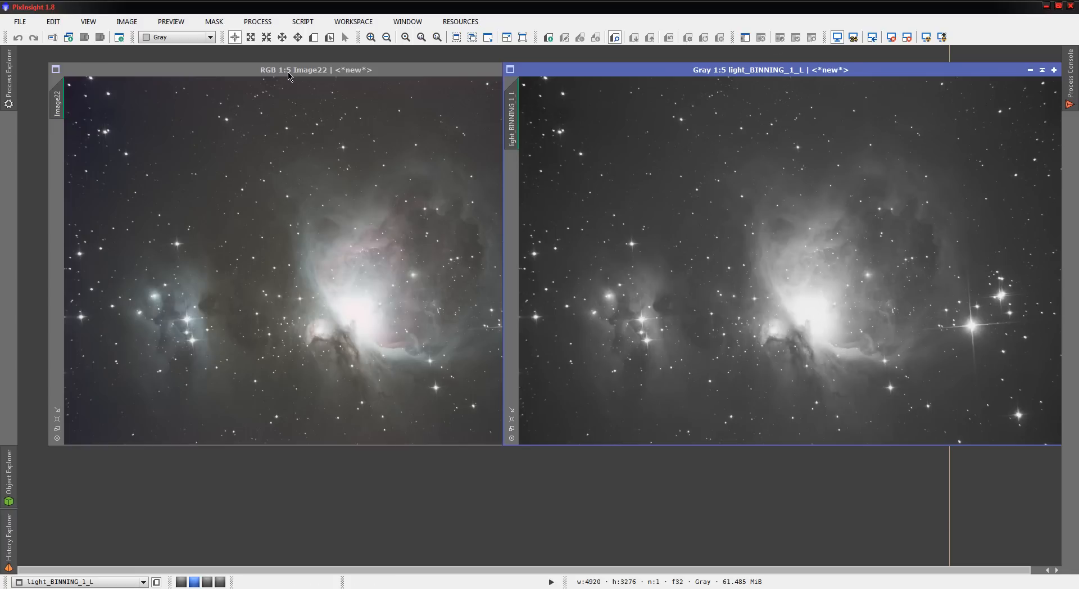
mouse_move(600, 80)
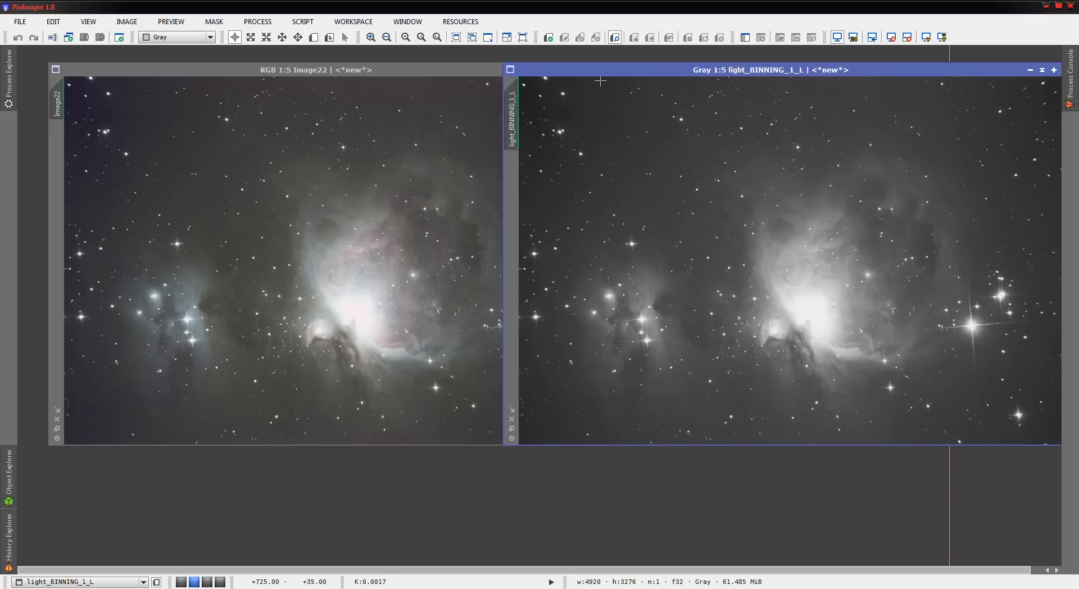
Step: Minimize the luminance window and rename Image22 to RGB
left_click(310, 69)
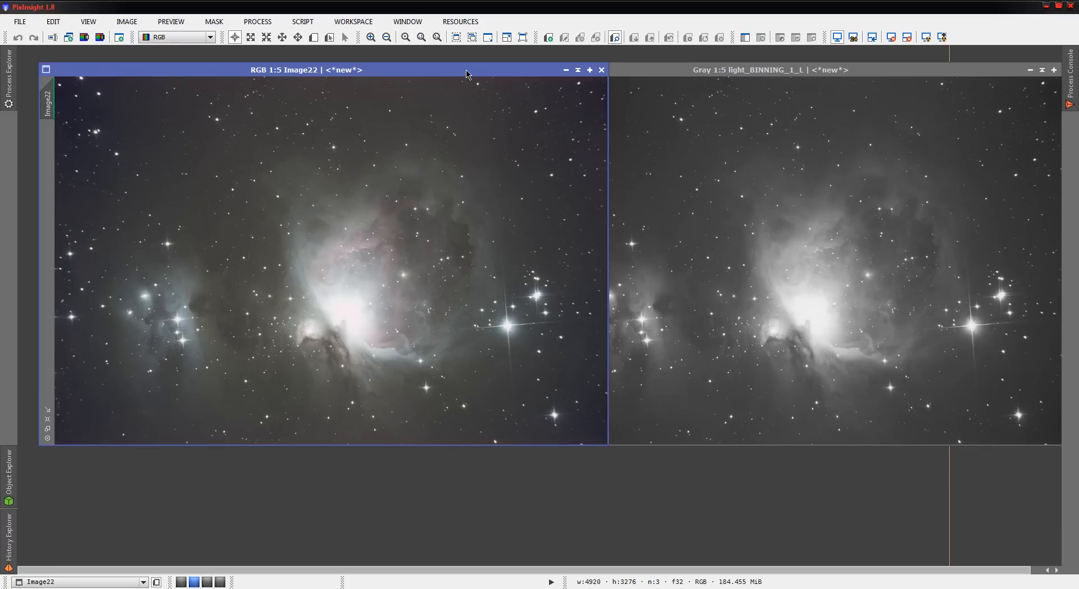
mouse_move(1032, 74)
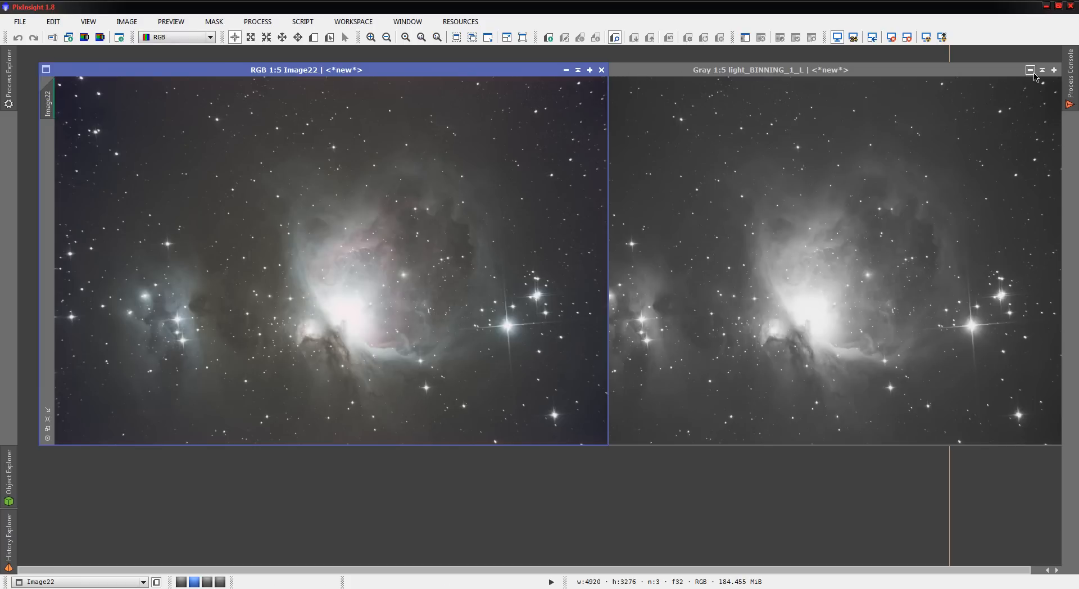
left_click(1030, 70)
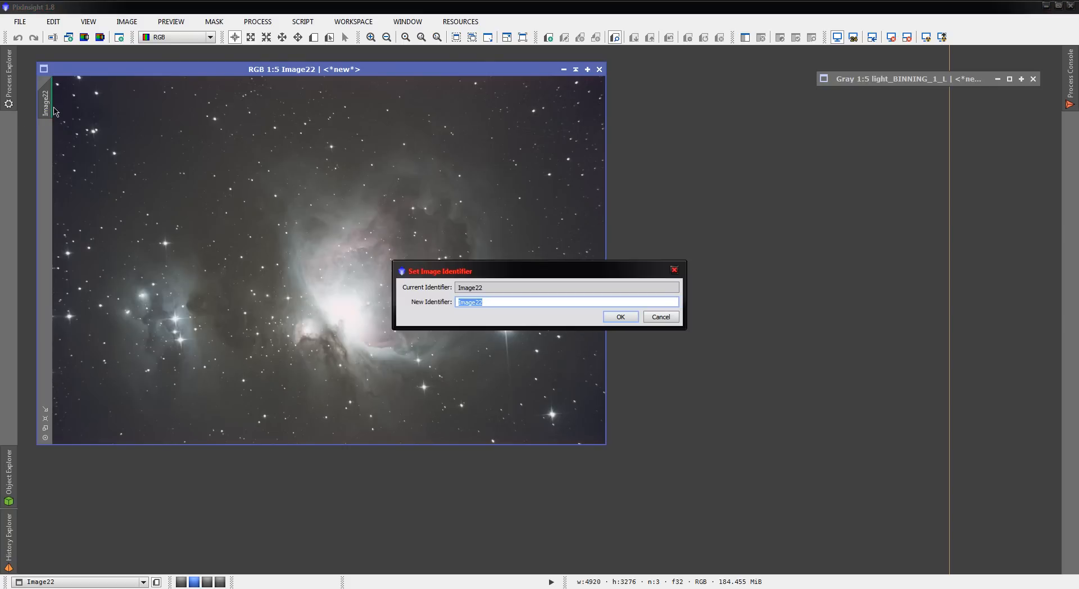
left_click(618, 316)
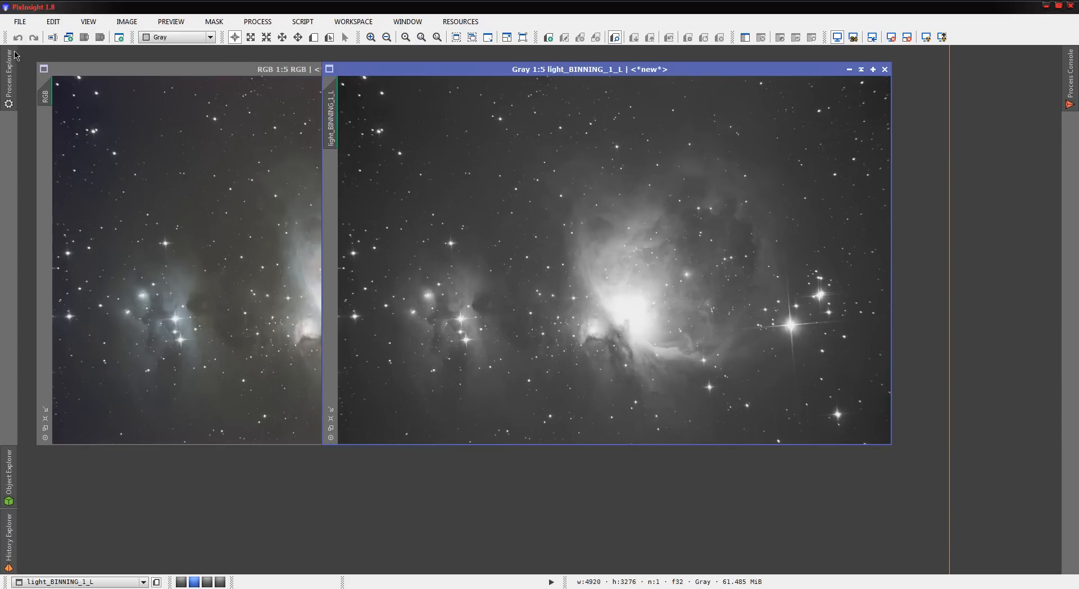
Step: Bring the light_BINNING_1_L luminance image back into view for cropping
left_click(9, 73)
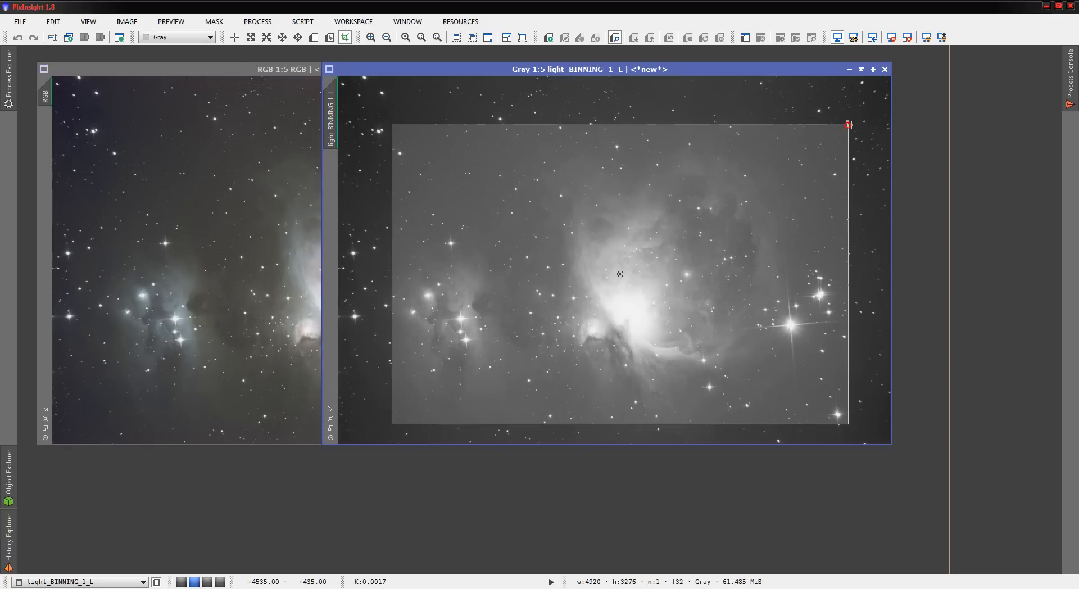
mouse_move(479, 261)
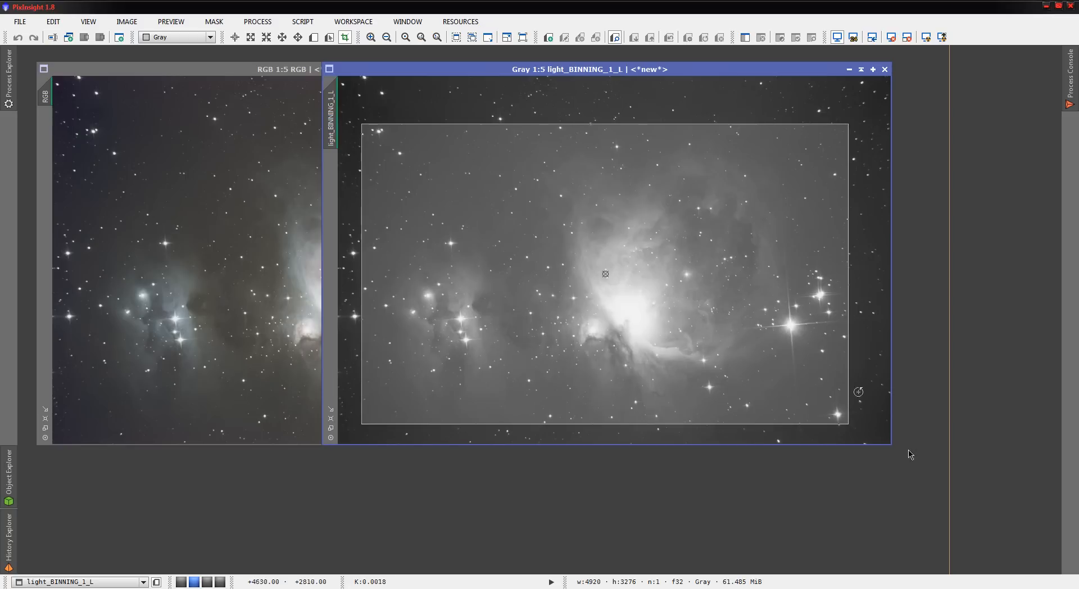
mouse_move(916, 466)
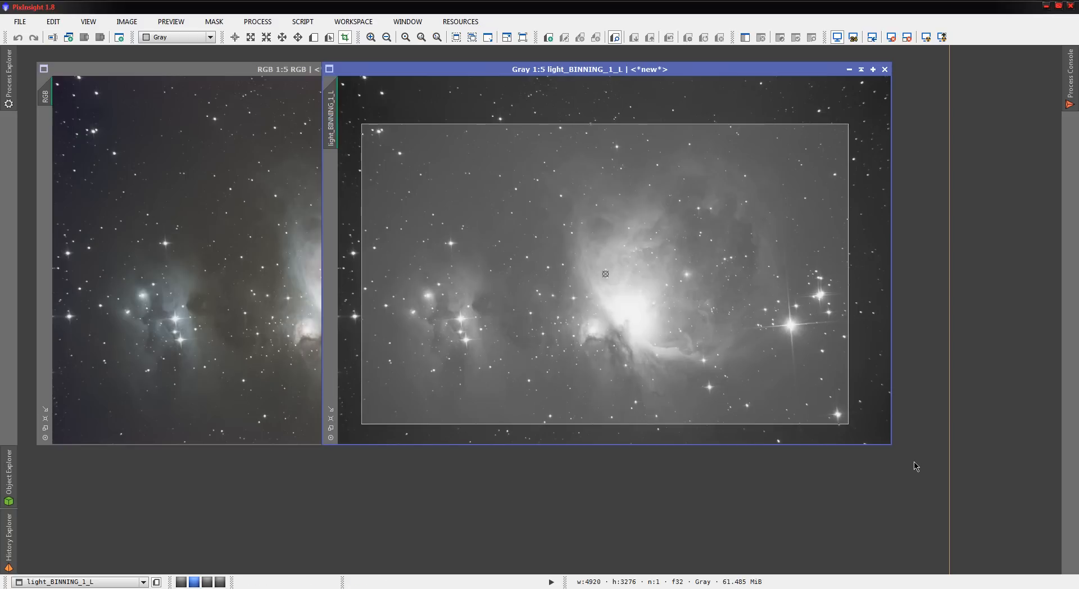
mouse_move(916, 468)
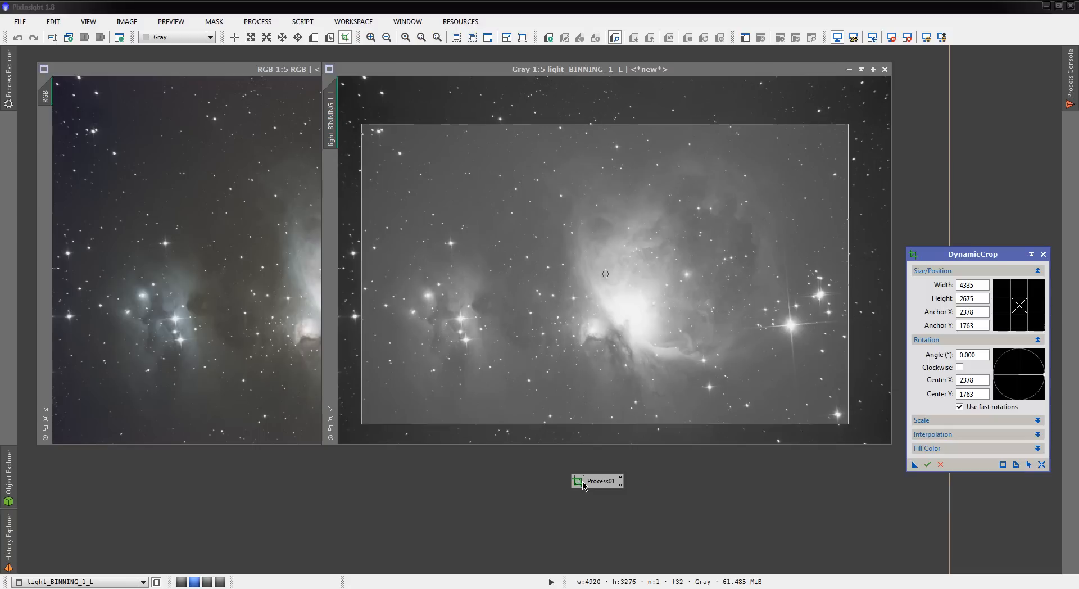
mouse_move(520, 73)
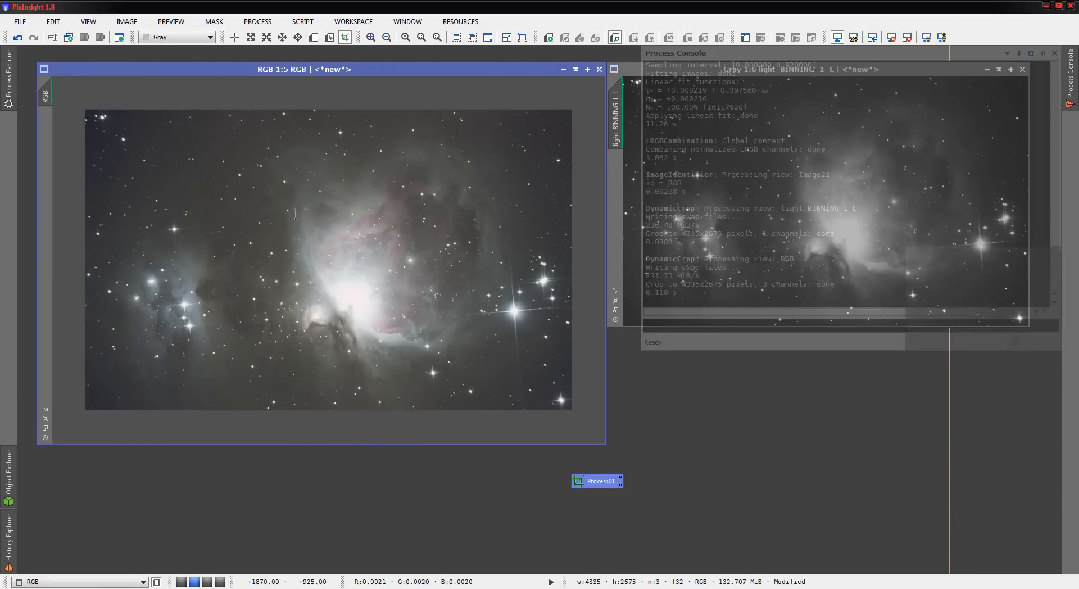
Step: Close the processing log and launch Resample from All Processes
left_click(1054, 53)
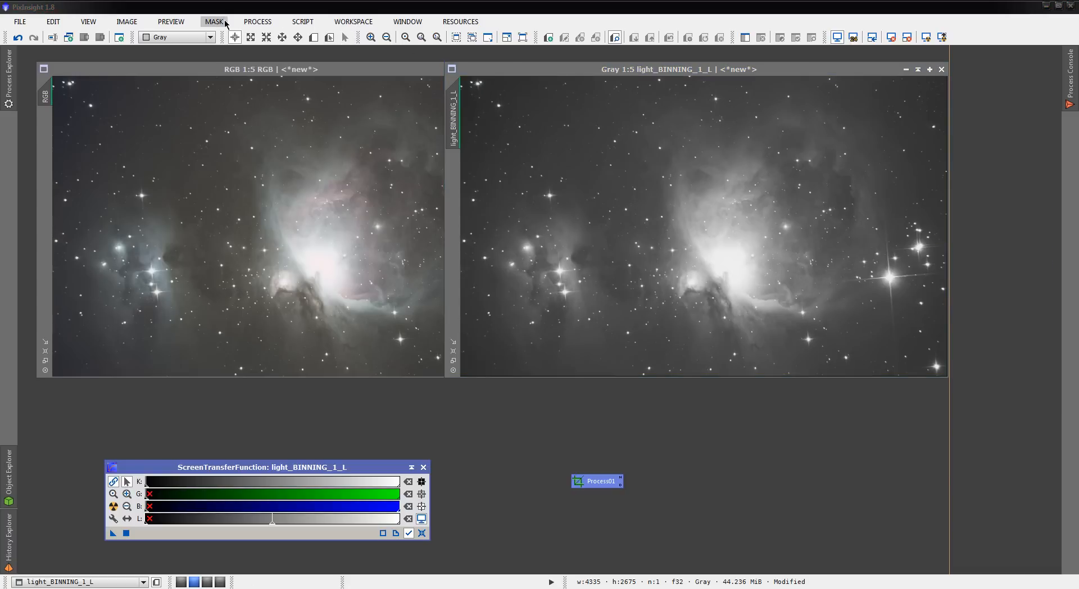
left_click(257, 21)
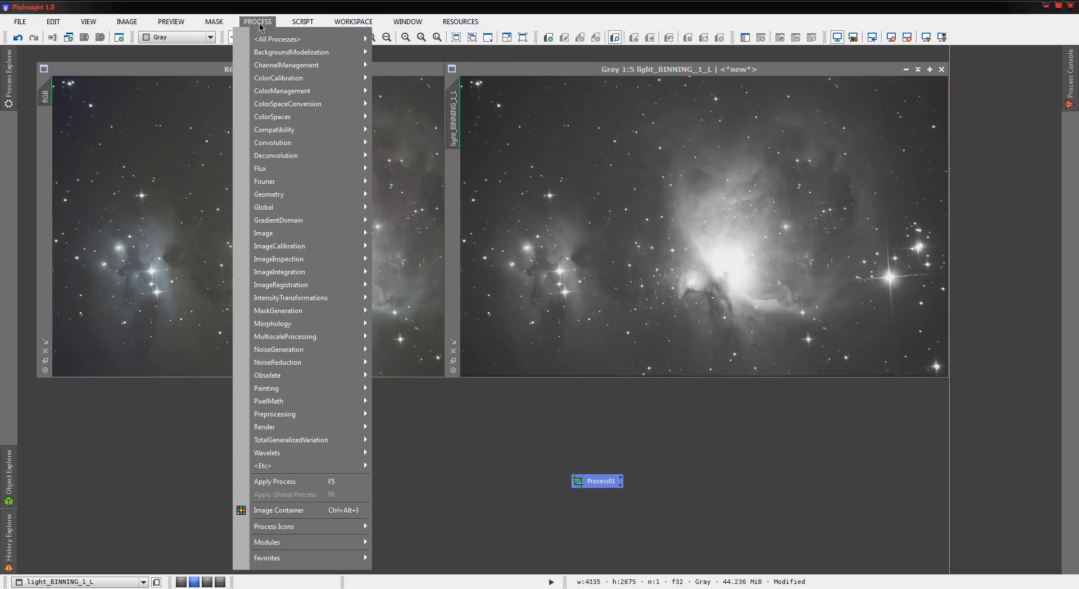
left_click(277, 39)
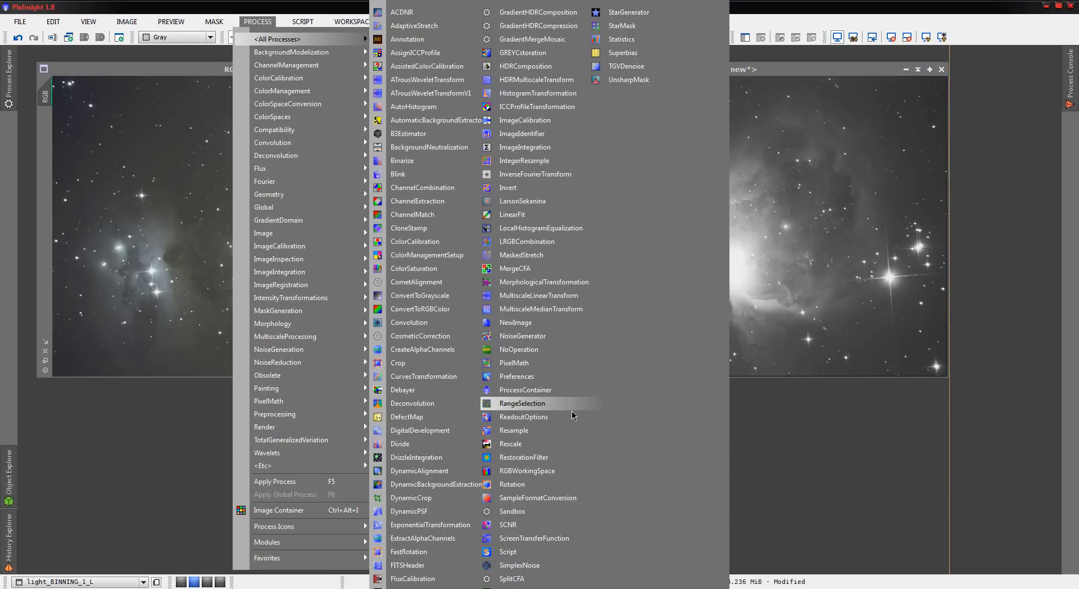
left_click(513, 429)
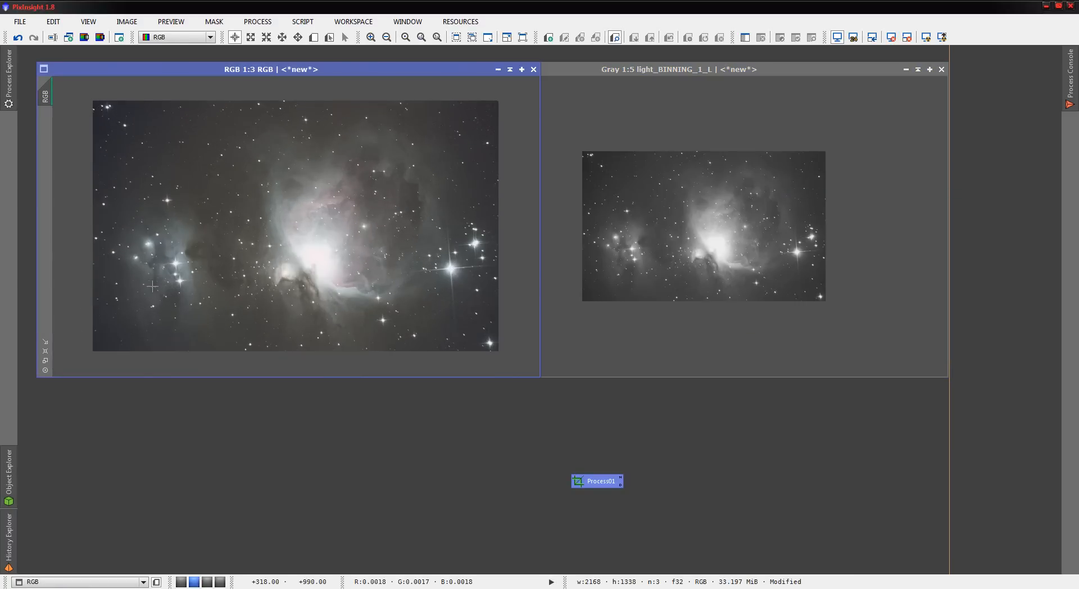
mouse_move(505, 263)
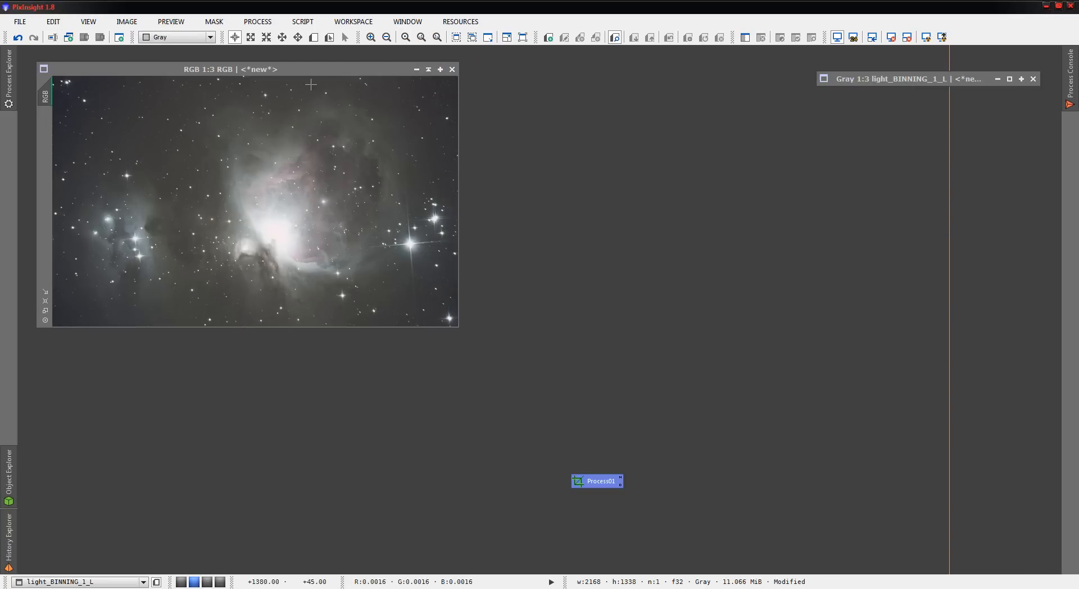
Step: Bring up CurvesTransformation for the RGB image with Real-Time Preview enabled
left_click(8, 77)
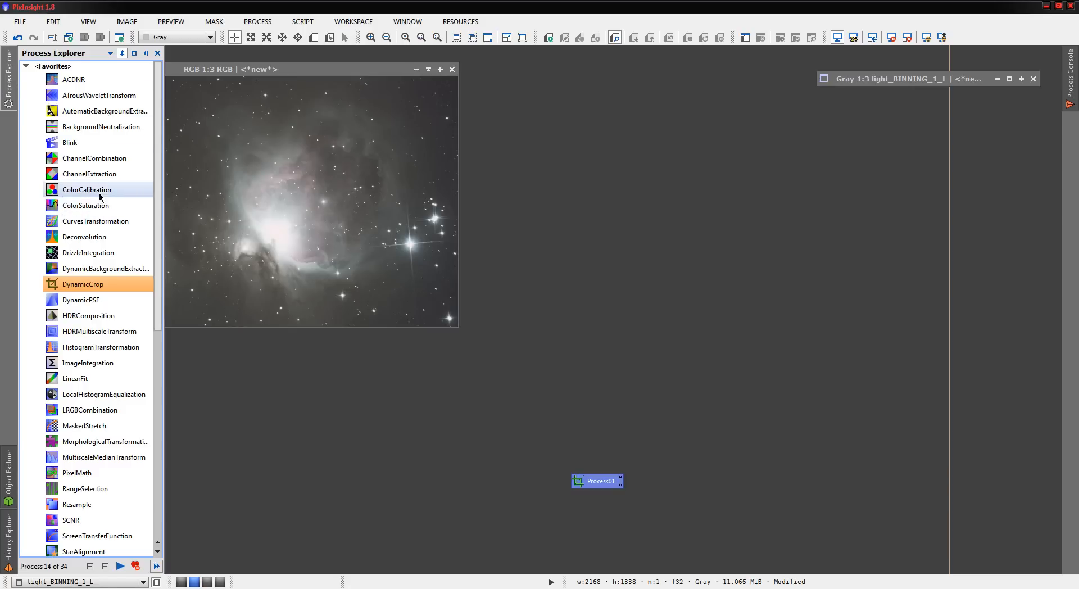
left_click(157, 53)
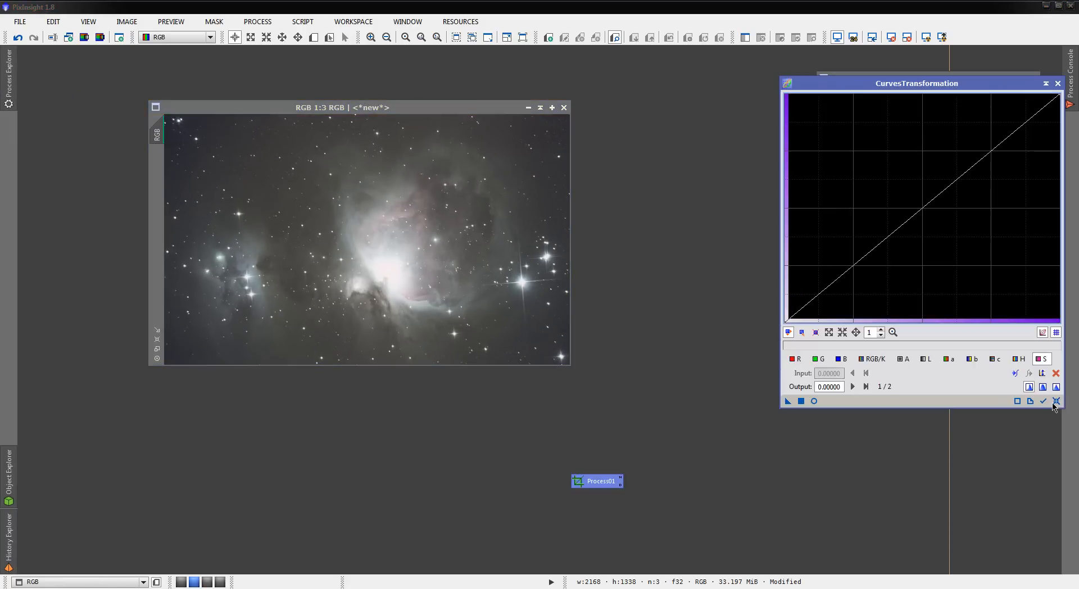
left_click(1057, 83)
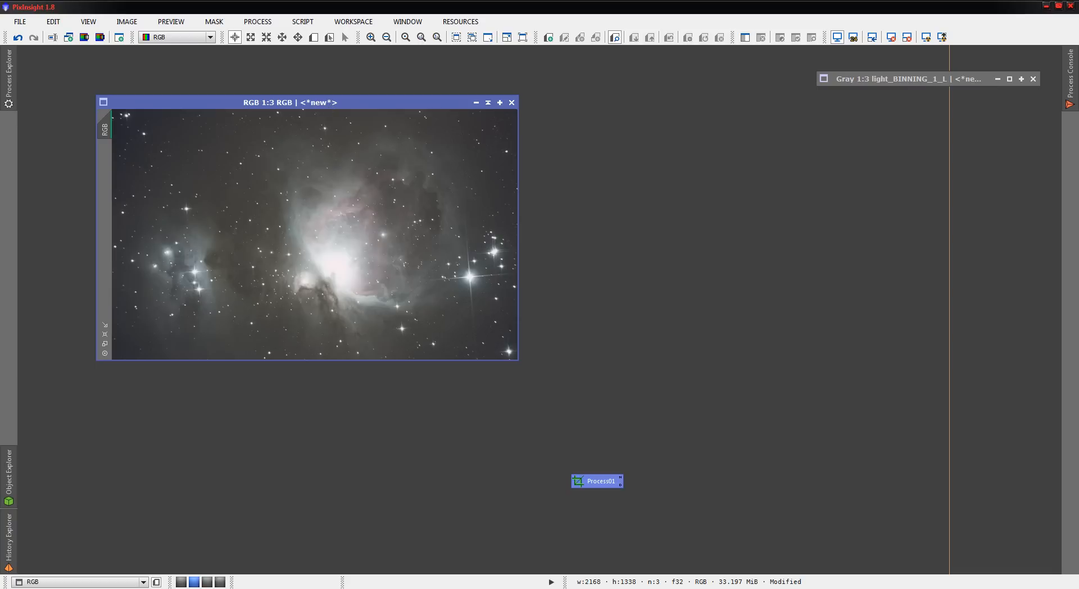
mouse_move(615, 328)
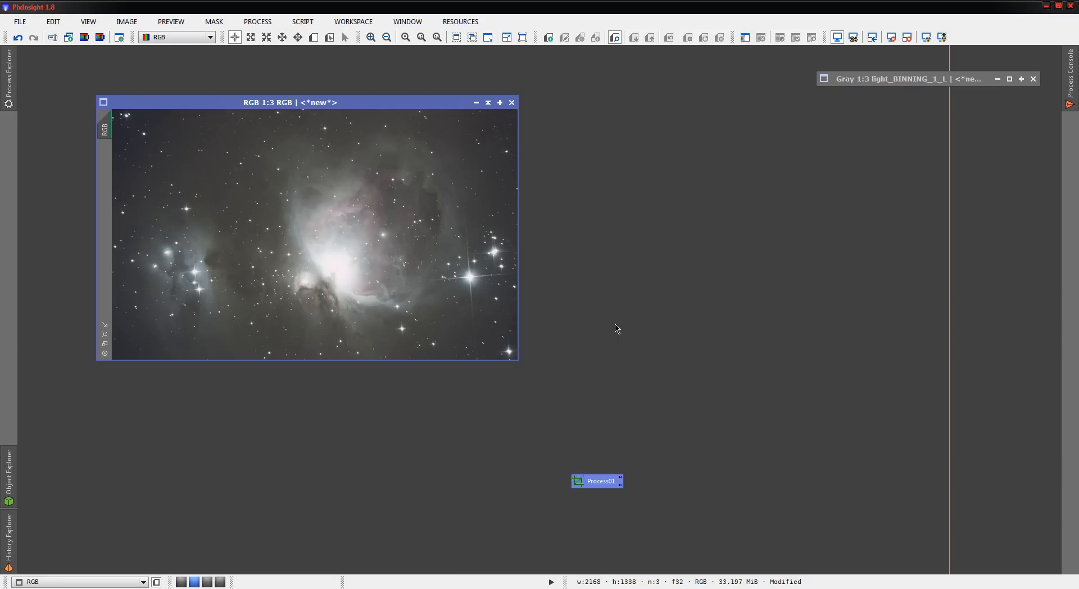
mouse_move(300, 221)
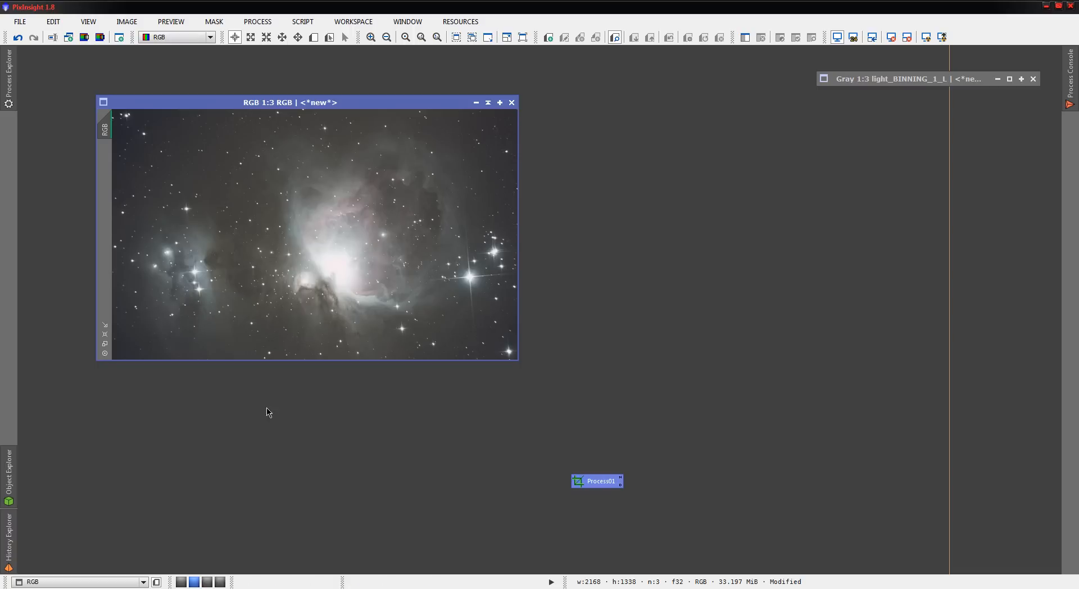
mouse_move(304, 247)
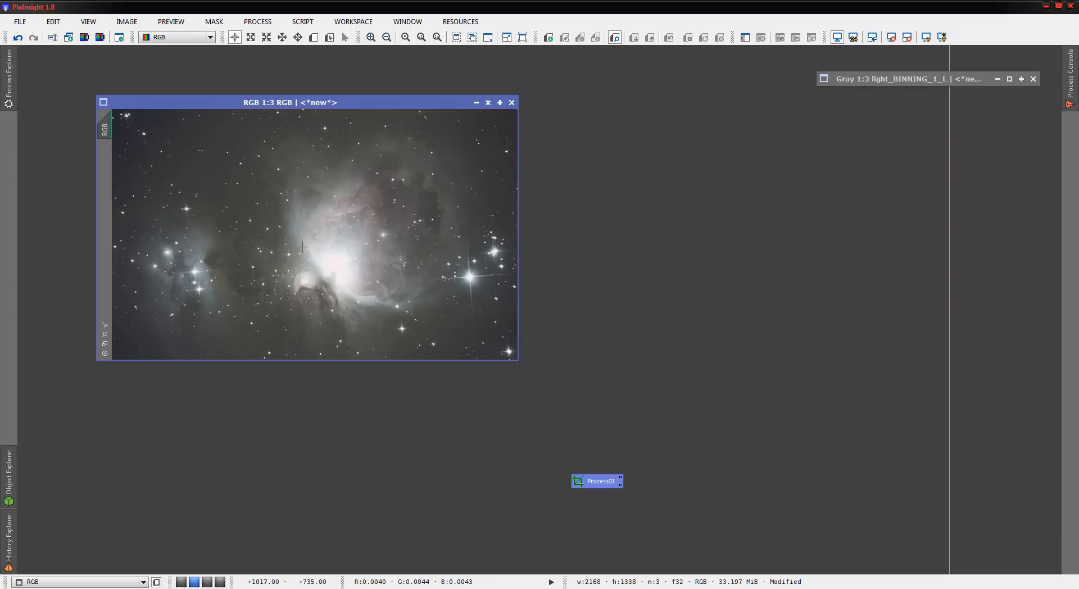
mouse_move(1048, 363)
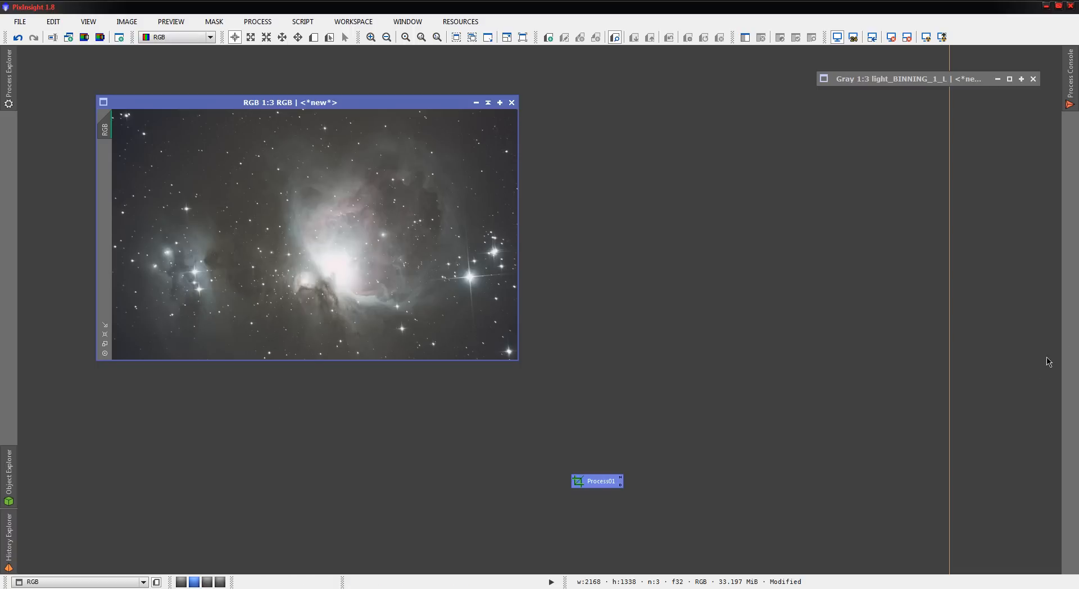
double_click(597, 480)
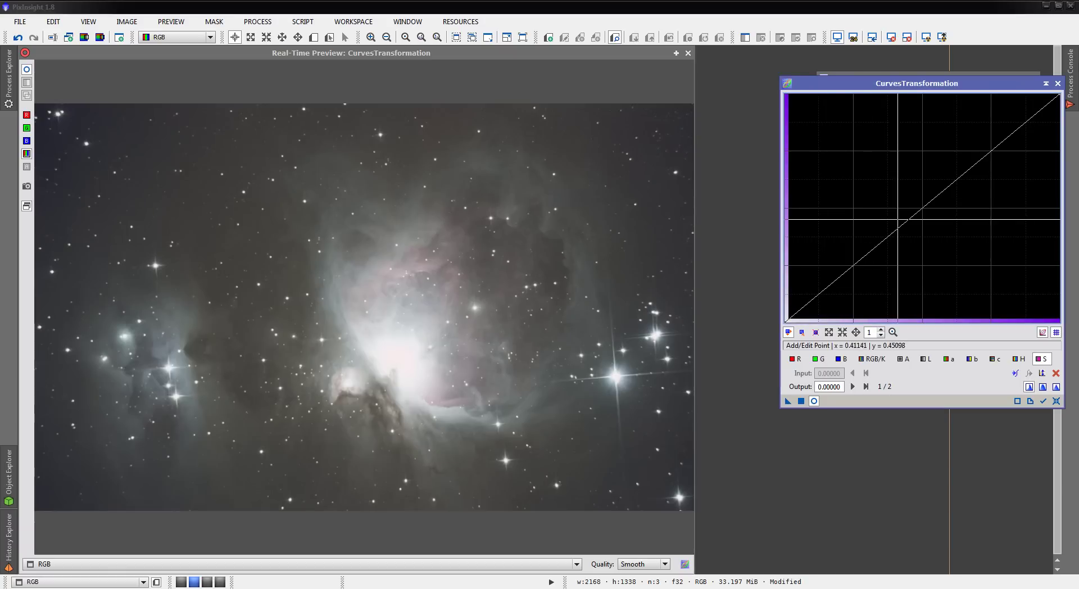
left_click(886, 202)
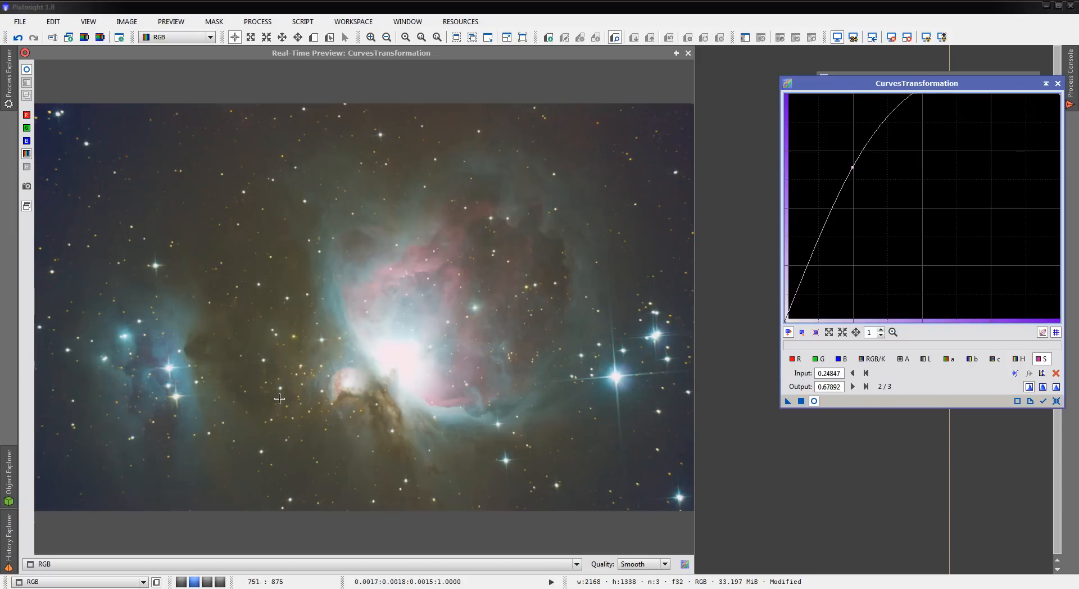
mouse_move(405, 120)
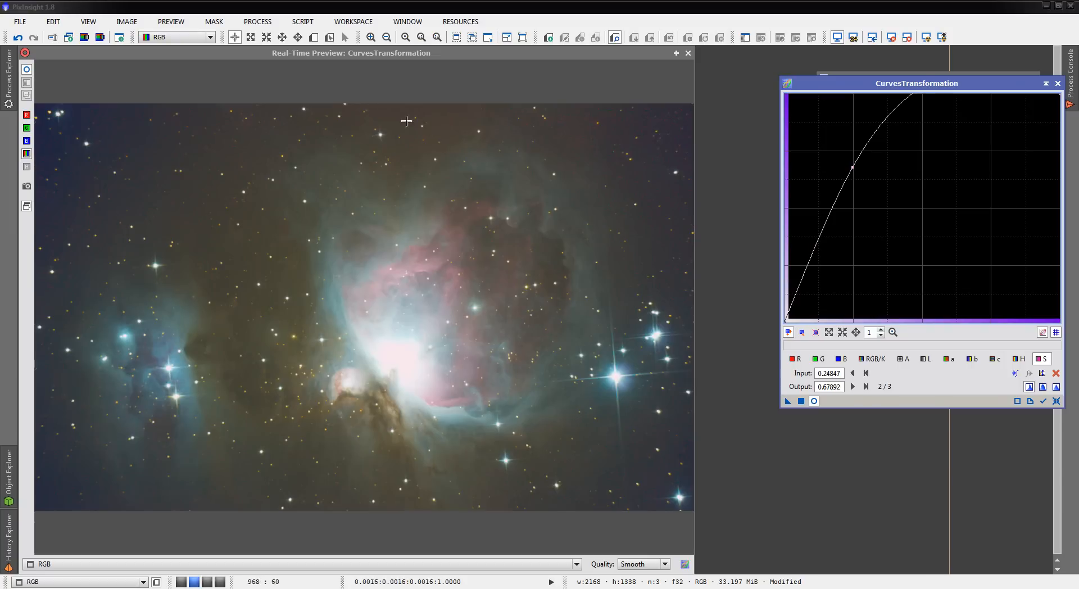
mouse_move(311, 165)
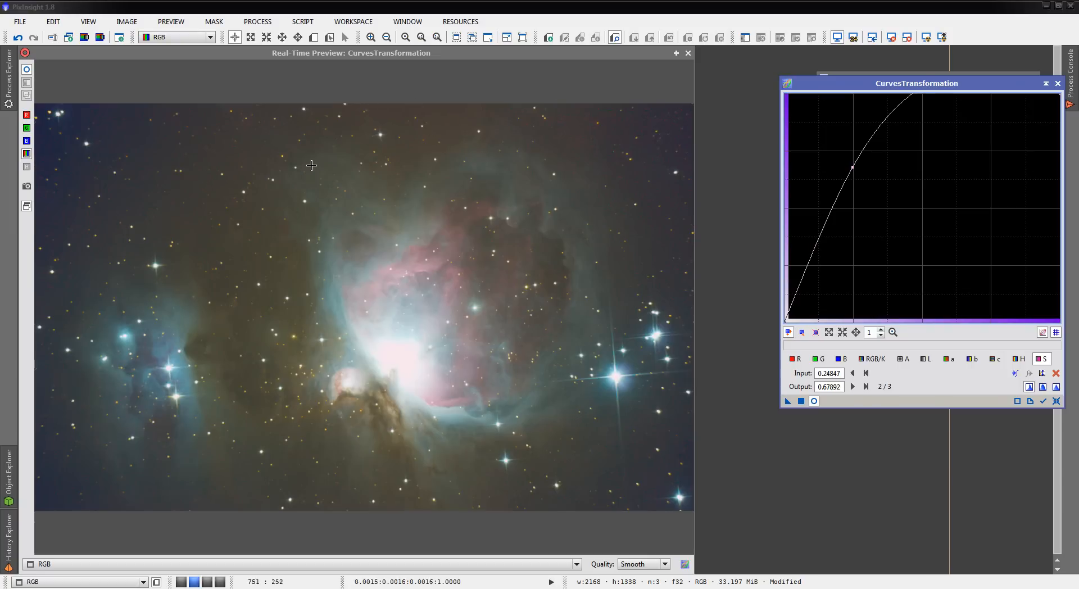
mouse_move(709, 81)
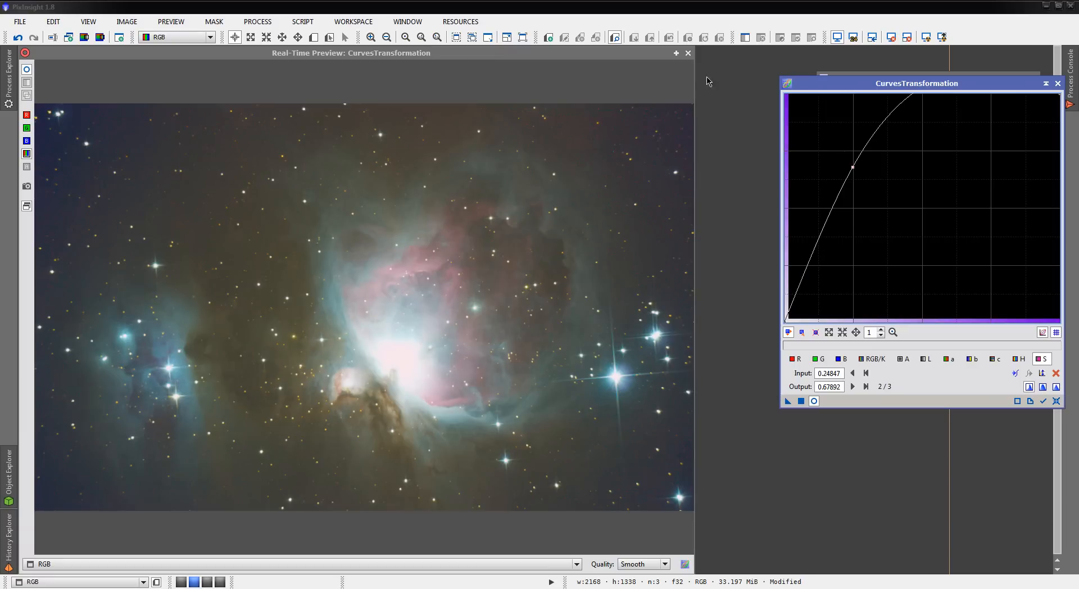
mouse_move(852, 168)
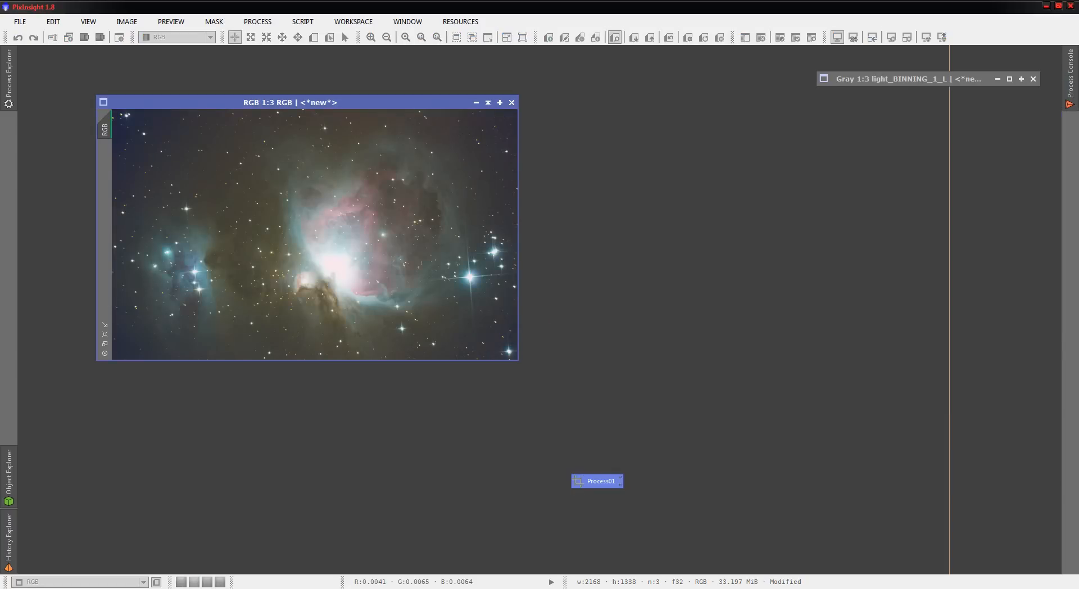
mouse_move(309, 264)
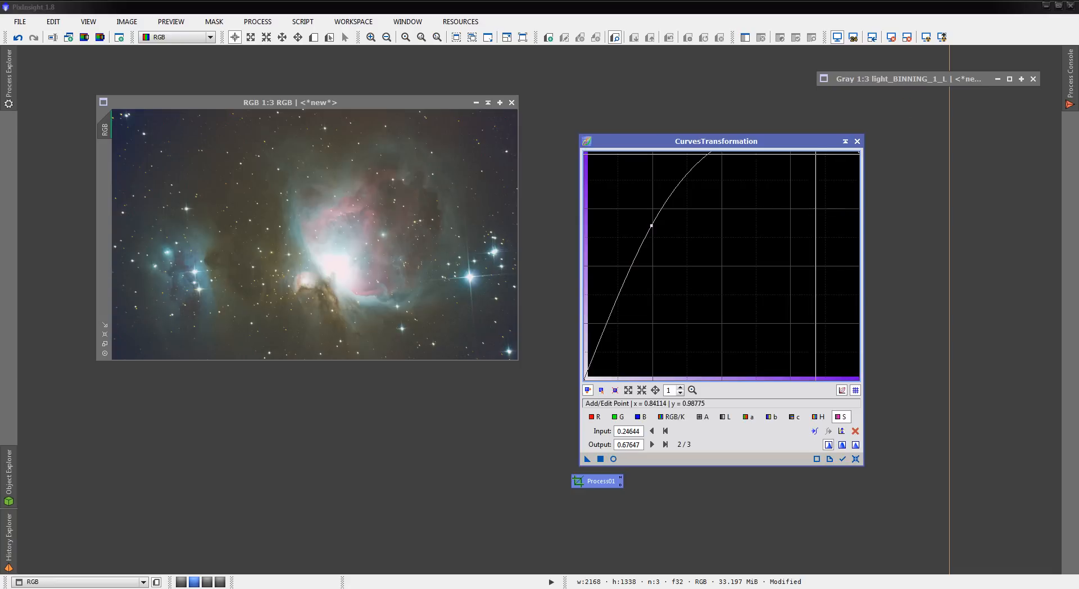
Step: Iconize CurvesTransformation and launch ColorSaturation from Process Explorer
left_click(844, 141)
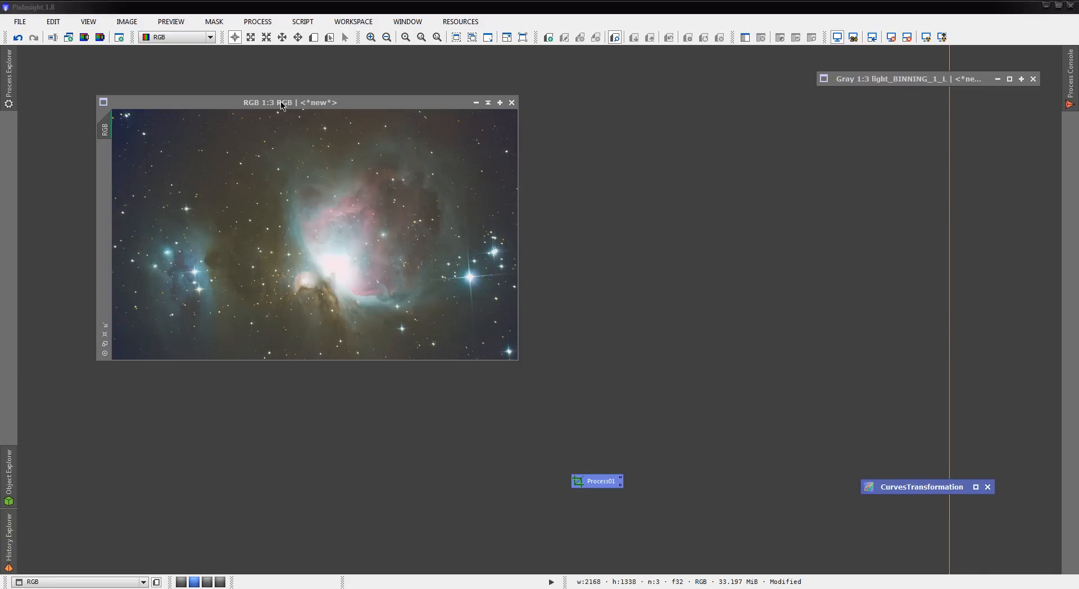
left_click(8, 72)
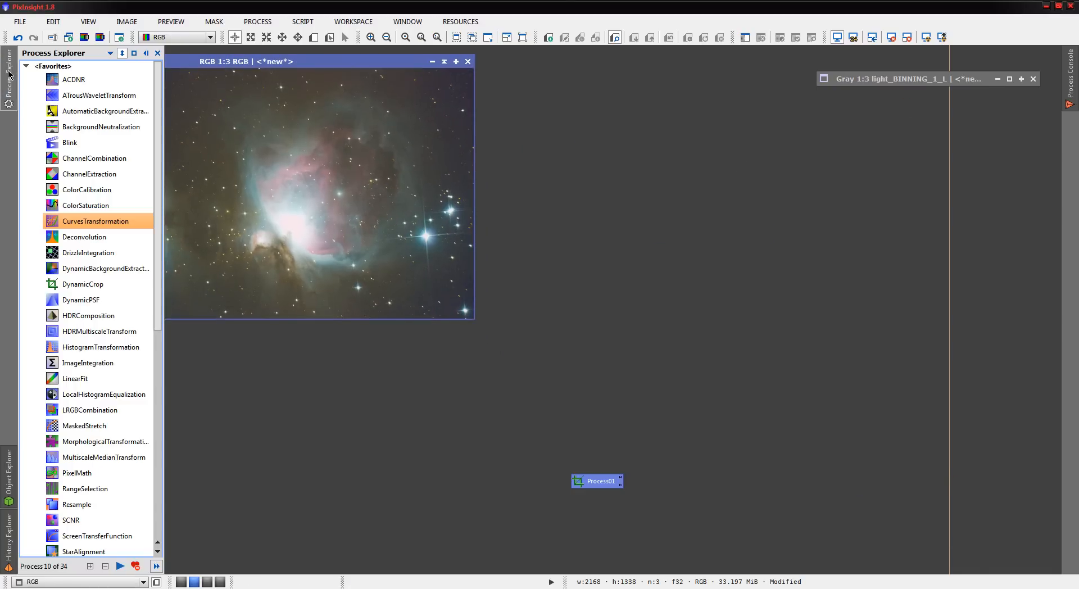
mouse_move(96, 206)
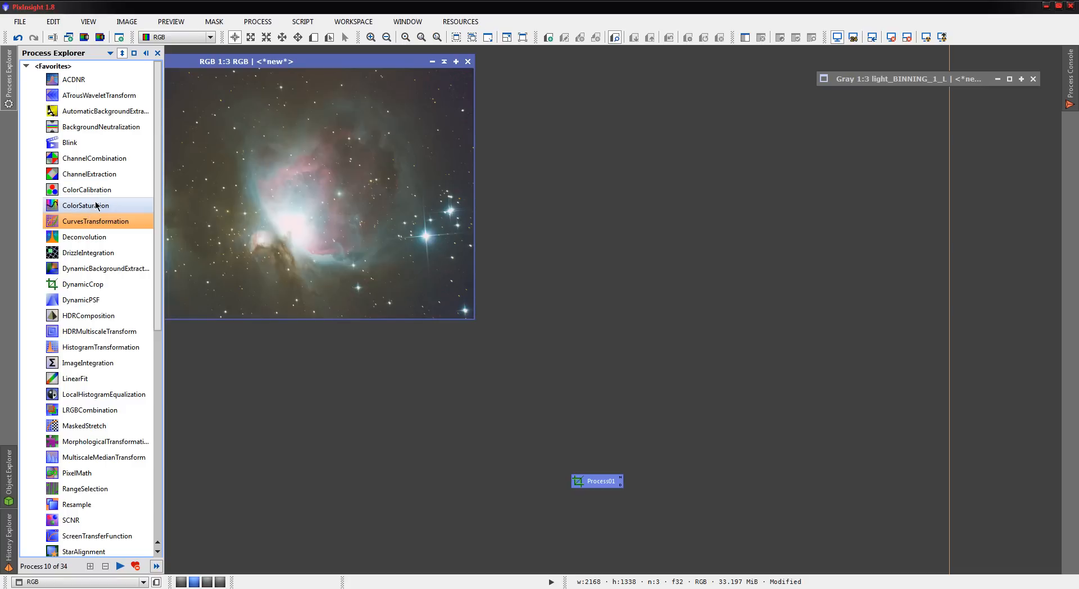
double_click(85, 205)
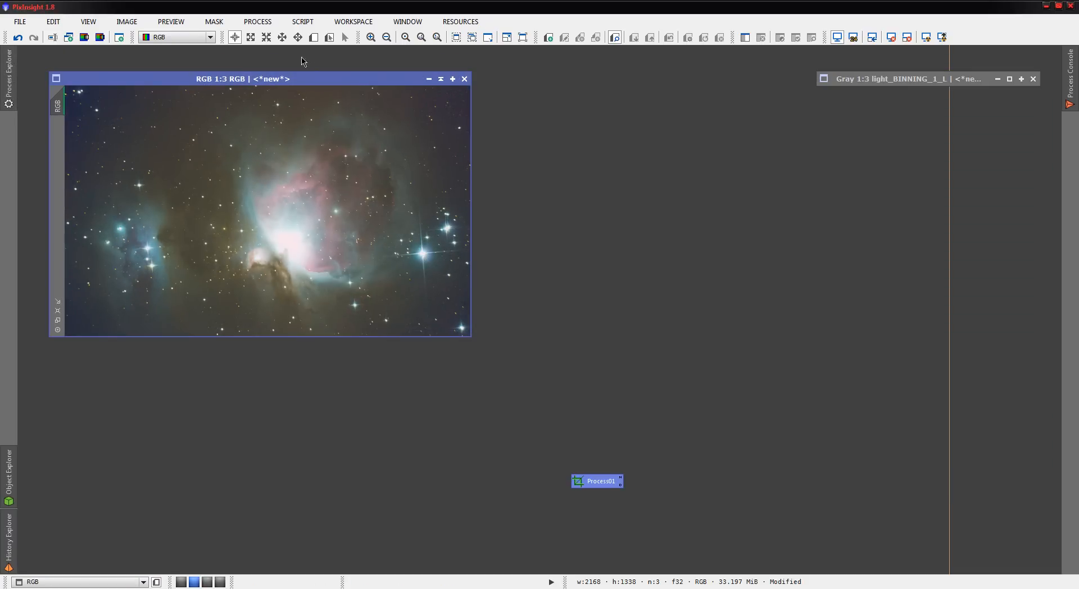
mouse_move(303, 186)
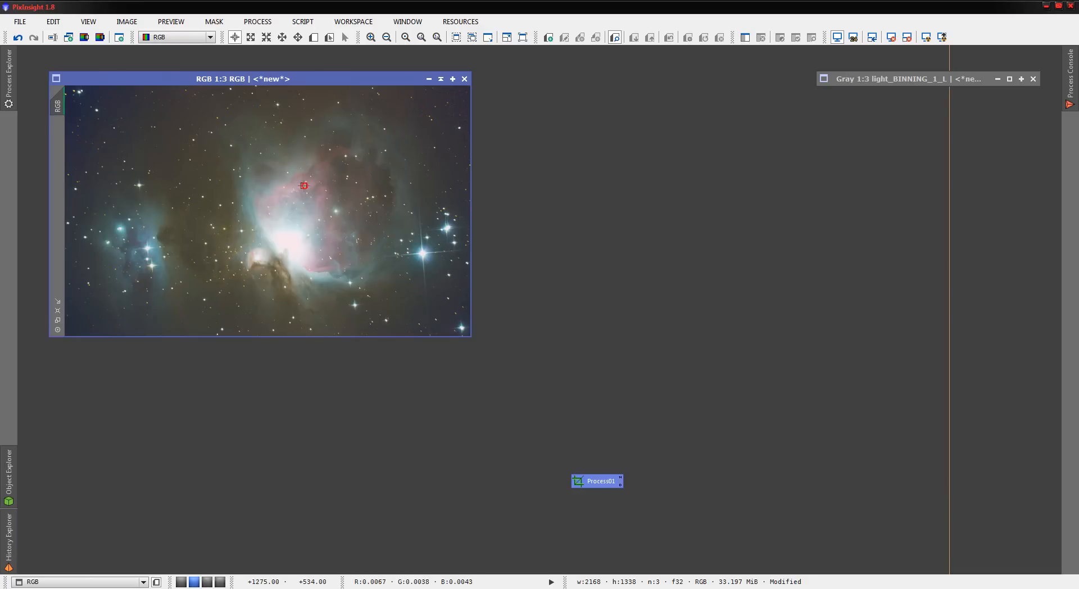
mouse_move(303, 186)
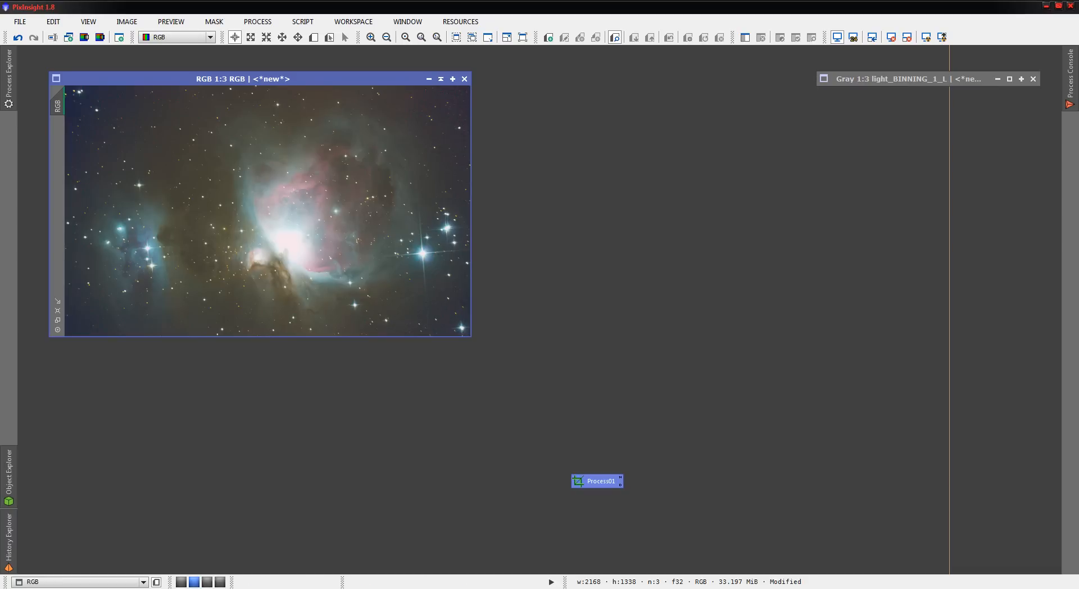
double_click(596, 481)
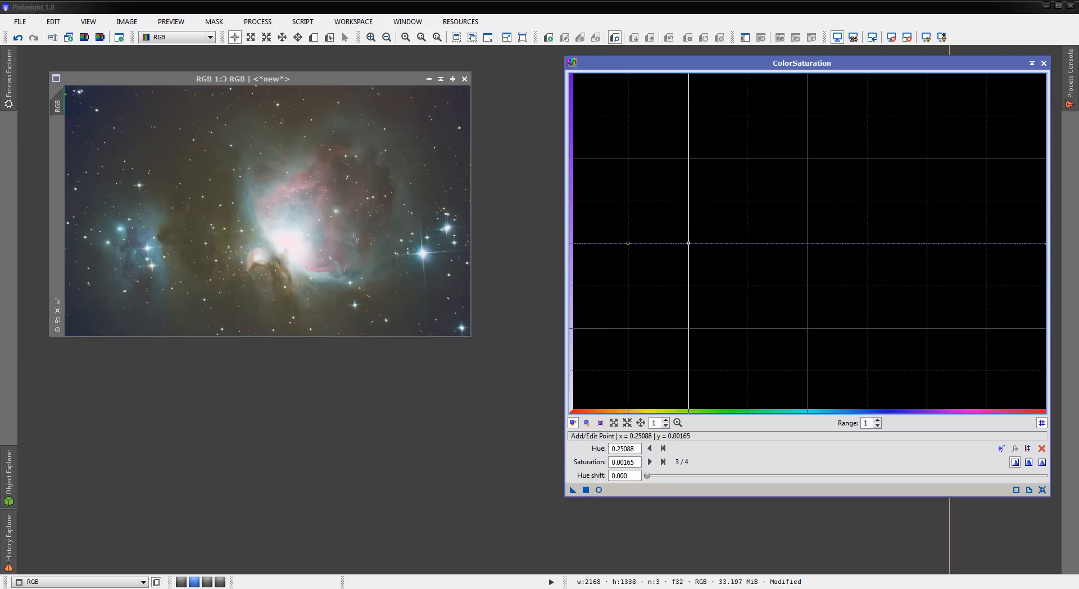
left_click(803, 243)
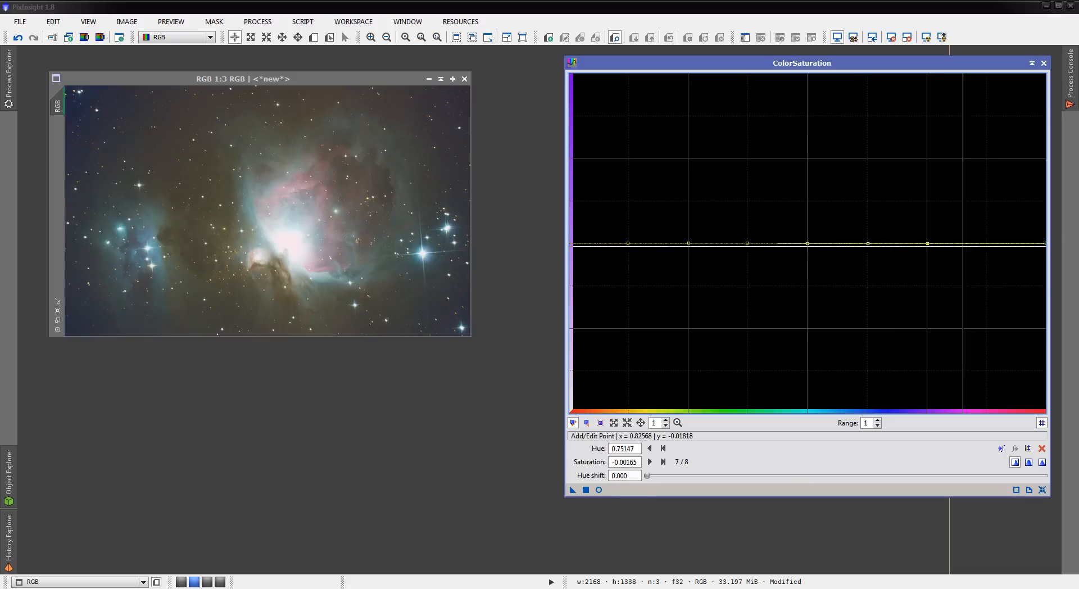
left_click(990, 244)
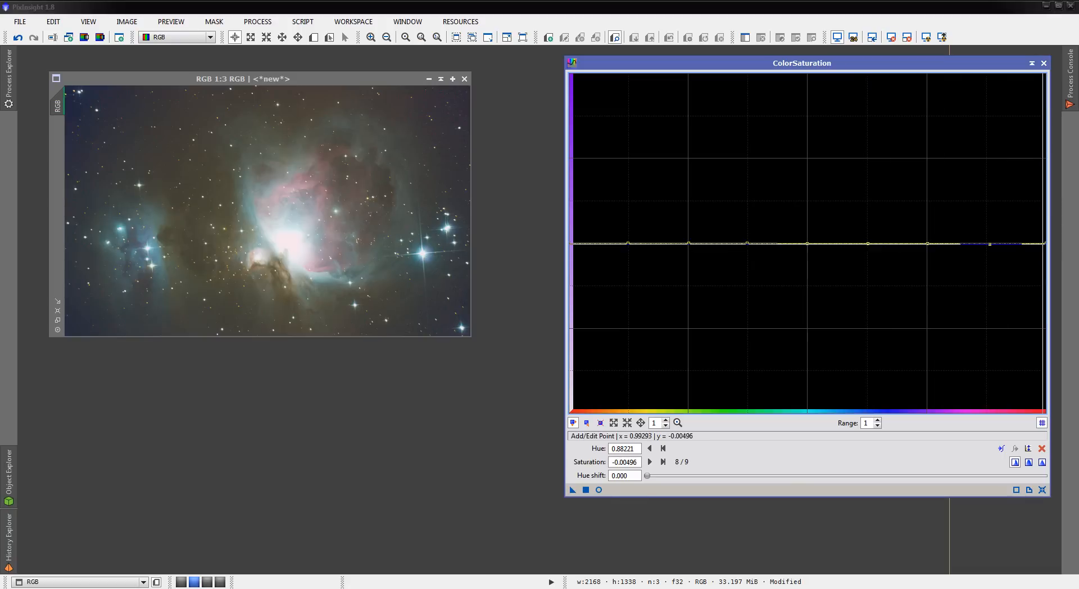
mouse_move(708, 448)
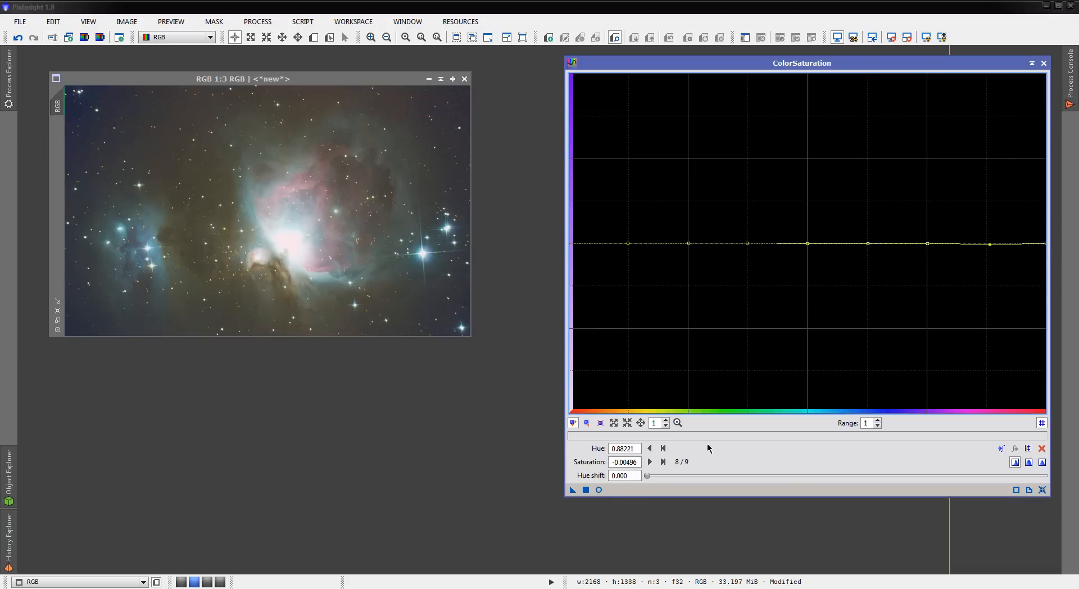
left_click(598, 488)
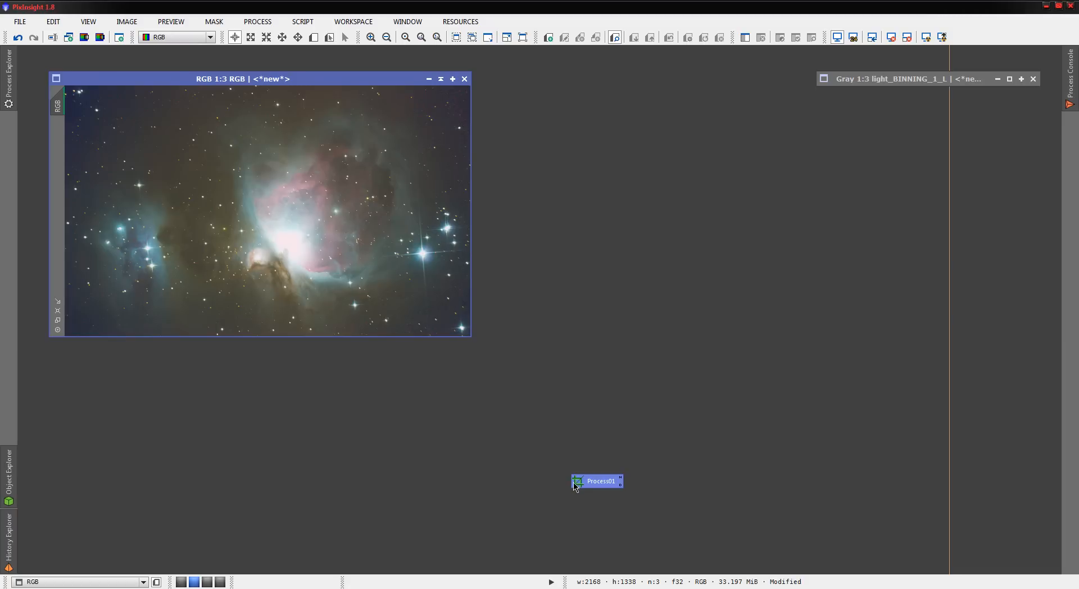
mouse_move(319, 229)
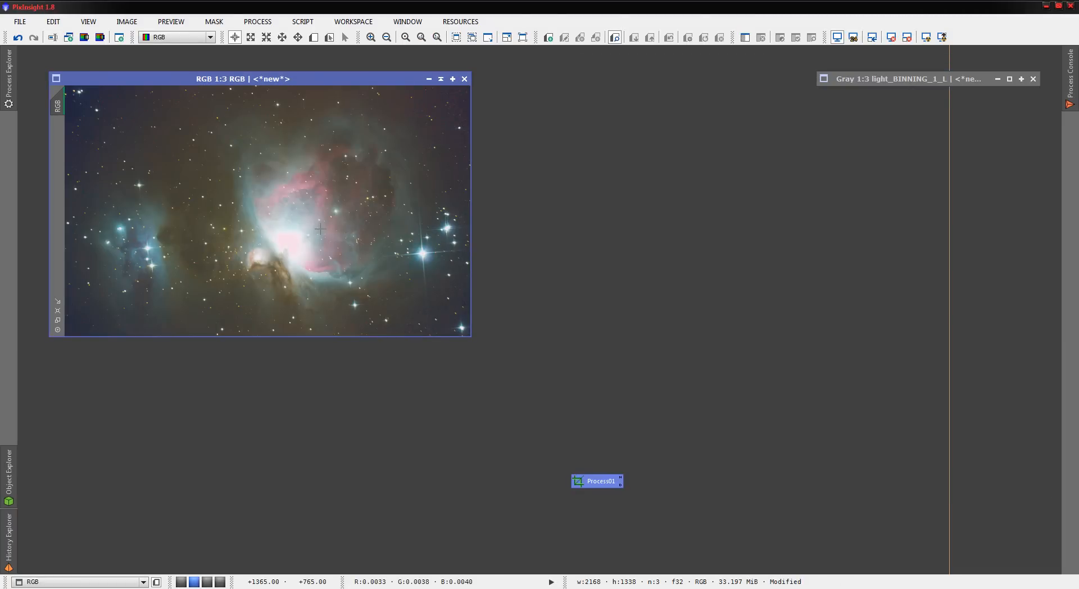
mouse_move(463, 166)
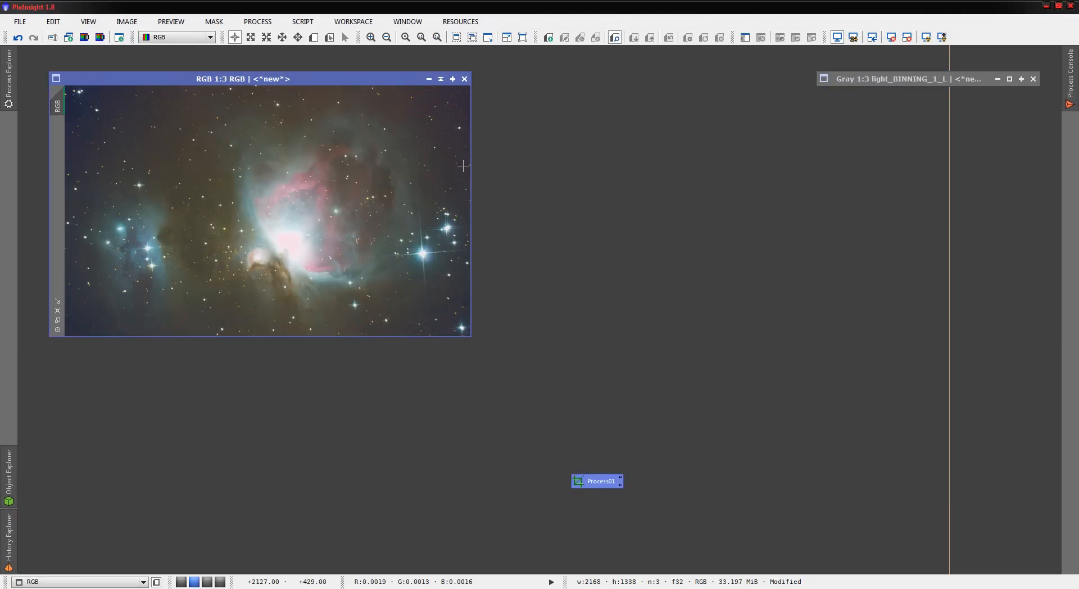
mouse_move(1035, 66)
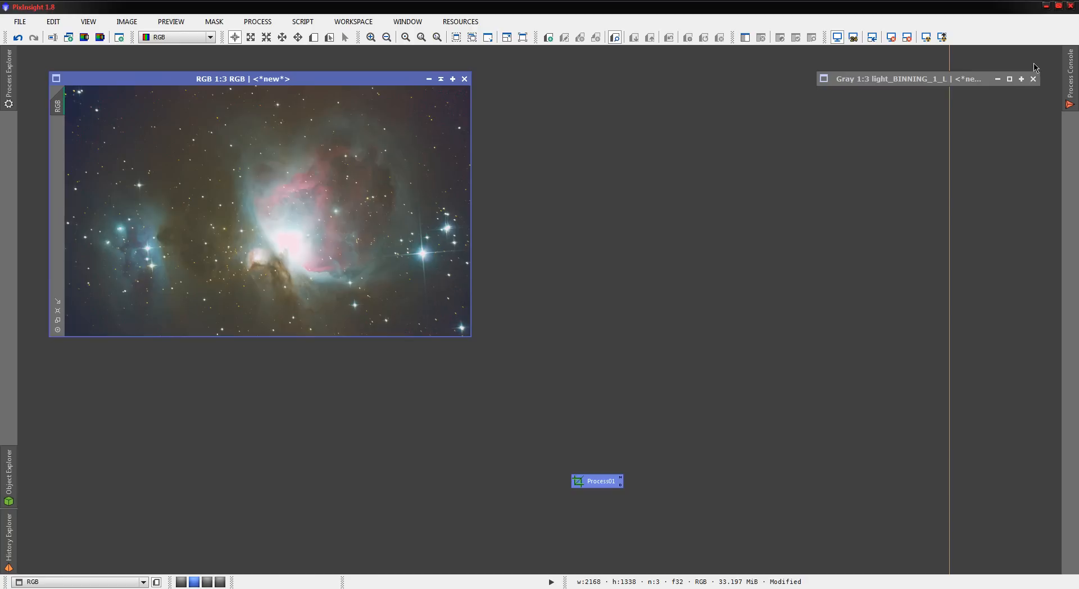
mouse_move(1035, 67)
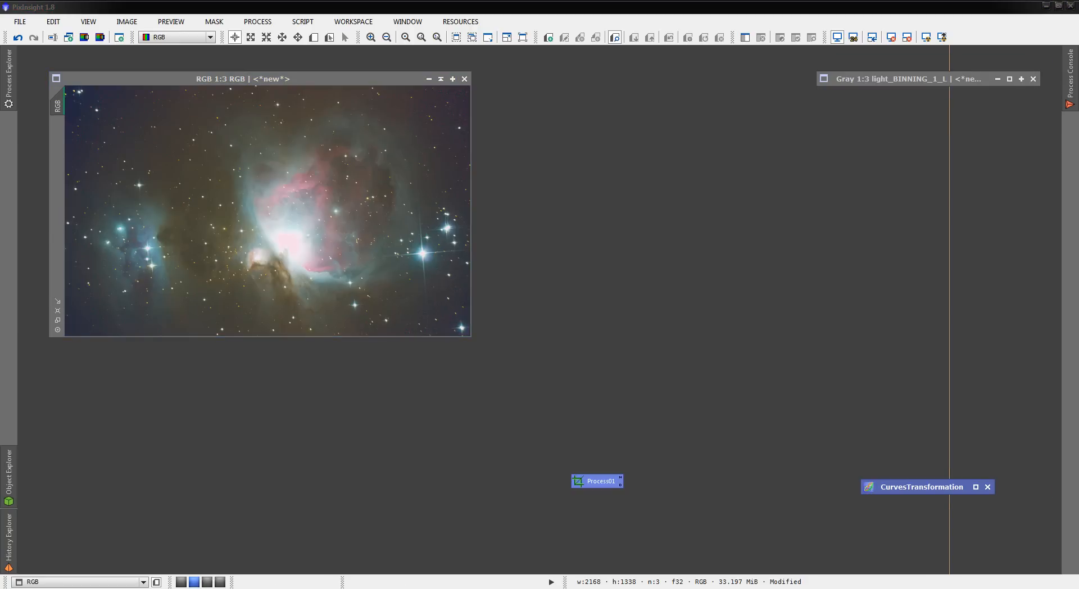
Step: Apply ACDNR (StdDev 2.3, Amount 1.00) to RGB with bright-side edge protection off
left_click(9, 75)
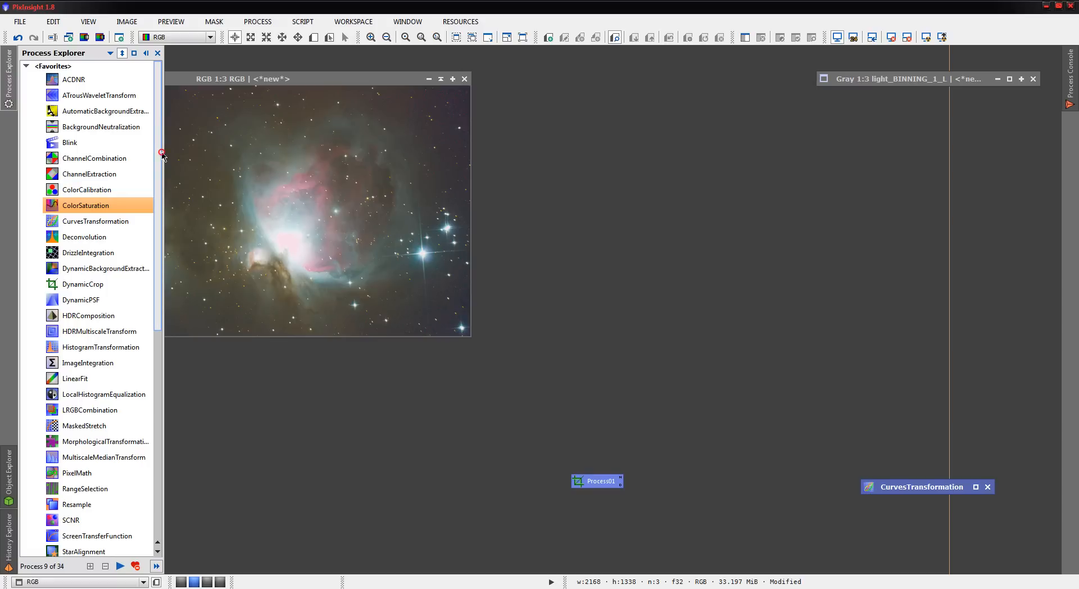
mouse_move(73, 79)
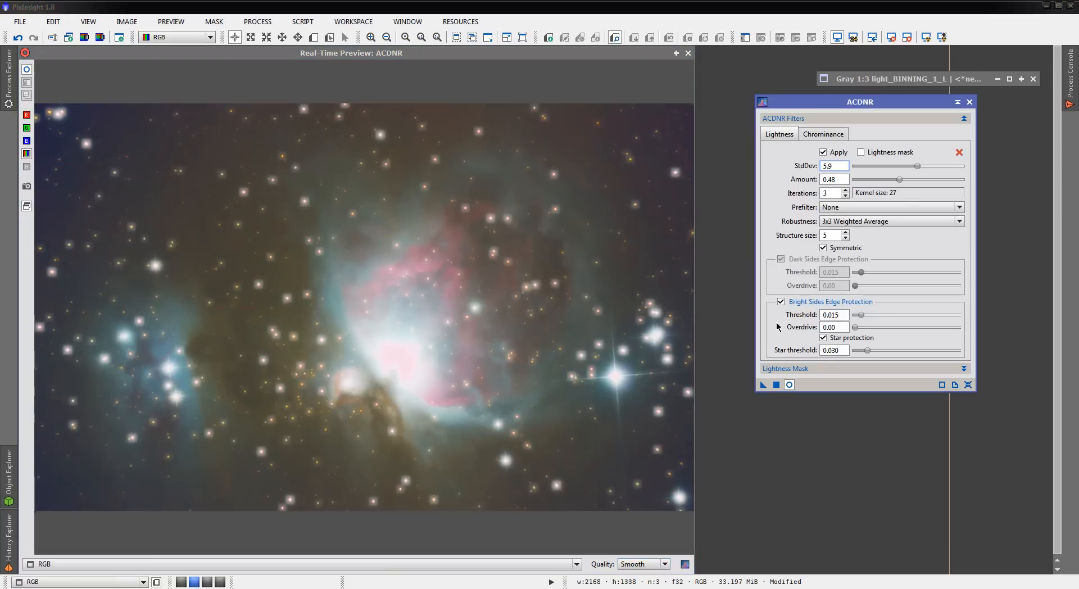
left_click(781, 301)
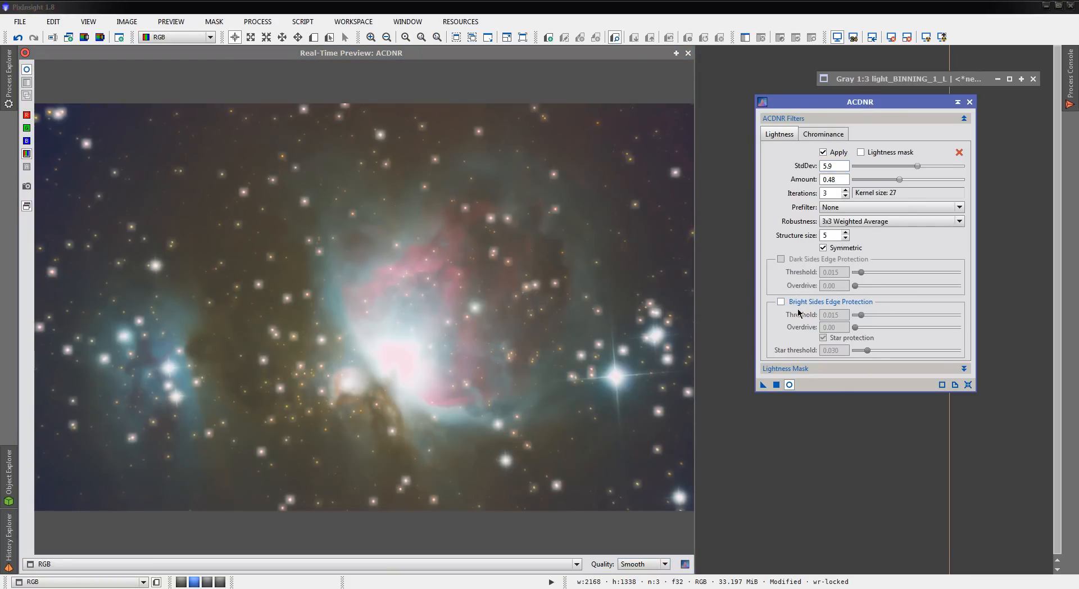
mouse_move(819, 326)
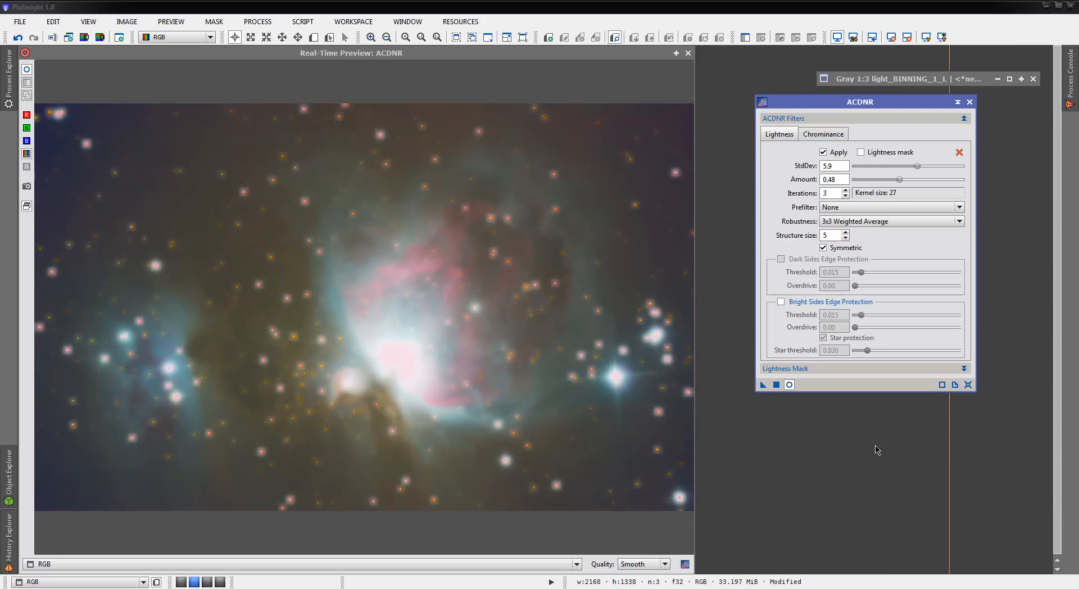
left_click(780, 301)
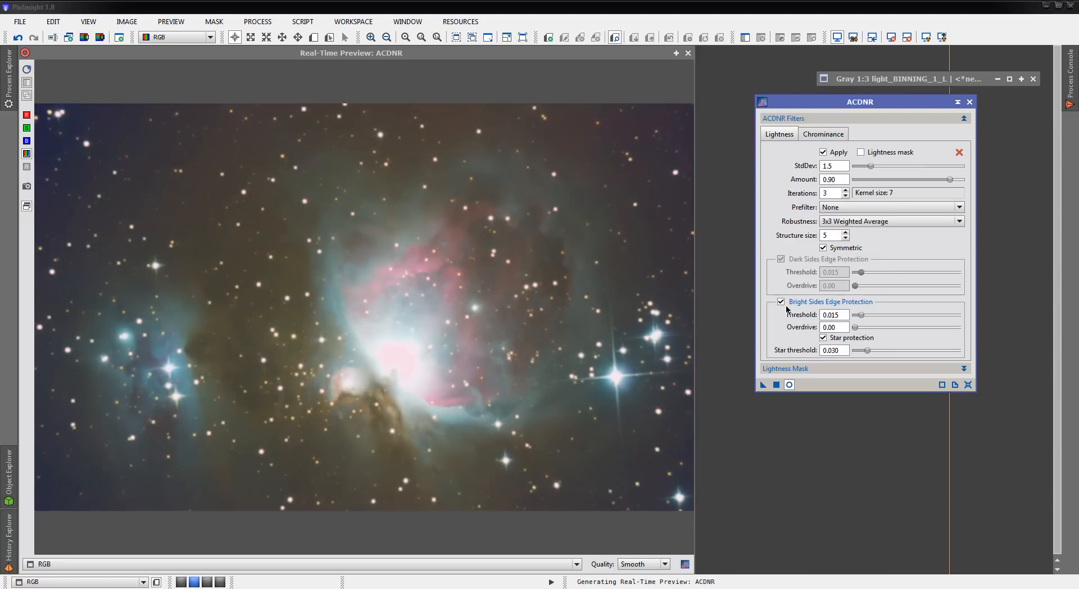
left_click(780, 301)
type("2.3")
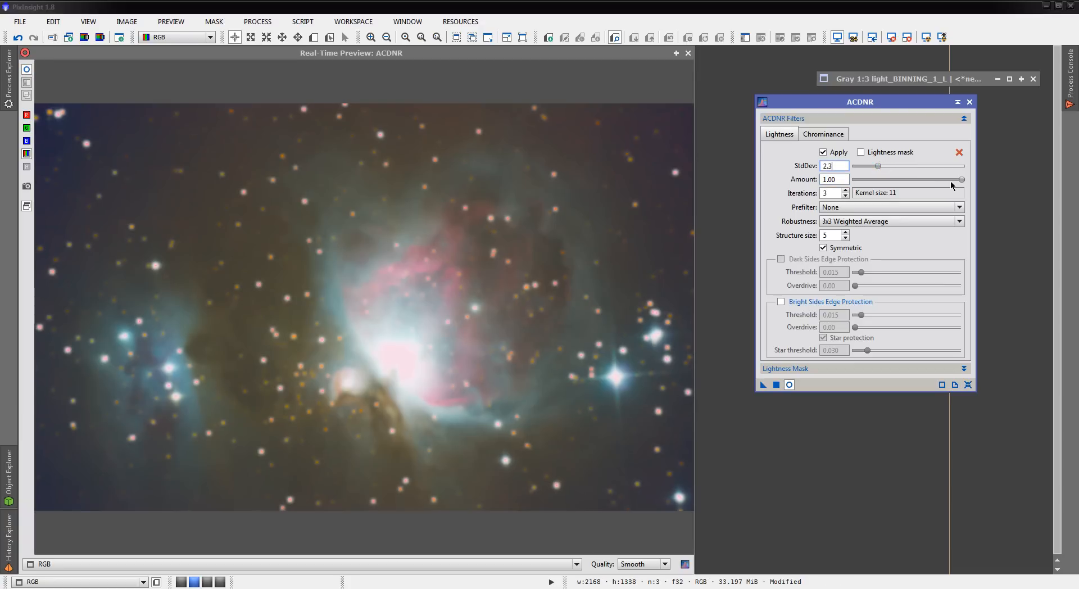
left_click(963, 179)
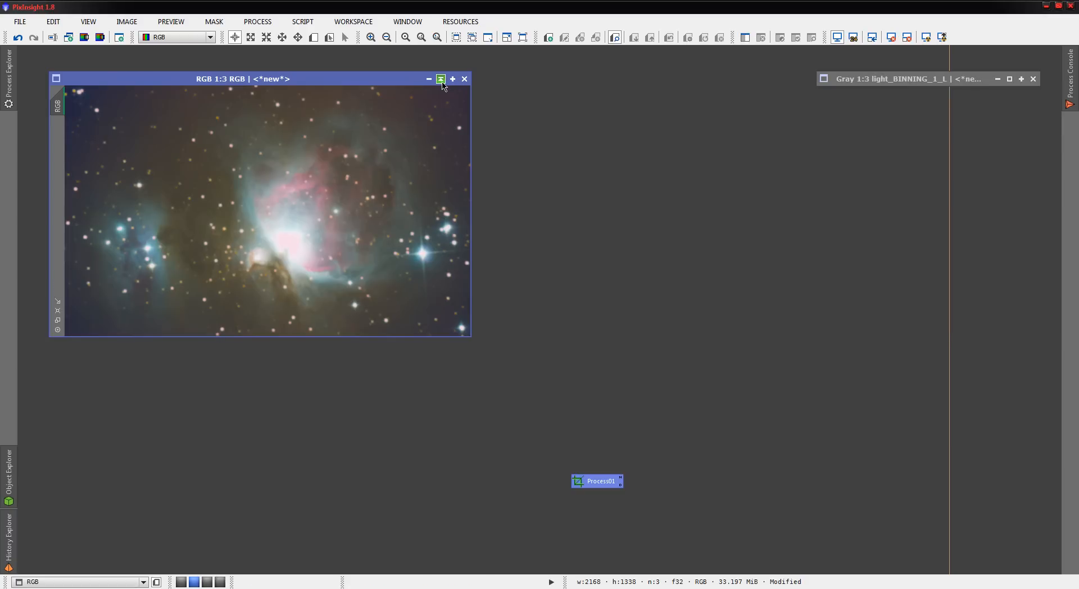
left_click(429, 79)
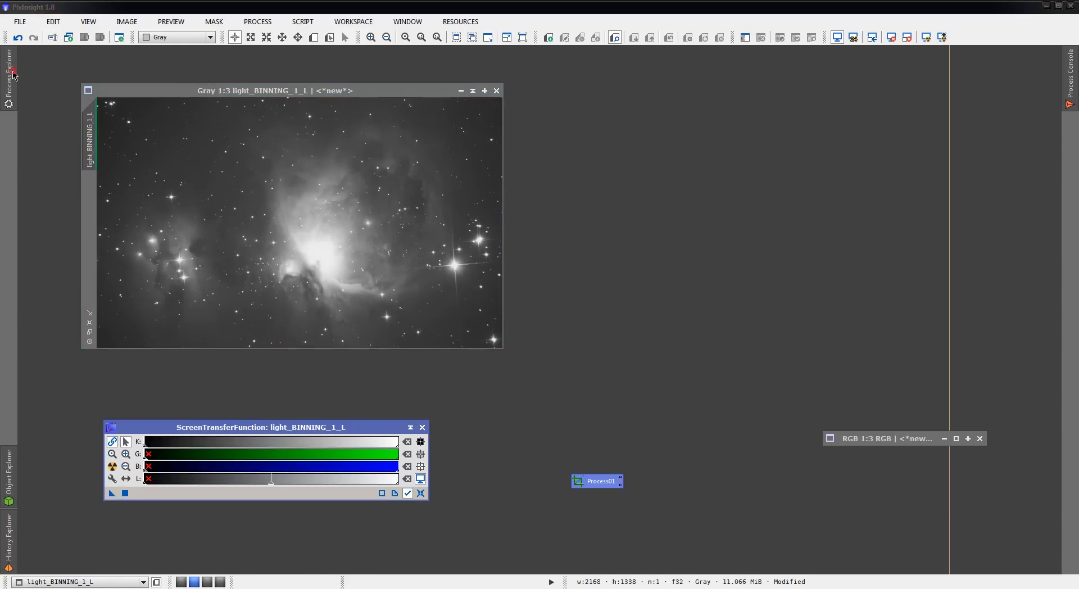
left_click(9, 68)
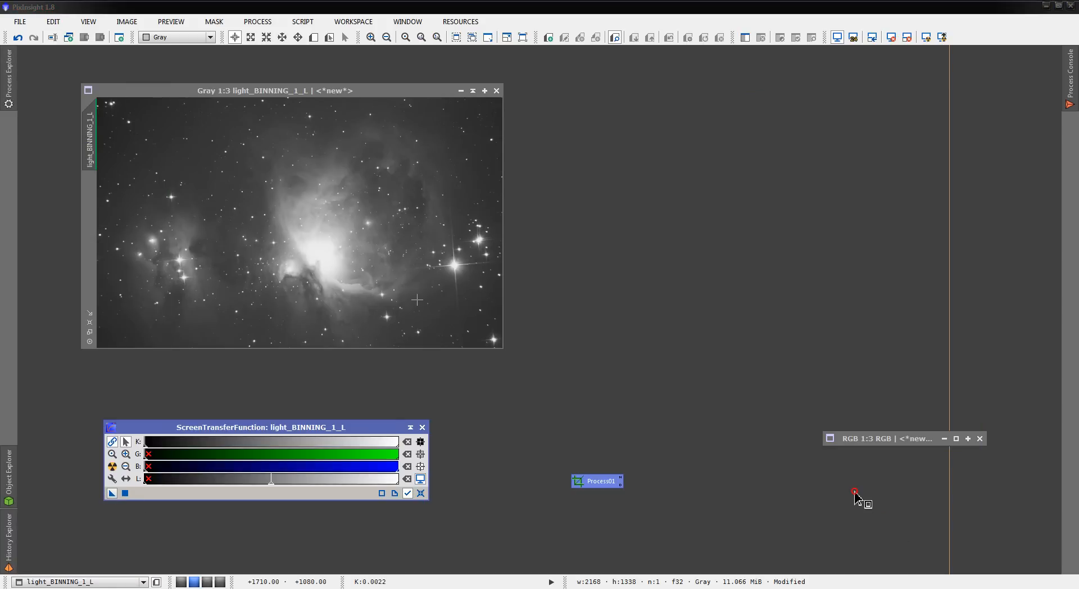
mouse_move(767, 370)
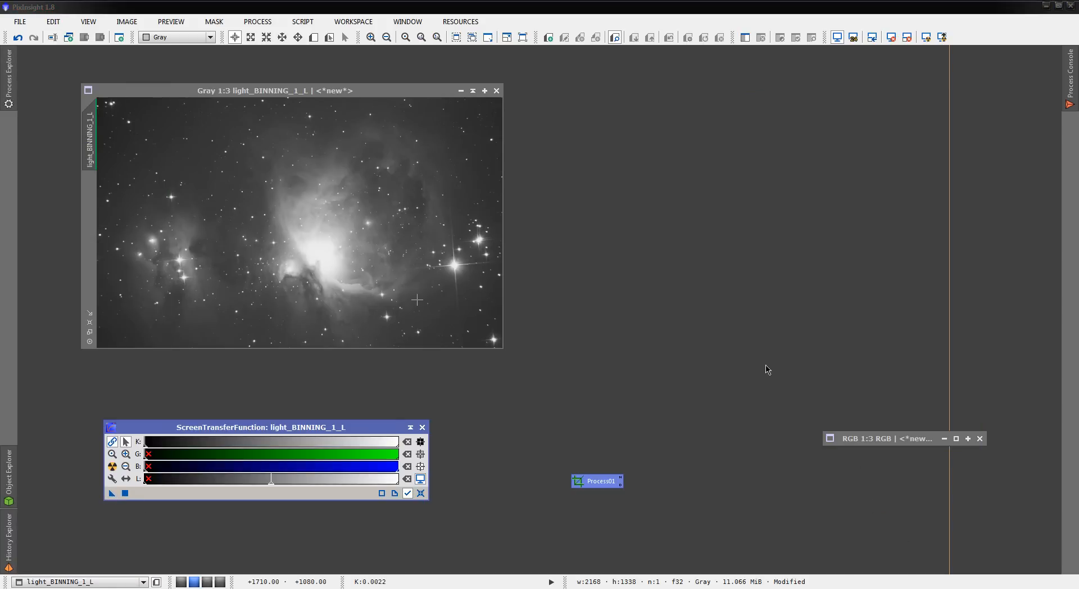
mouse_move(755, 484)
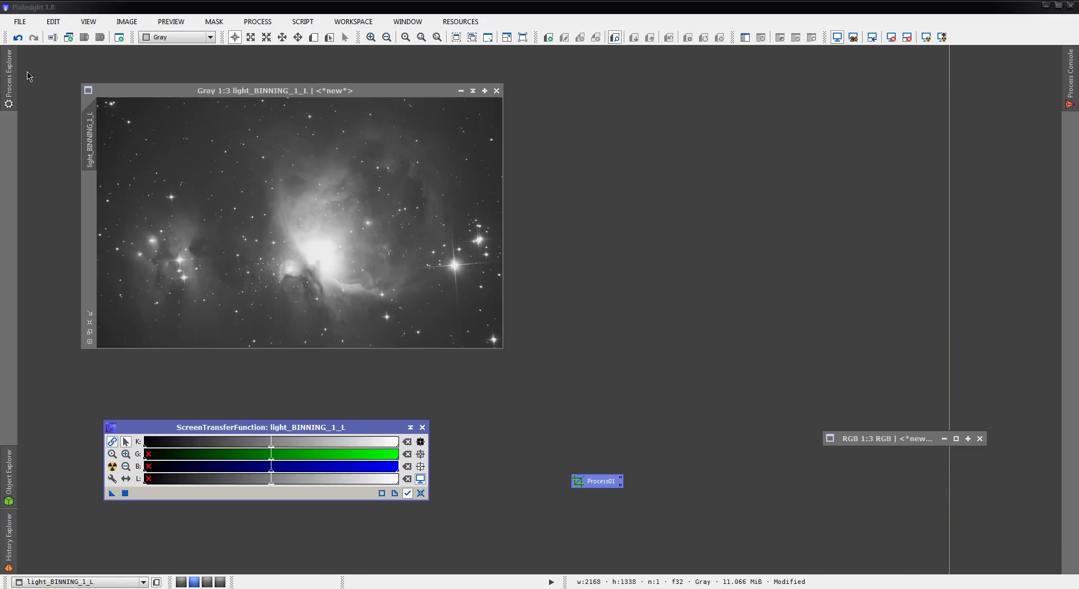
Step: Apply LocalHistogramEqualization with kernel radius 76 to the luminance image, previewed live
left_click(7, 62)
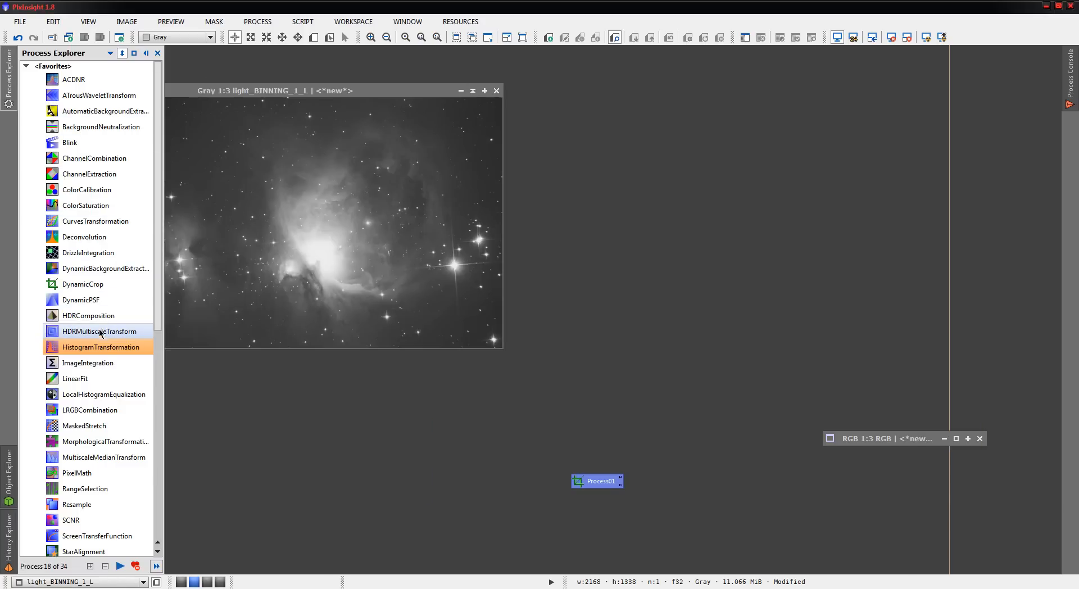
double_click(105, 394)
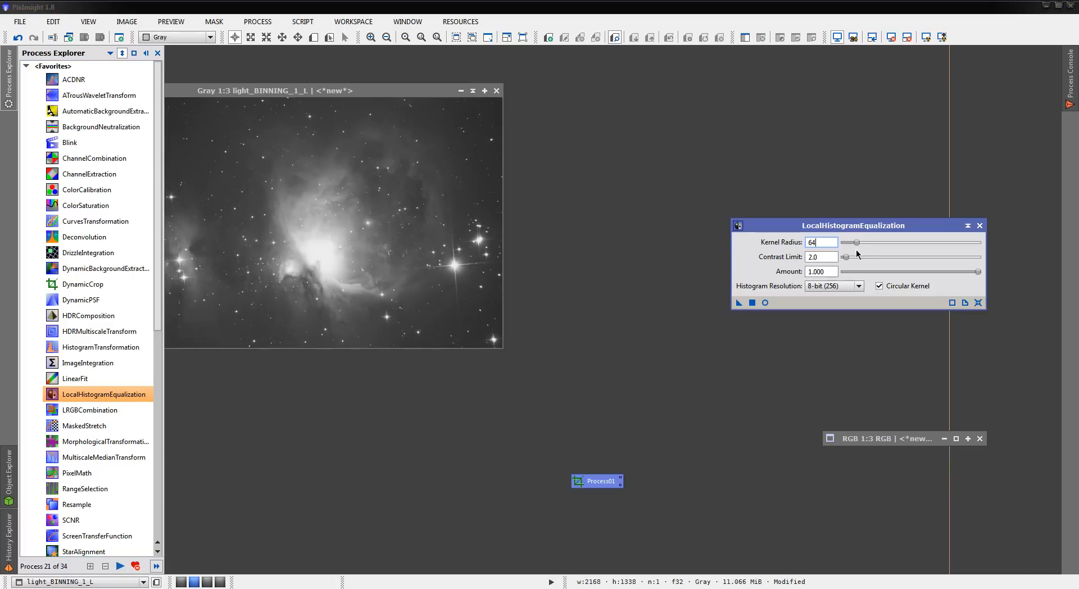
left_click(738, 303)
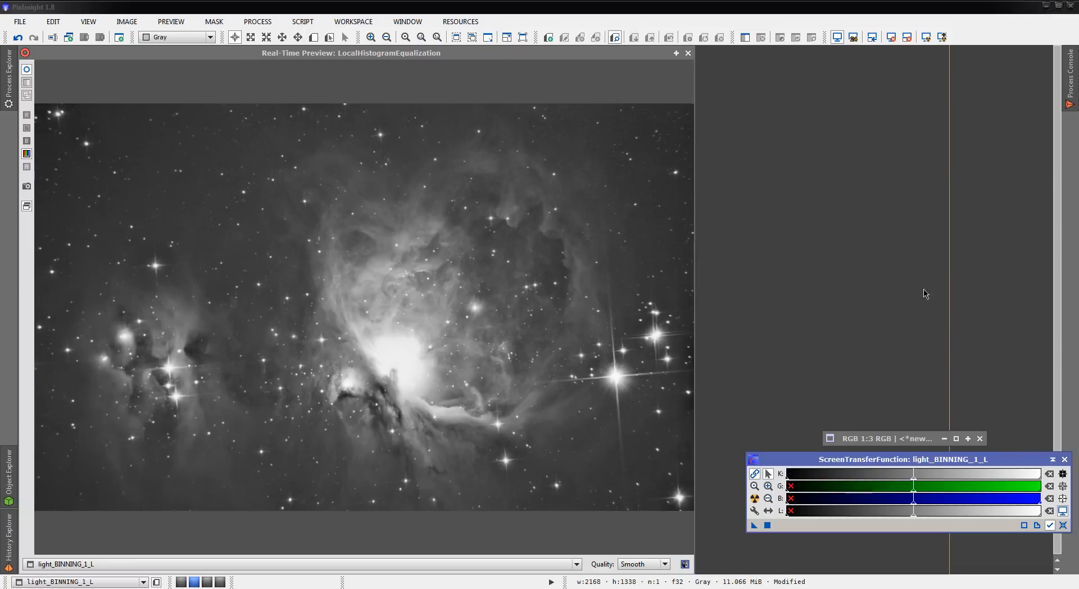
mouse_move(761, 245)
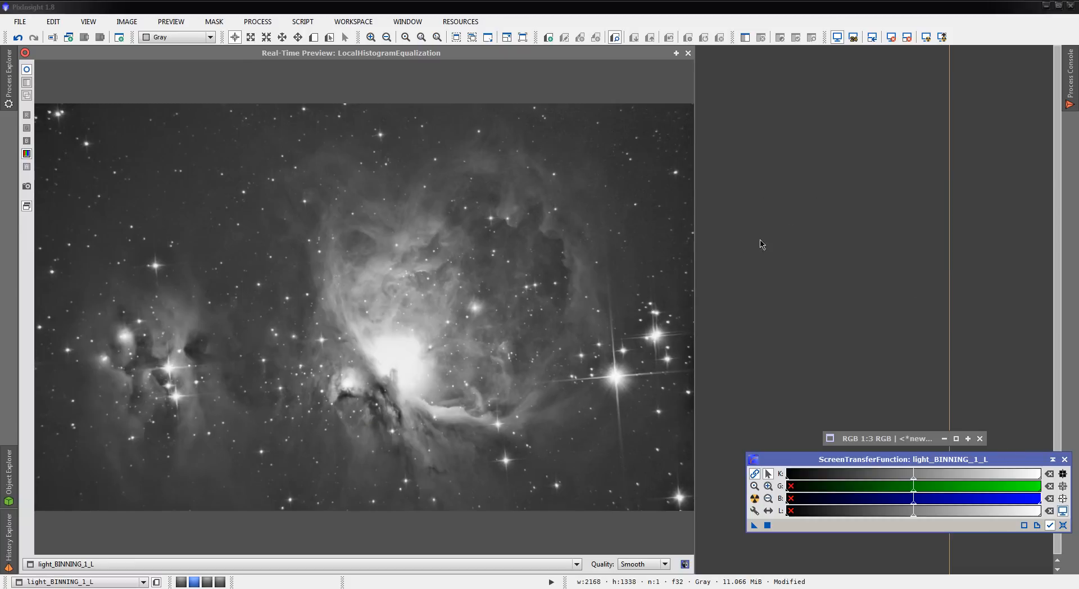
mouse_move(566, 291)
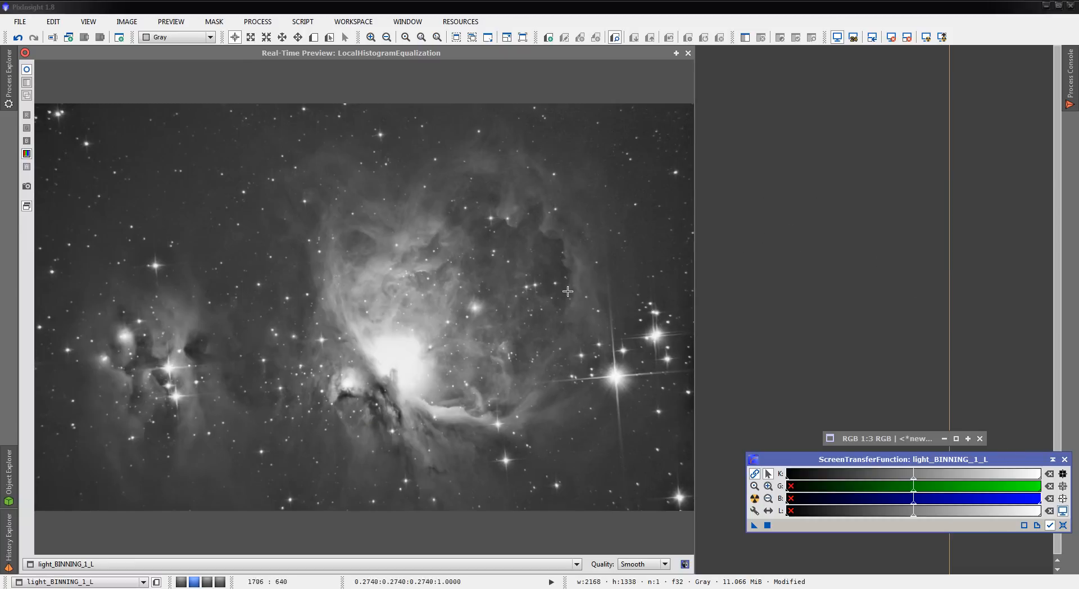
mouse_move(840, 216)
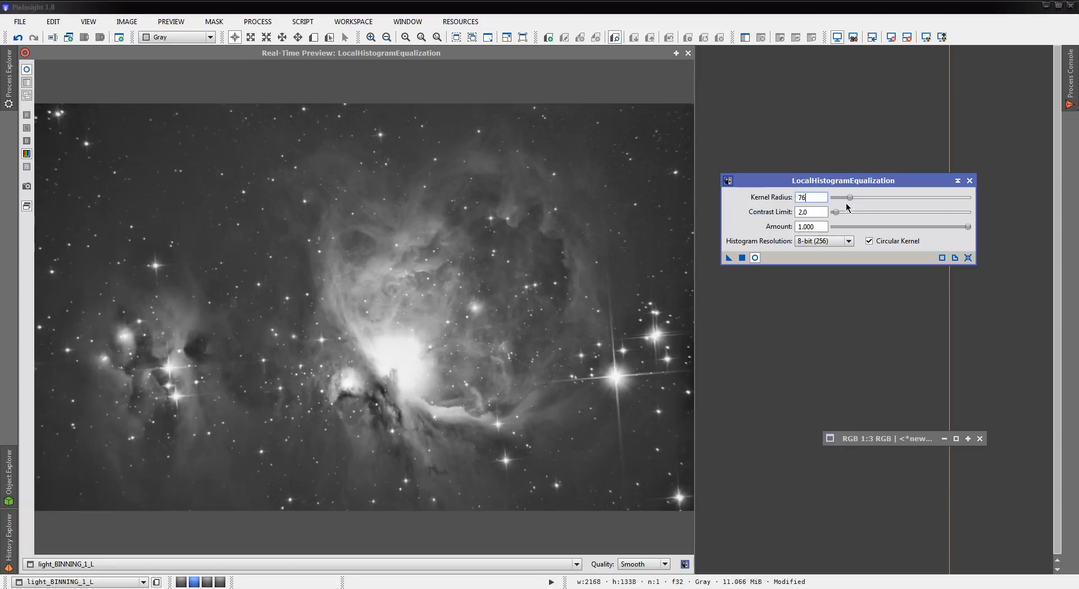
left_click(850, 197)
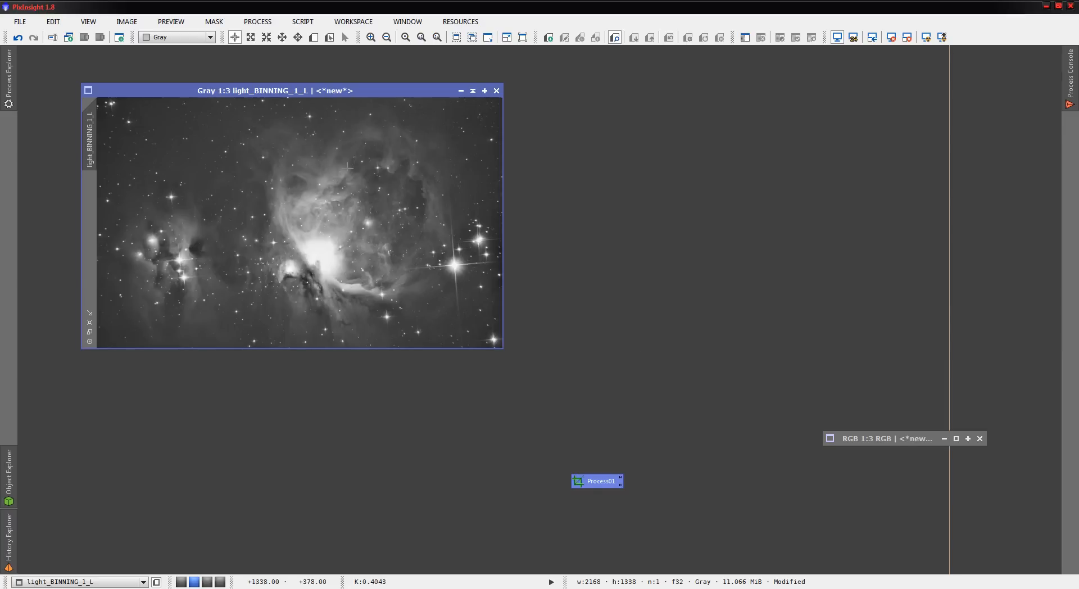
mouse_move(64, 59)
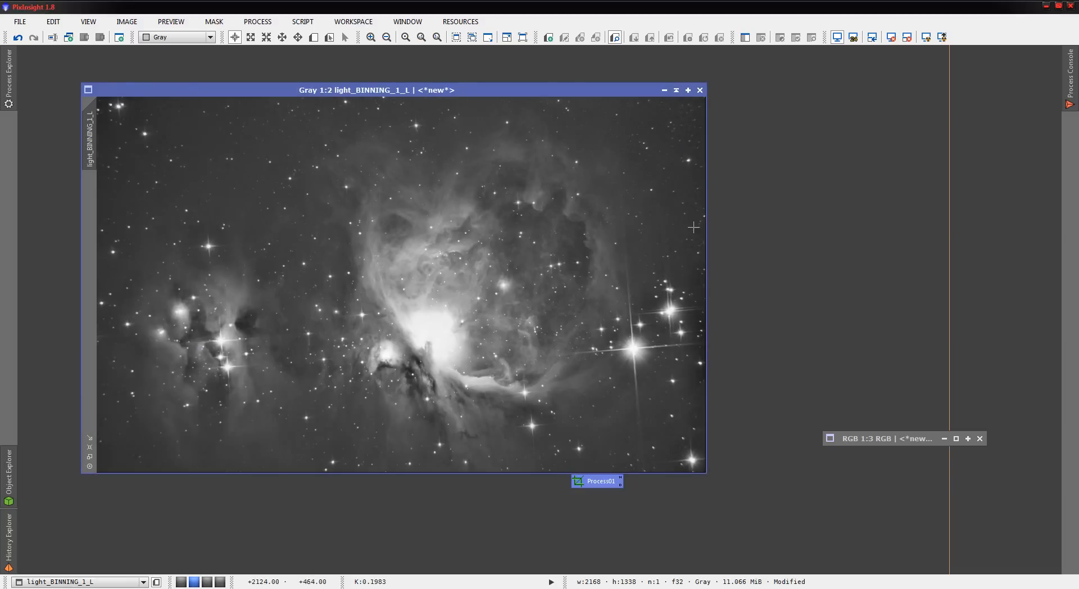
Step: Close the live preview, dismiss the busy warning, and apply ACDNR to the luminance image
left_click_drag(354, 90, 332, 72)
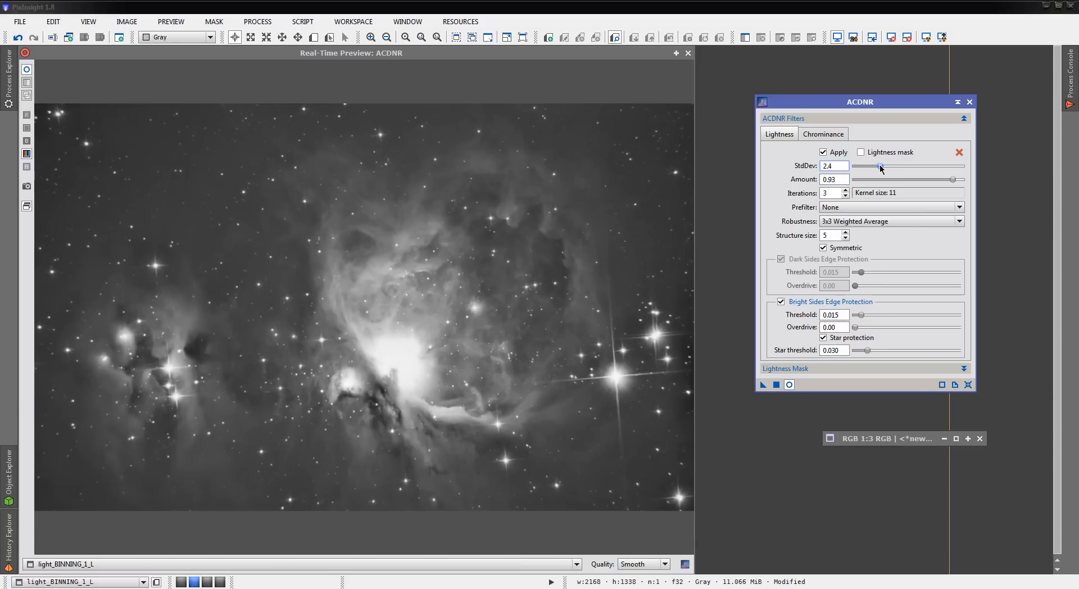
left_click(970, 101)
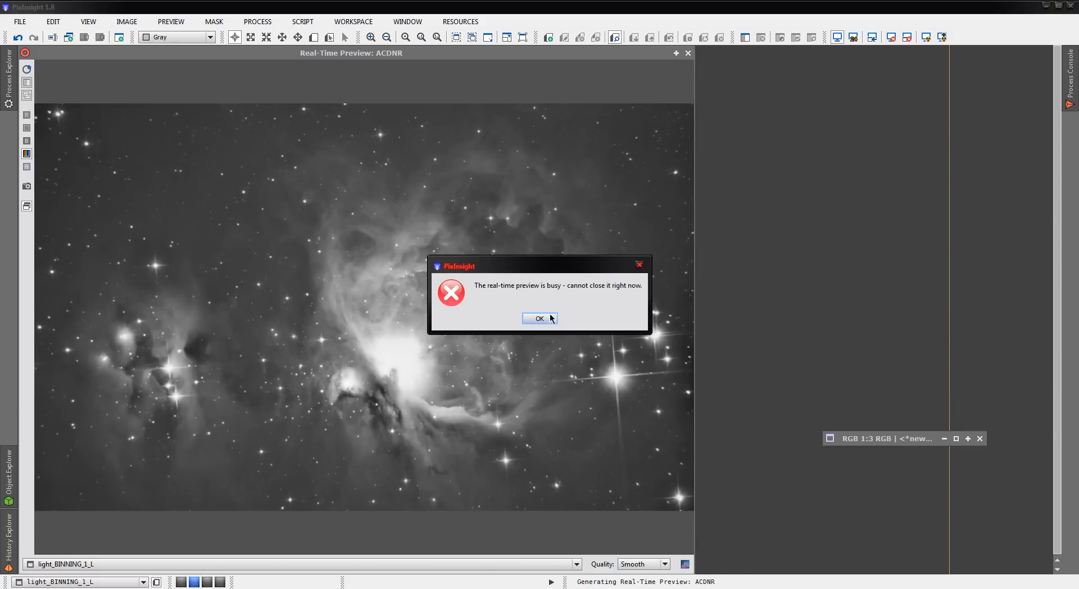
left_click(539, 318)
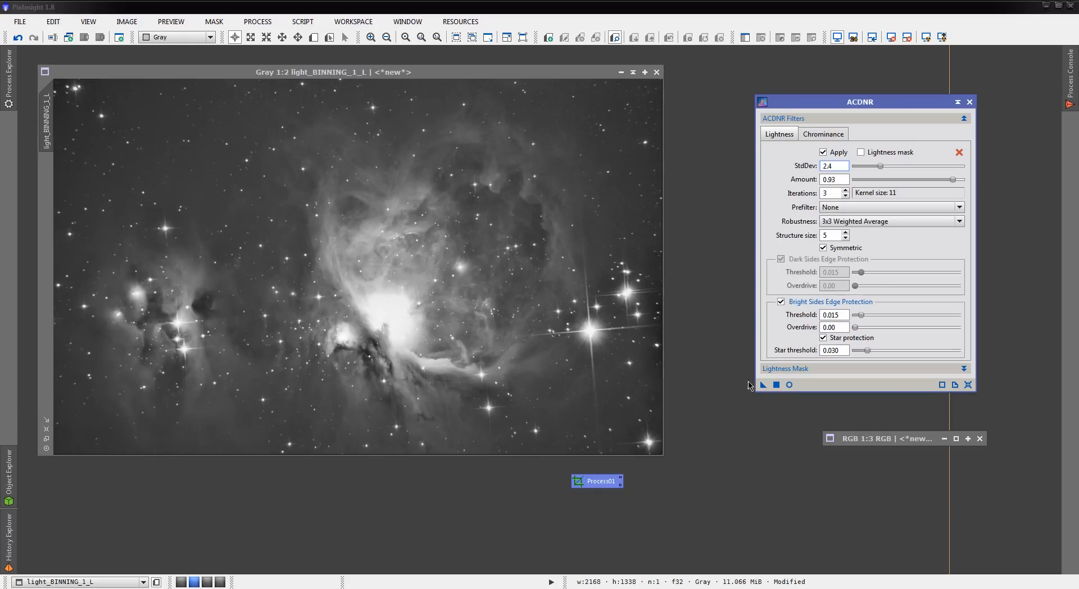
left_click(762, 384)
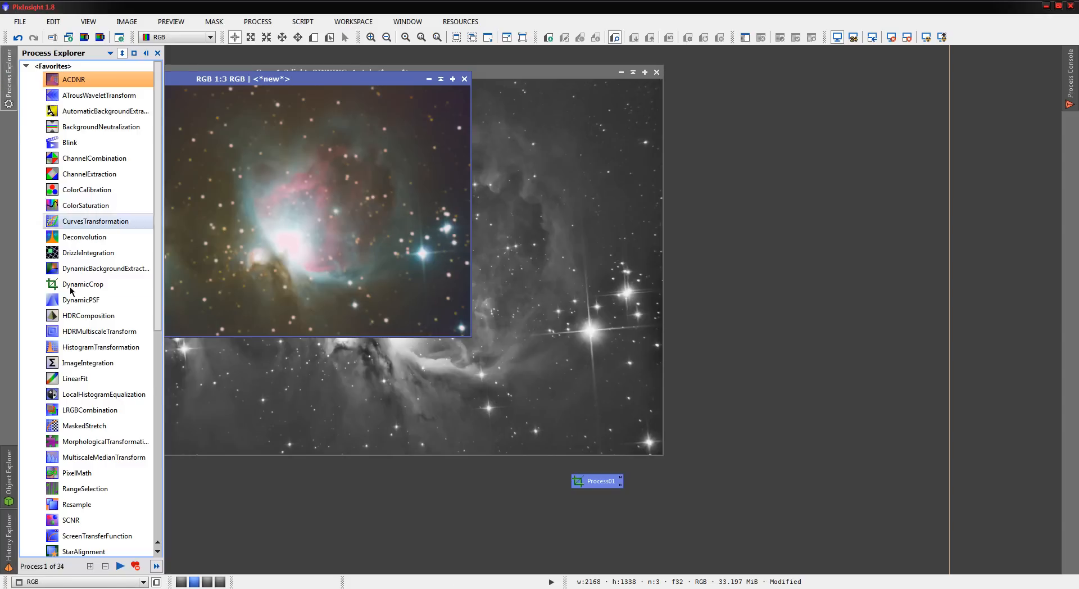
Step: Reset HistogramTransformation to its default settings and iconize it
double_click(101, 347)
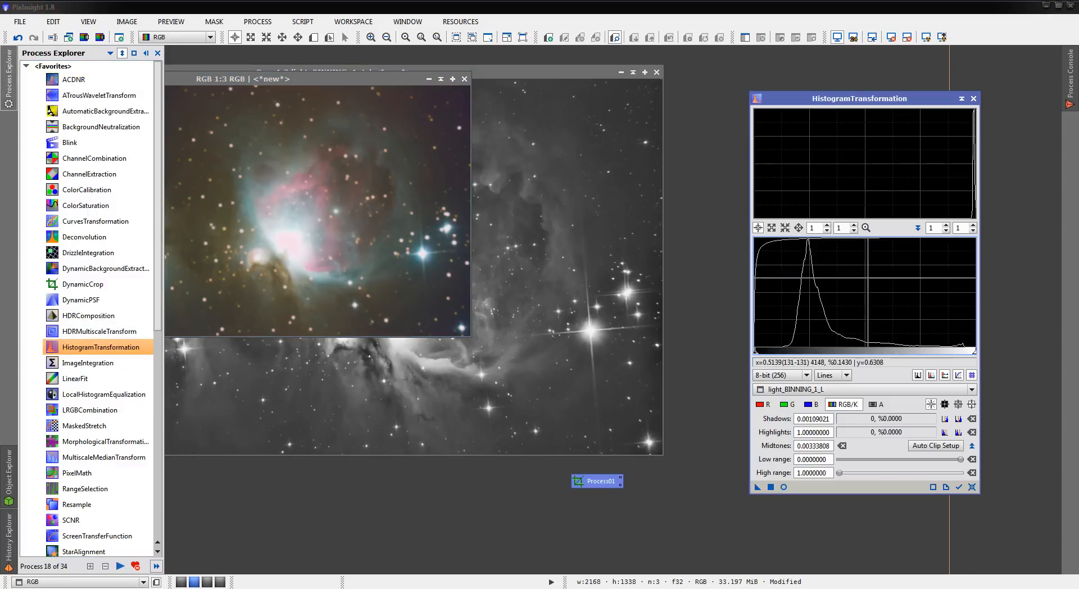
left_click(972, 487)
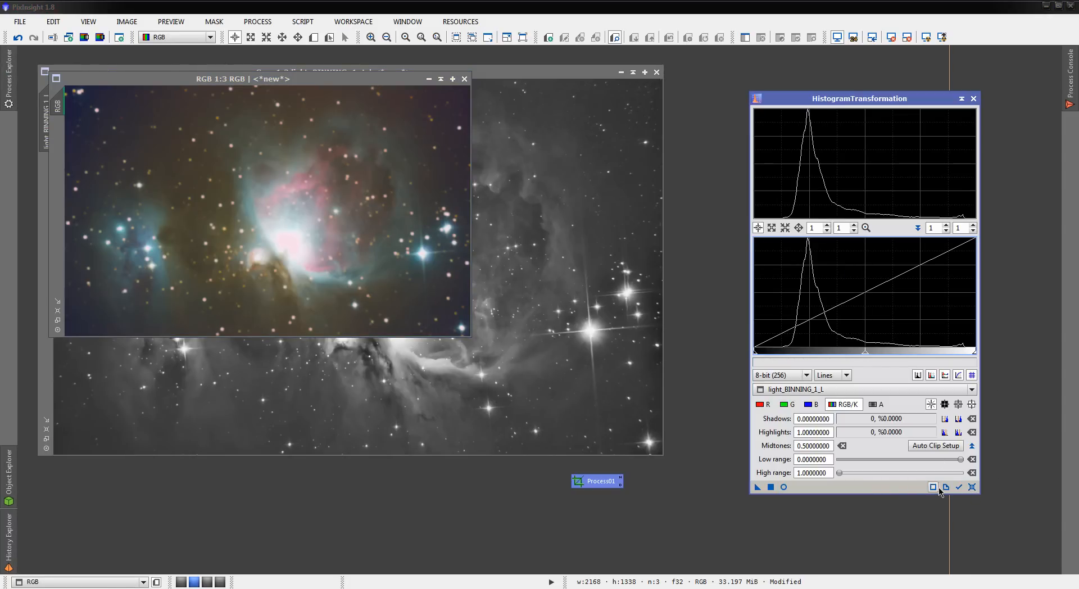
left_click(932, 487)
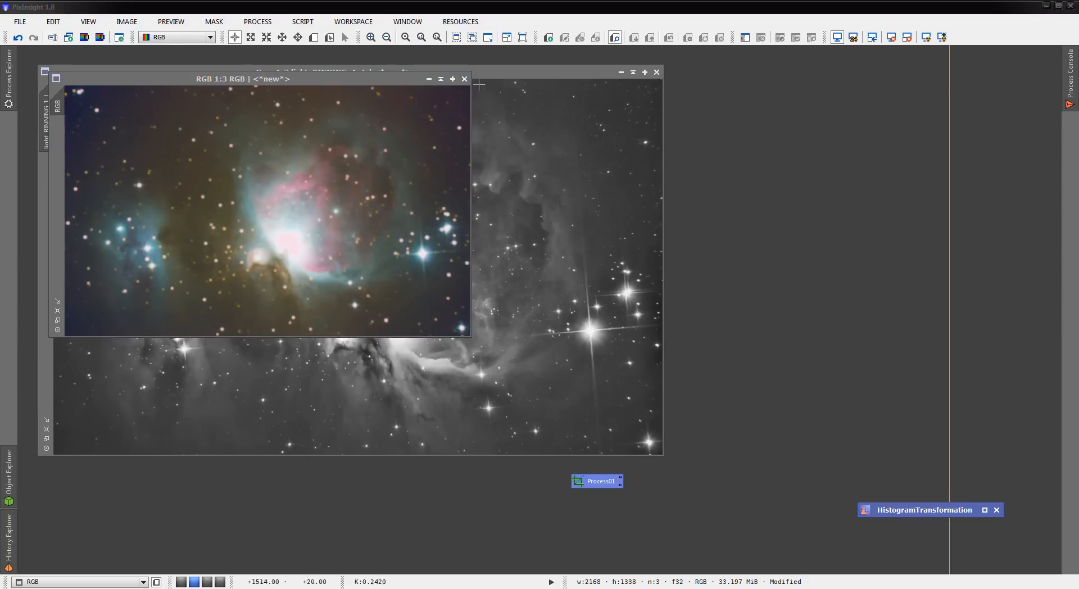
mouse_move(26, 92)
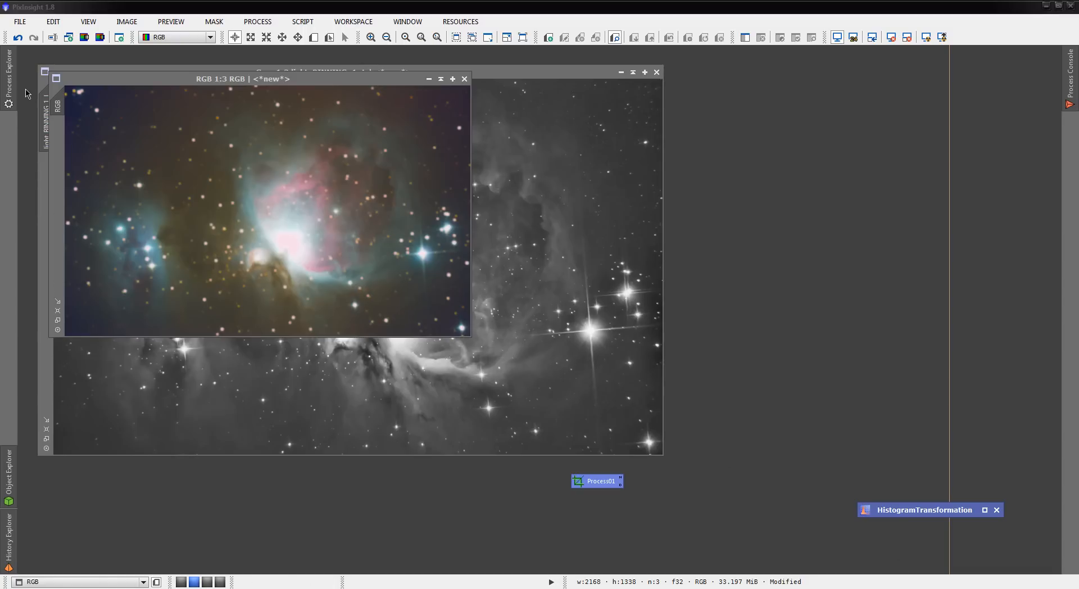
Step: Apply LRGBCombination with only L enabled, using light_BINNING_1_L as lightness, to the RGB nebula image
left_click(9, 76)
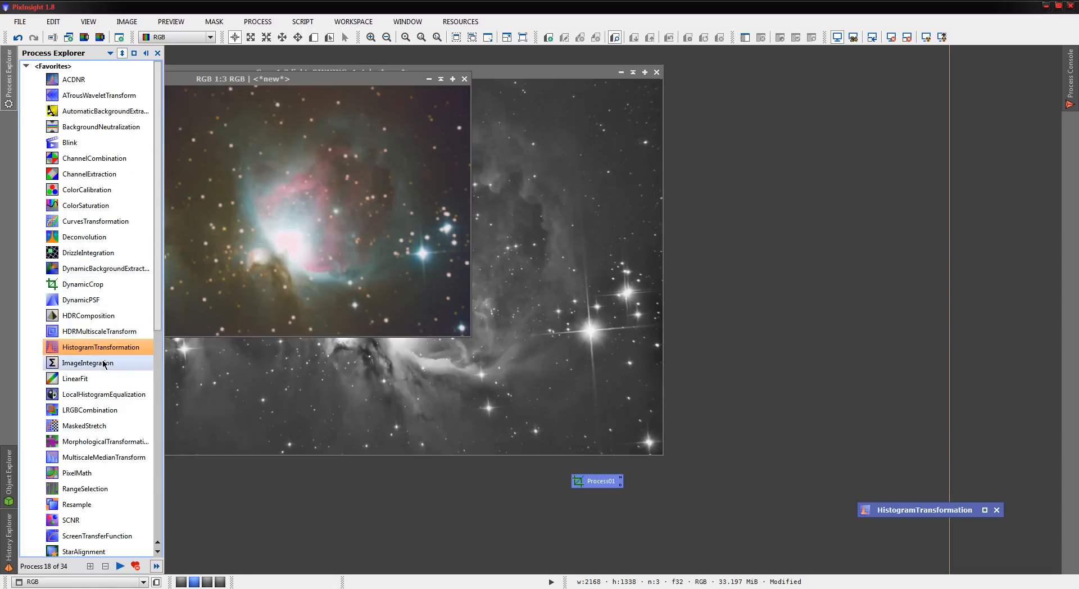
double_click(88, 409)
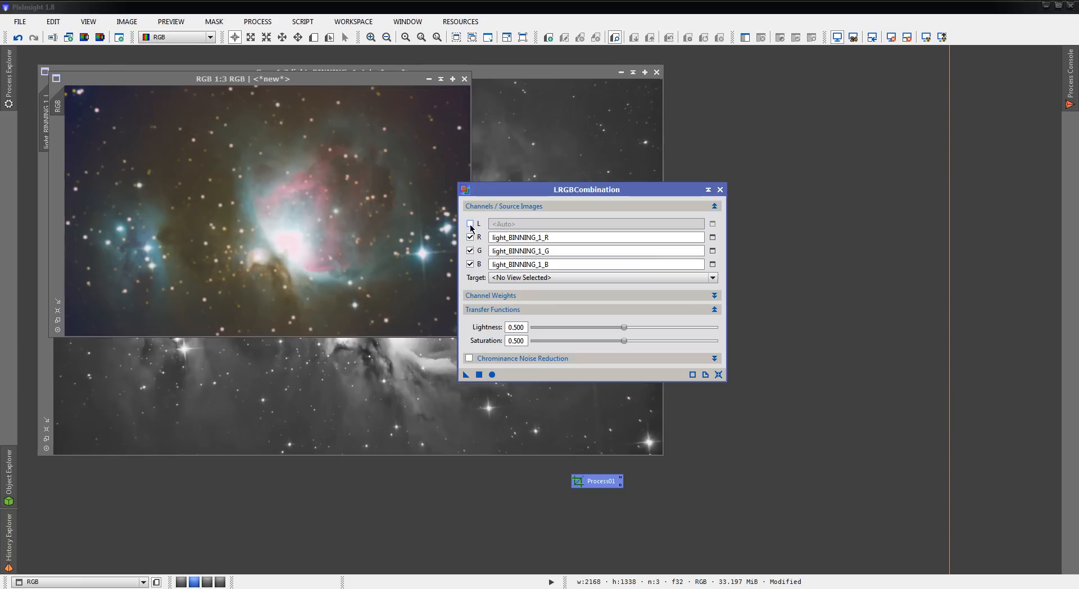
left_click(470, 224)
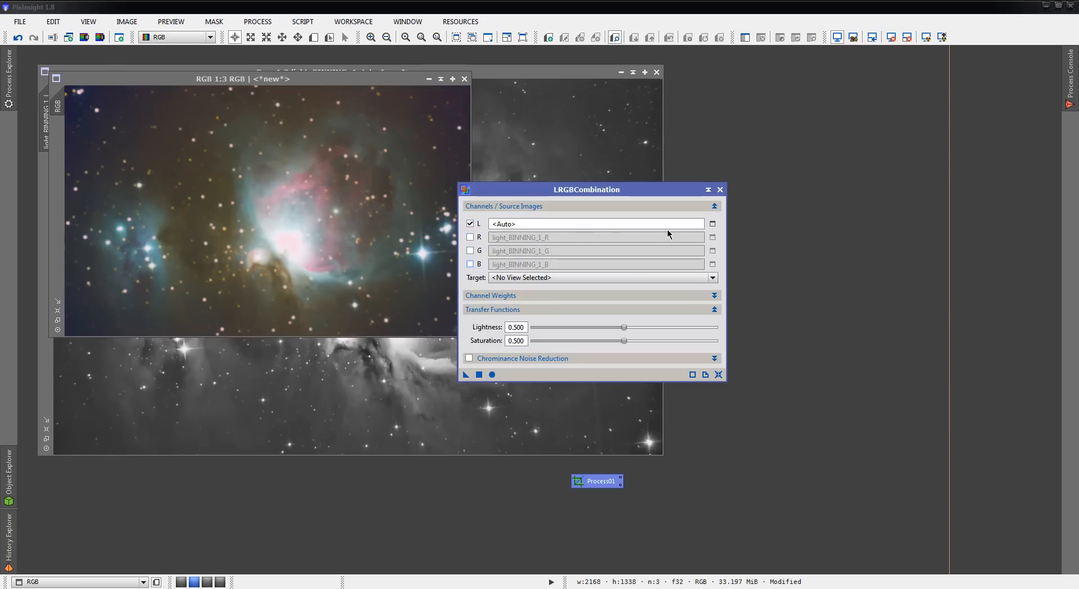
left_click(713, 224)
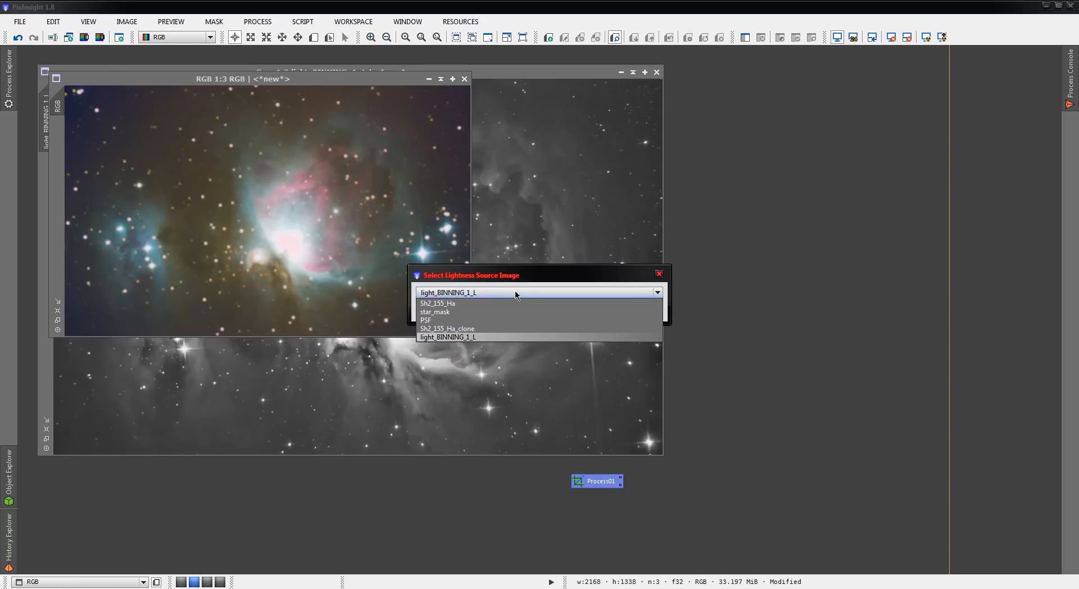
left_click(448, 336)
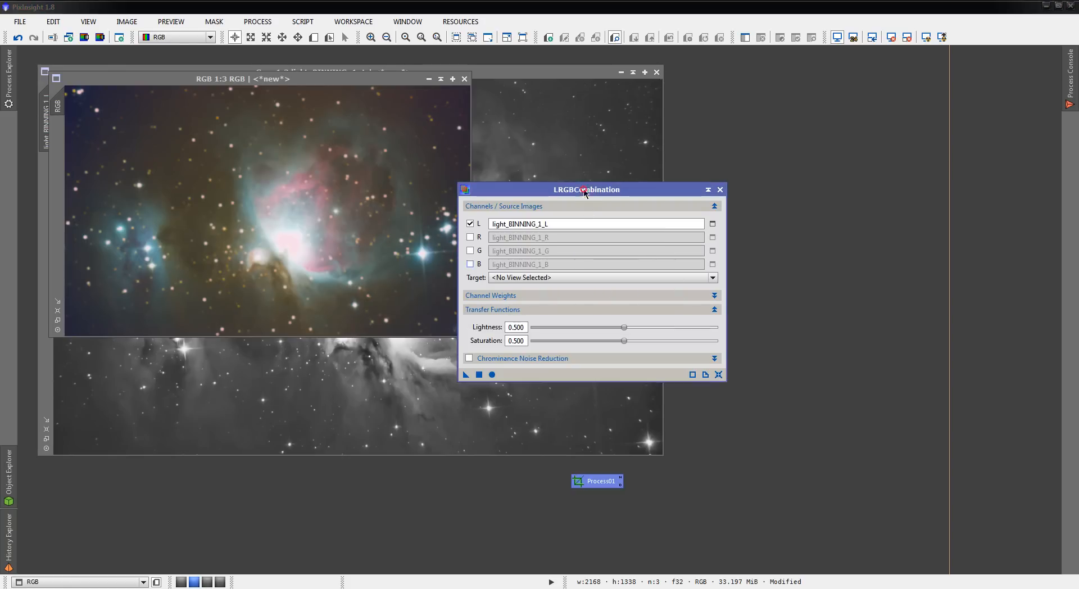
left_click(720, 189)
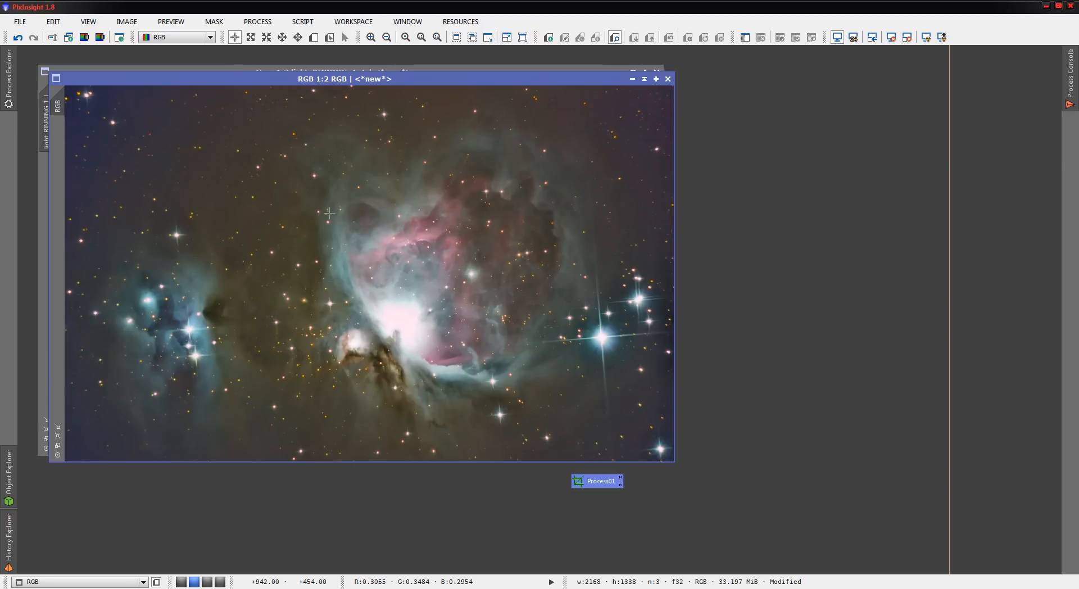
mouse_move(269, 49)
type("0.76")
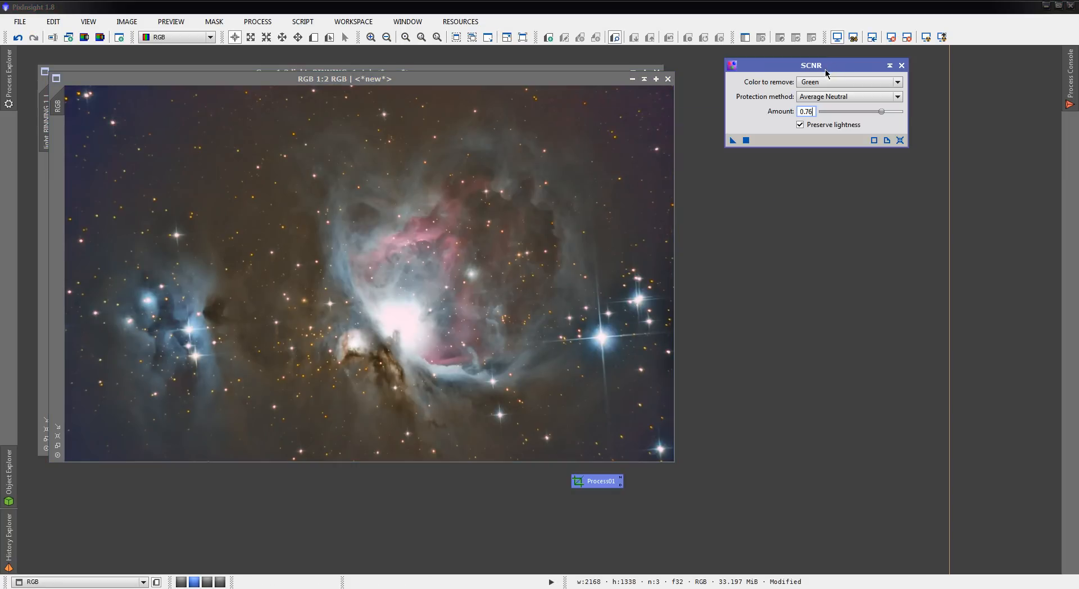
mouse_move(680, 222)
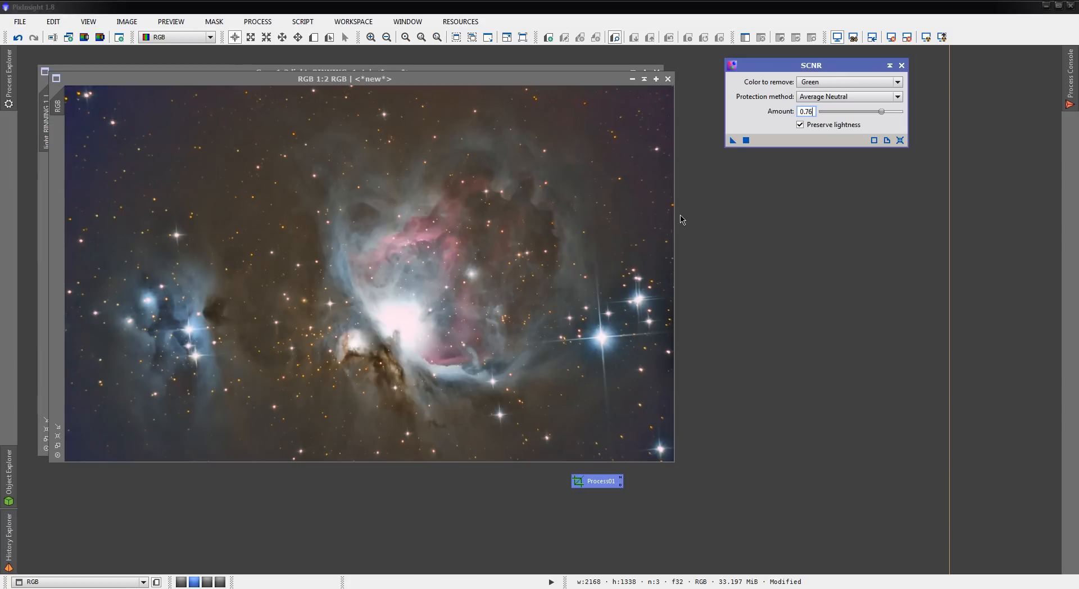
mouse_move(728, 189)
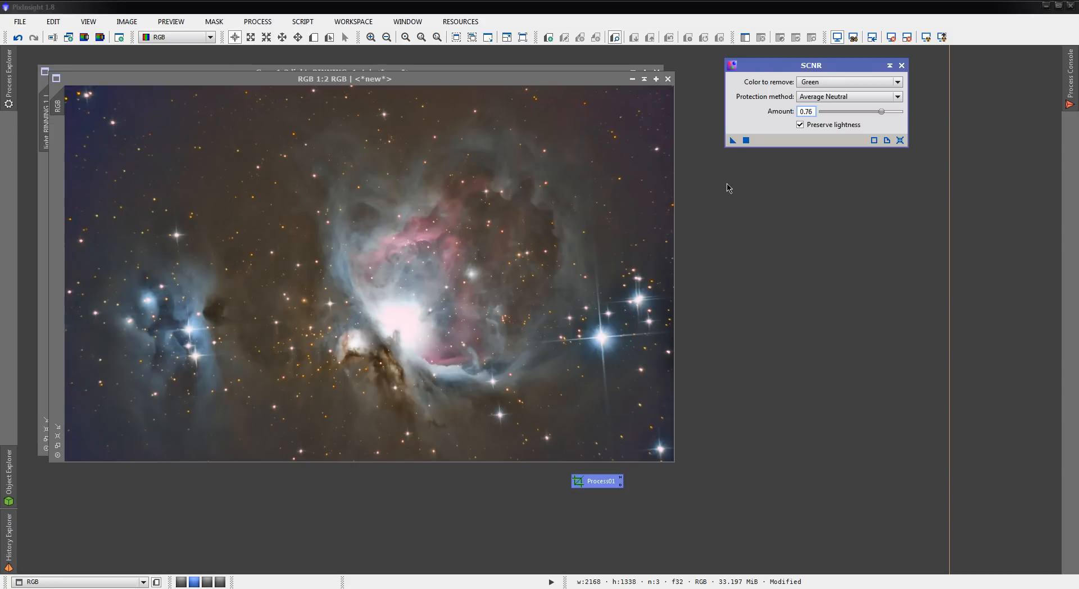
mouse_move(780, 186)
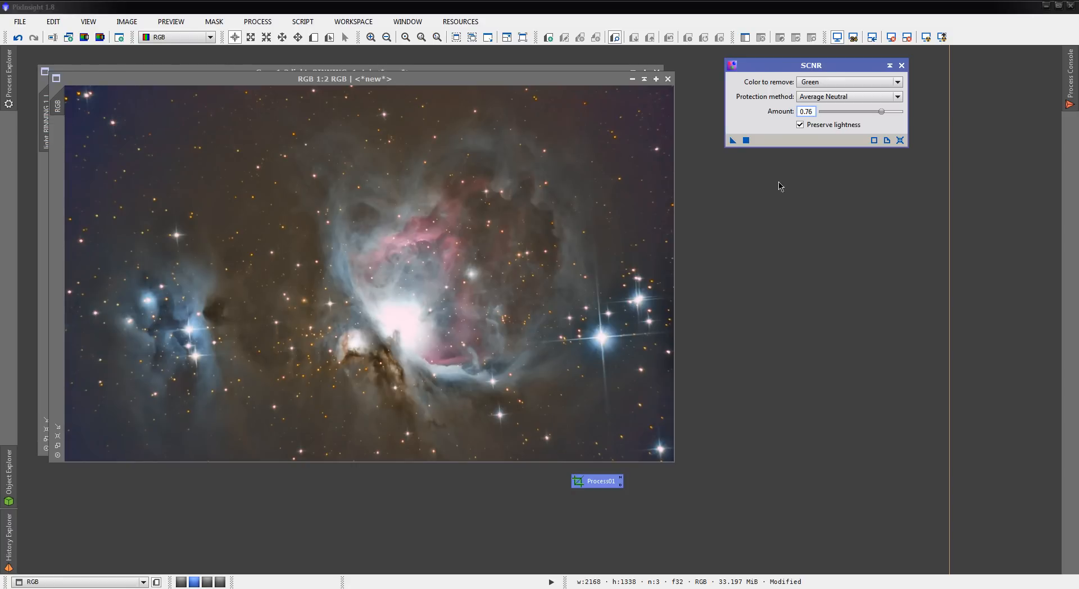
mouse_move(749, 217)
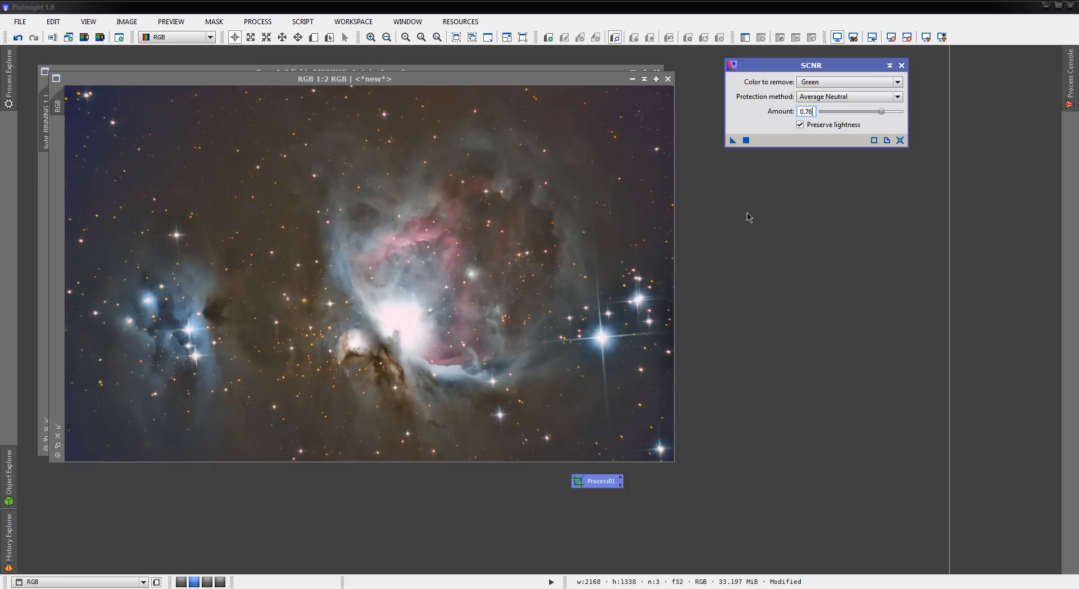
mouse_move(697, 350)
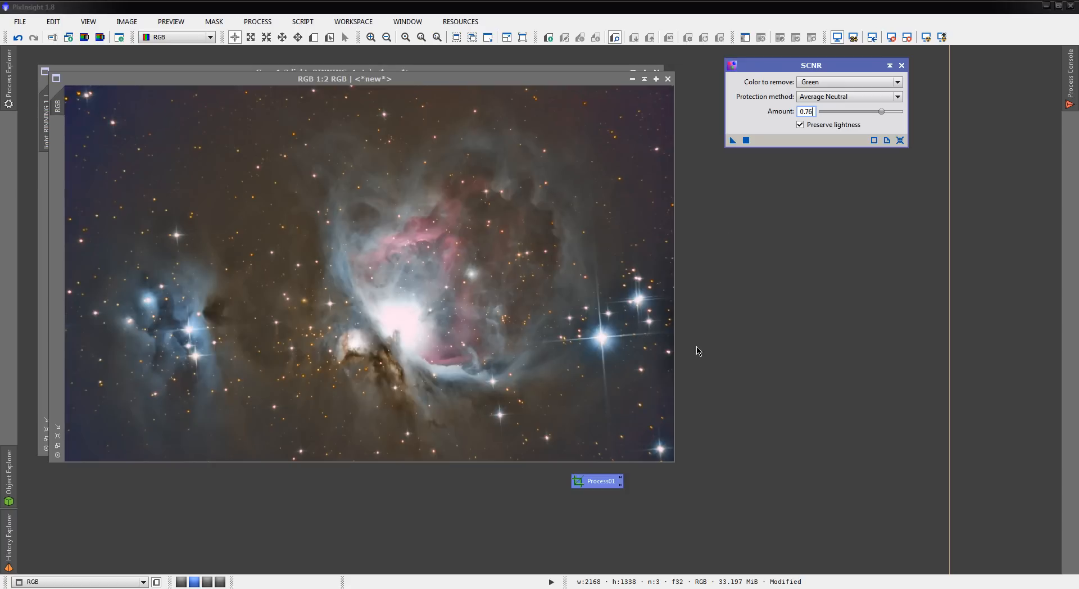